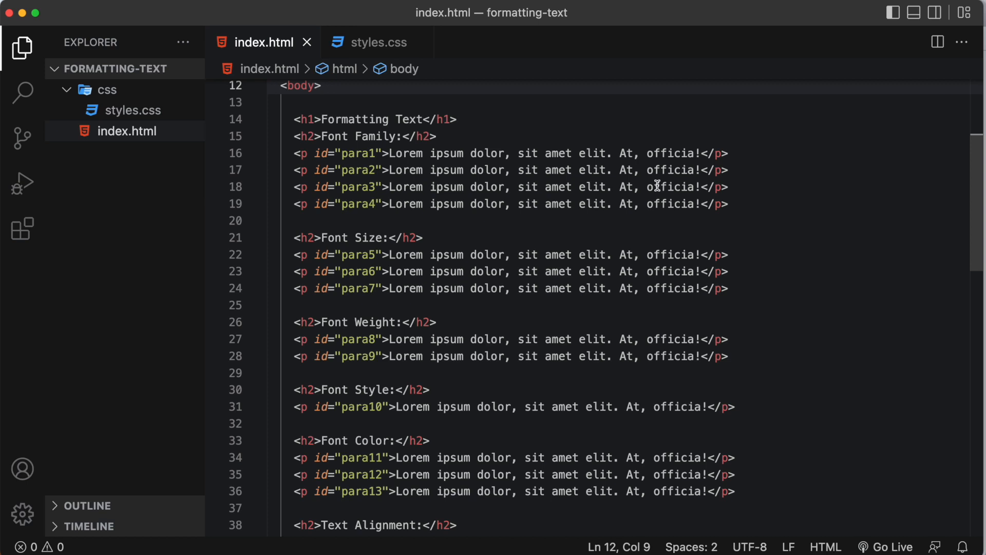
mouse_move(276, 145)
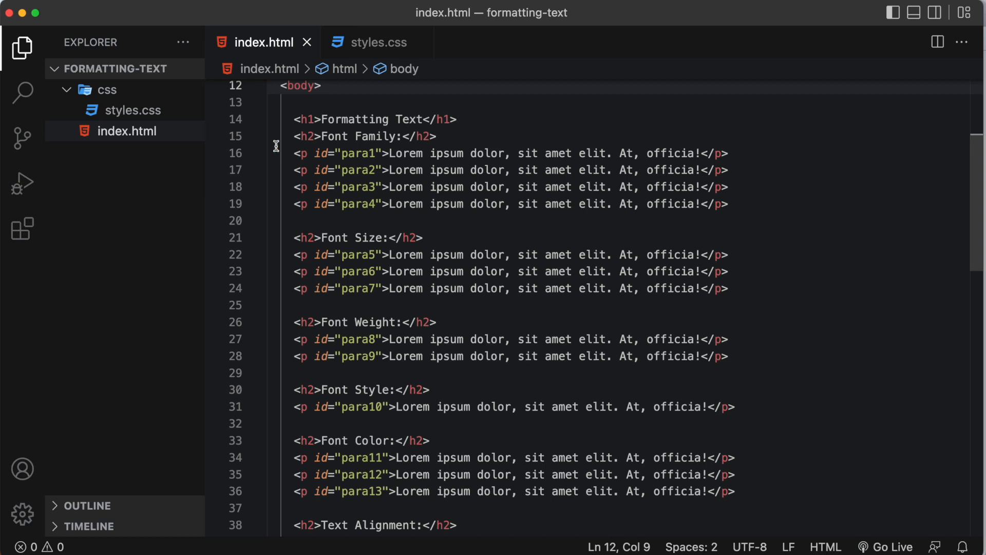
- Start a Go Live preview of the page in Chrome beside the editor and switch to styles.css
left_click(135, 110)
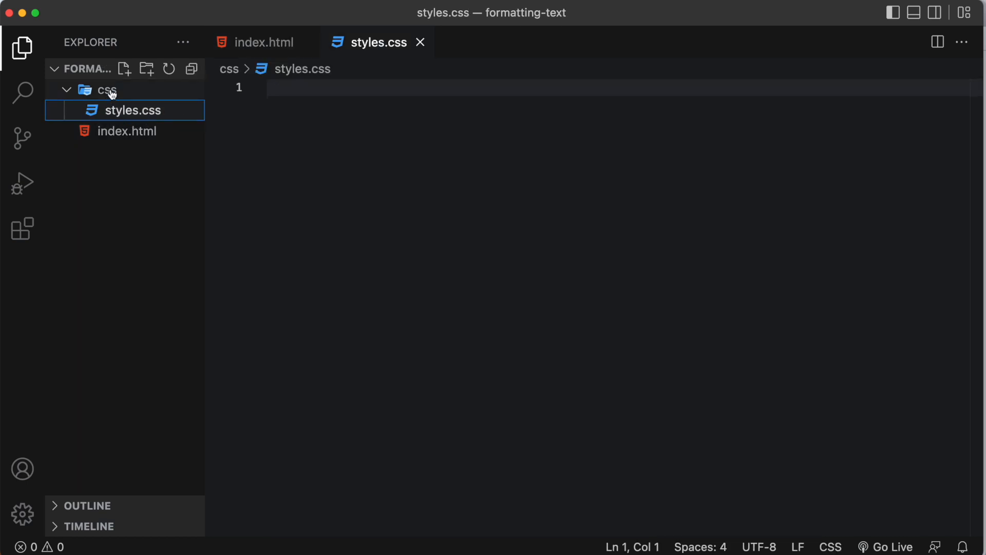
left_click(126, 130)
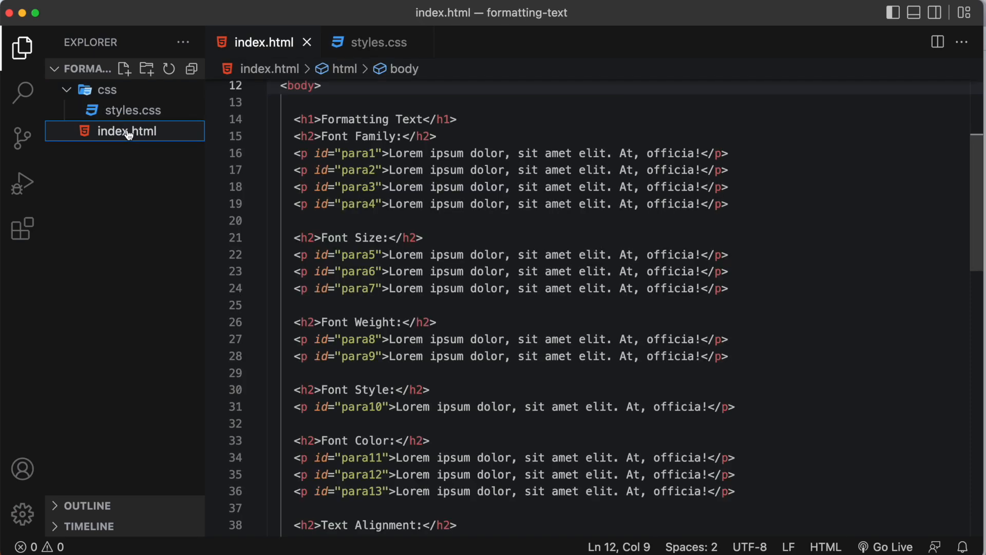
mouse_move(305, 139)
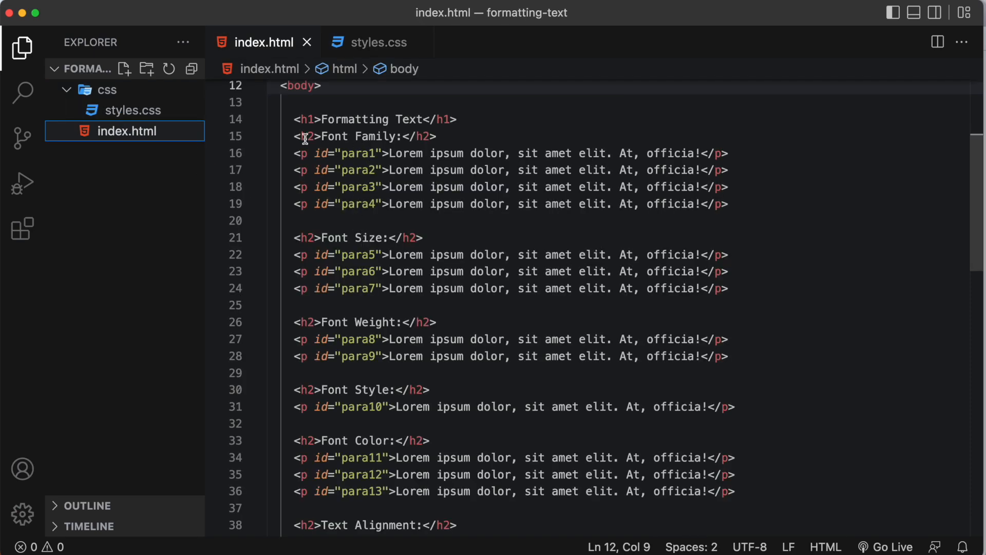
mouse_move(319, 170)
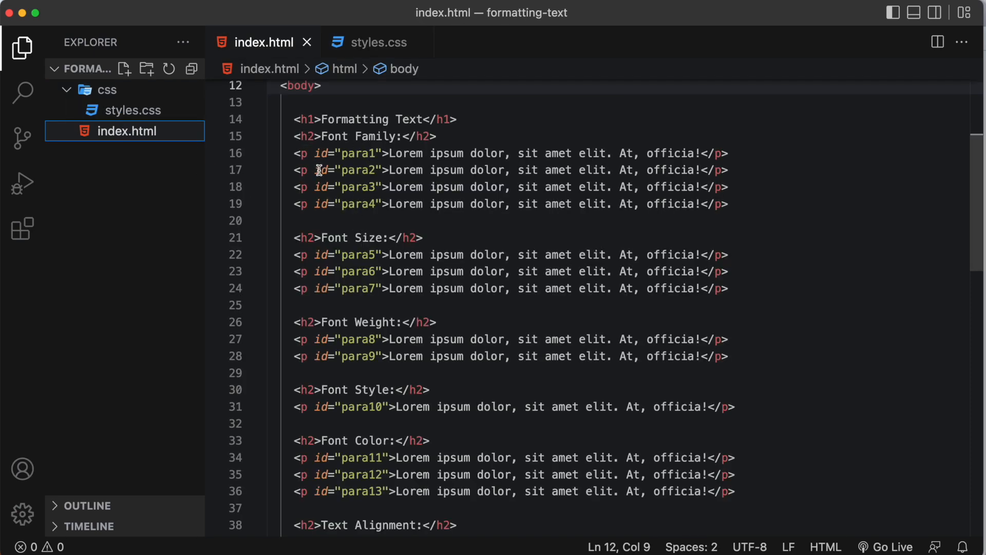
mouse_move(511, 302)
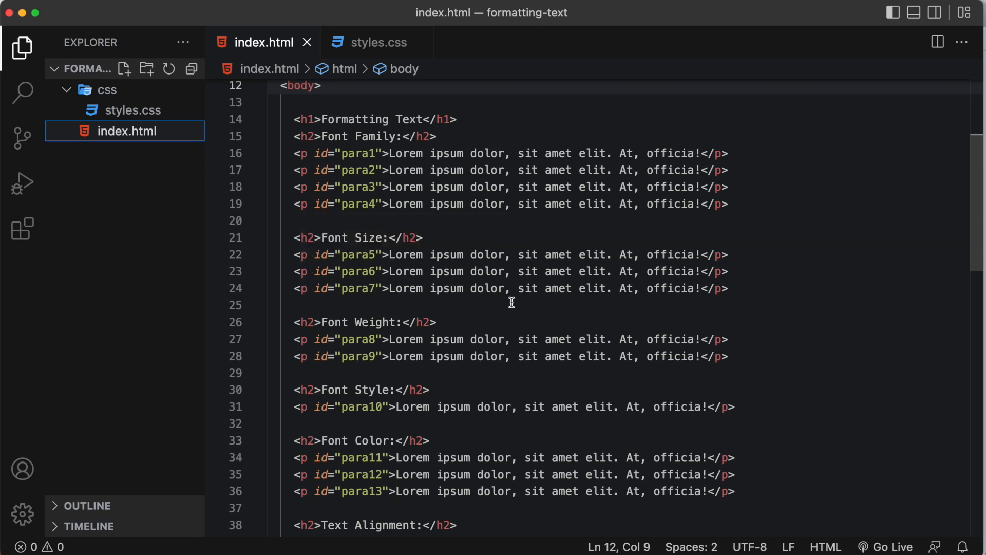
mouse_move(891, 545)
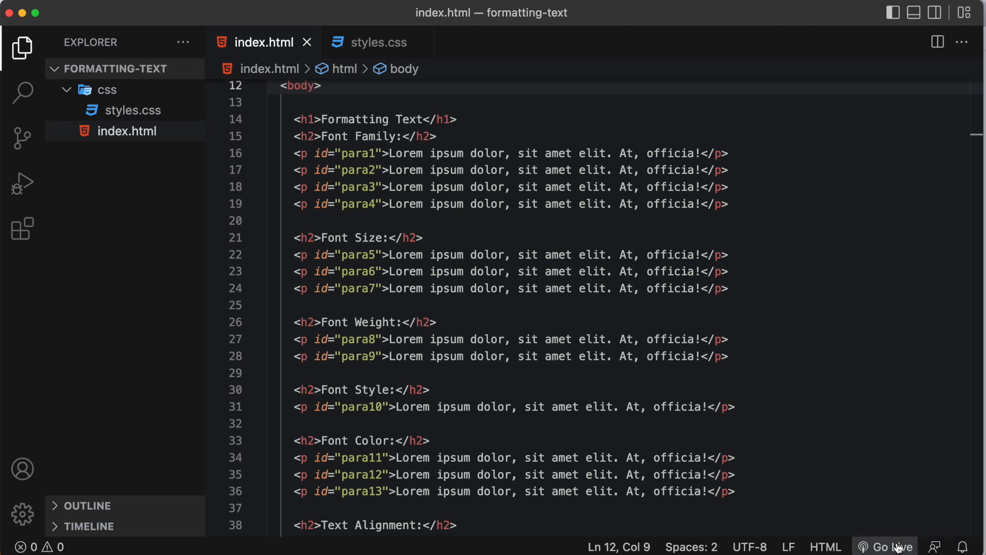
left_click(892, 545)
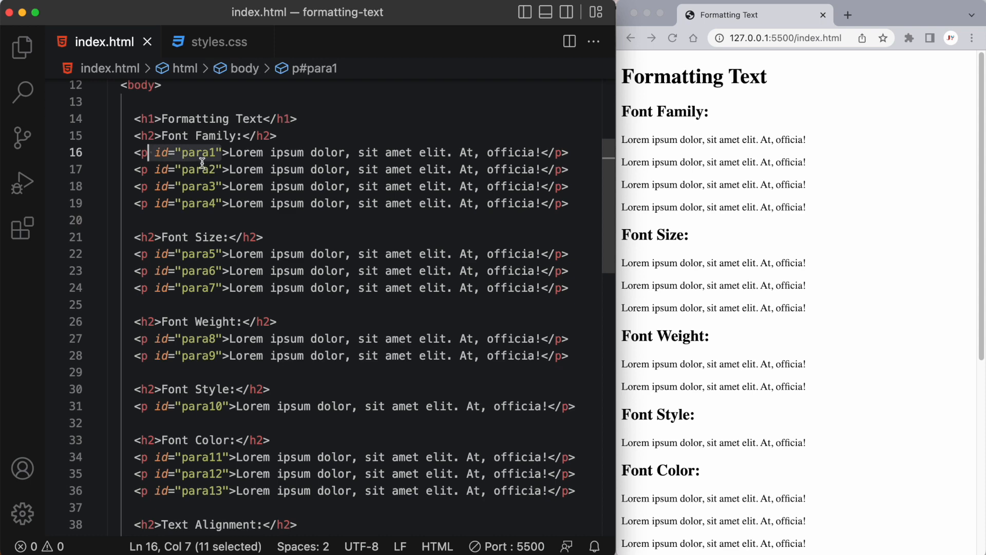
scroll("down", 3)
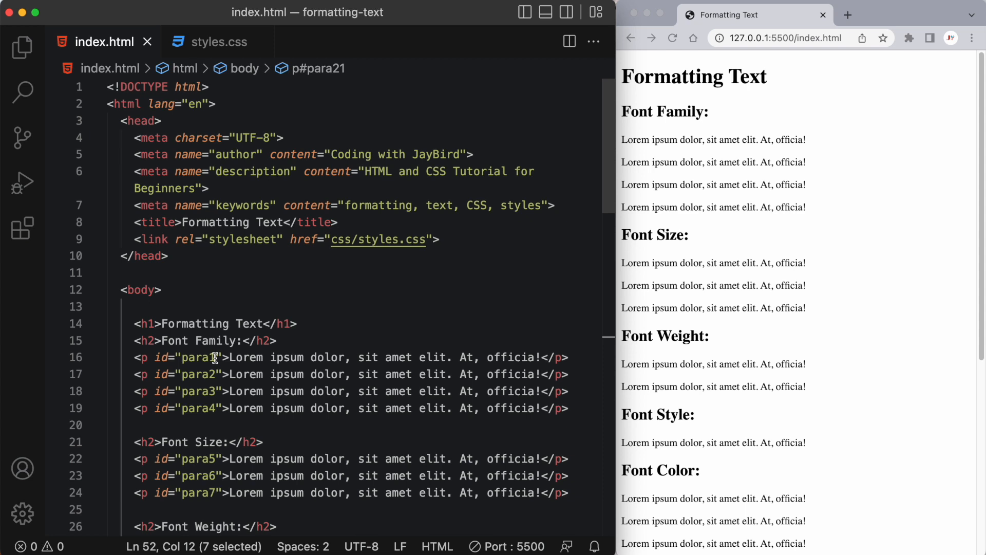
left_click(217, 41)
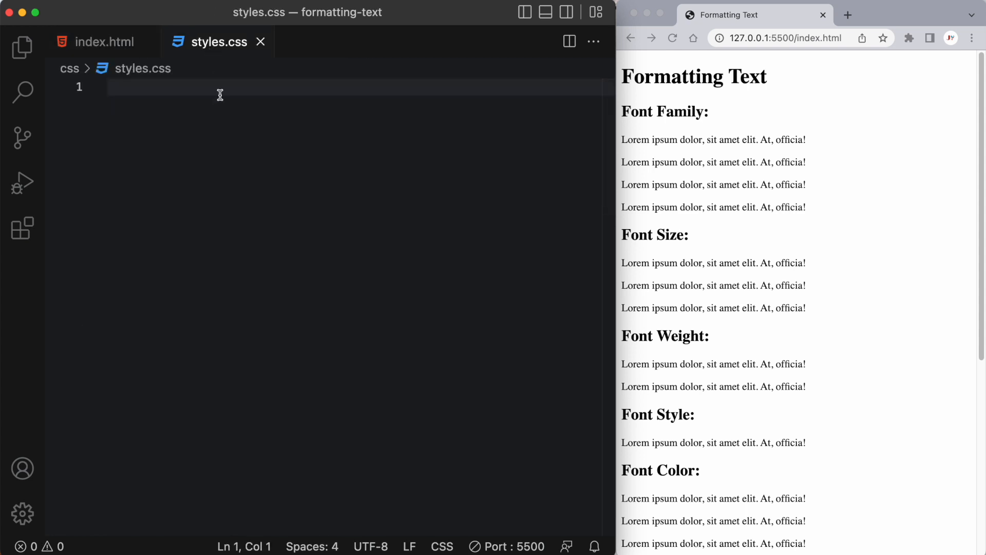
- Write a #para1 rule with font-family: sans-serif; in the empty stylesheet
left_click(107, 88)
type("/* Font Family */")
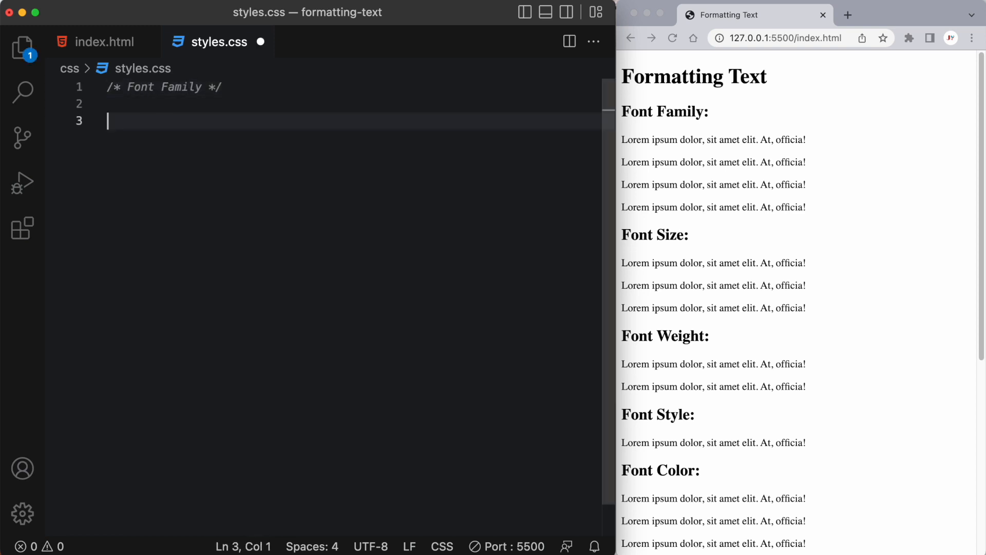
type("#pa")
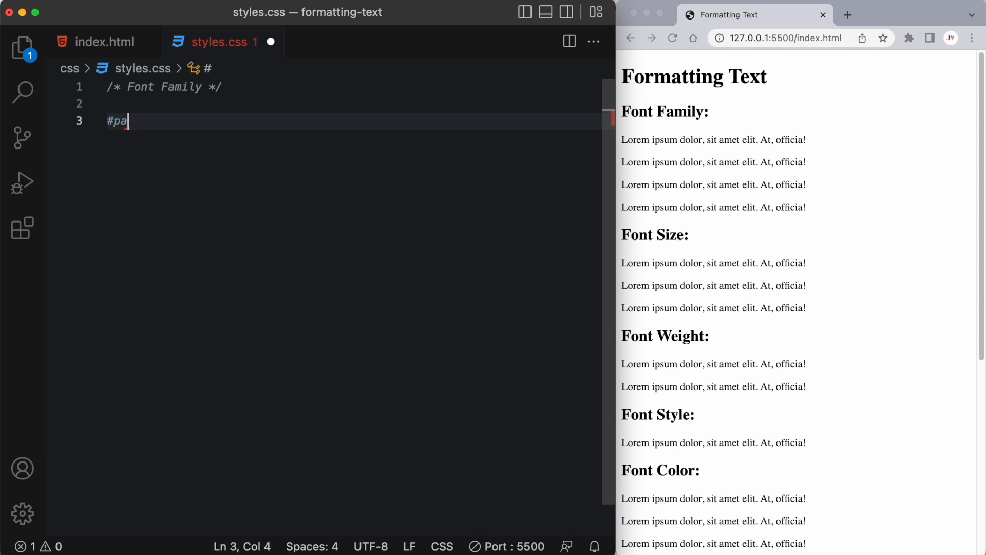
type("ra1 {")
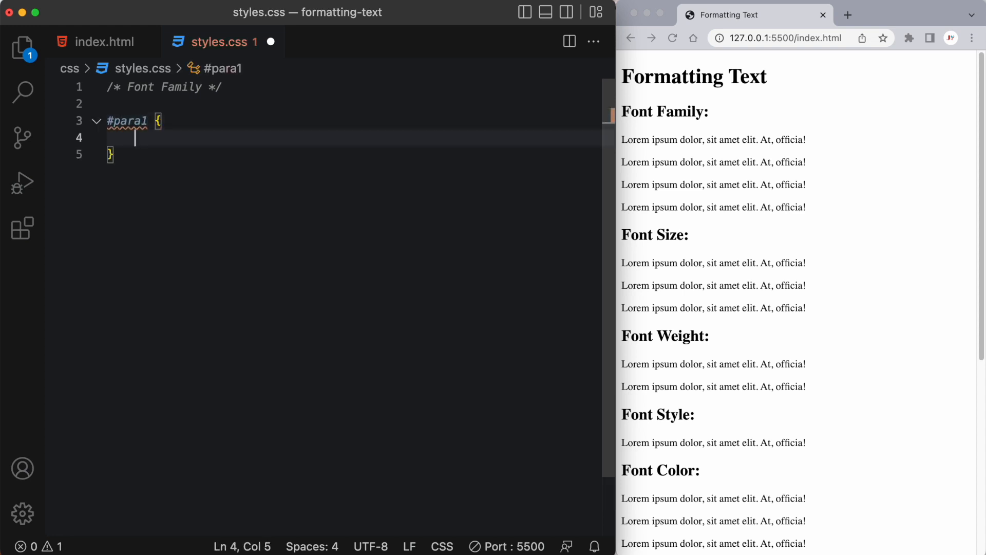
type("font-fa")
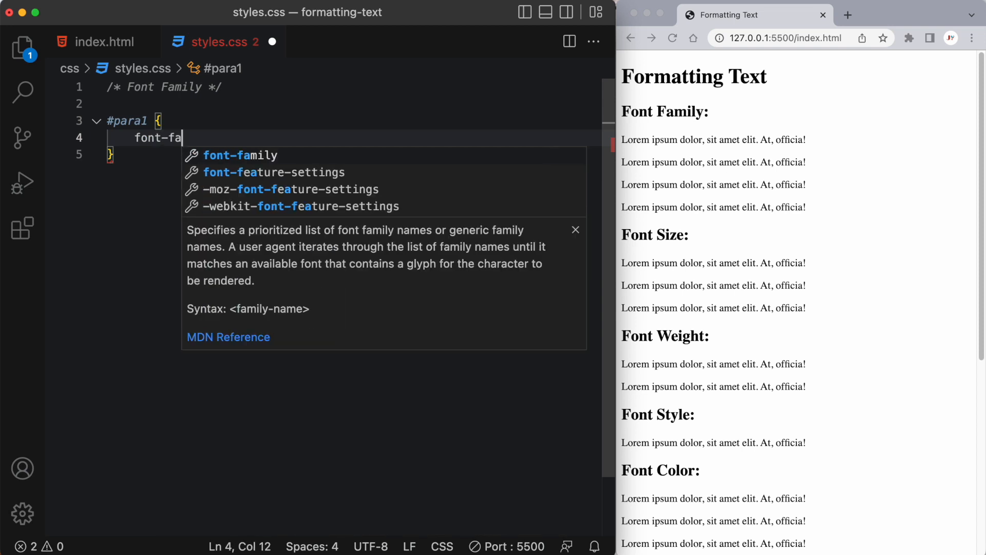
type("mily:")
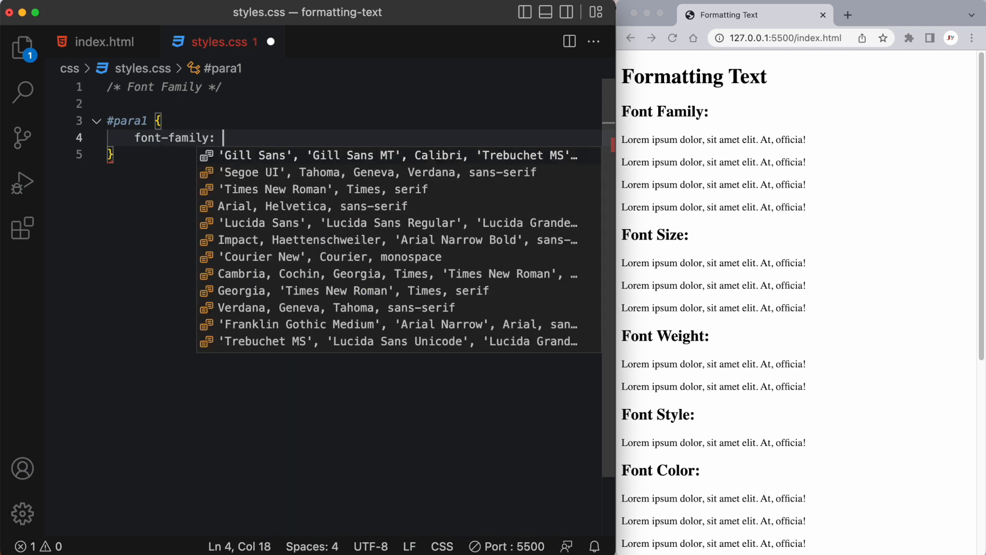
type("s")
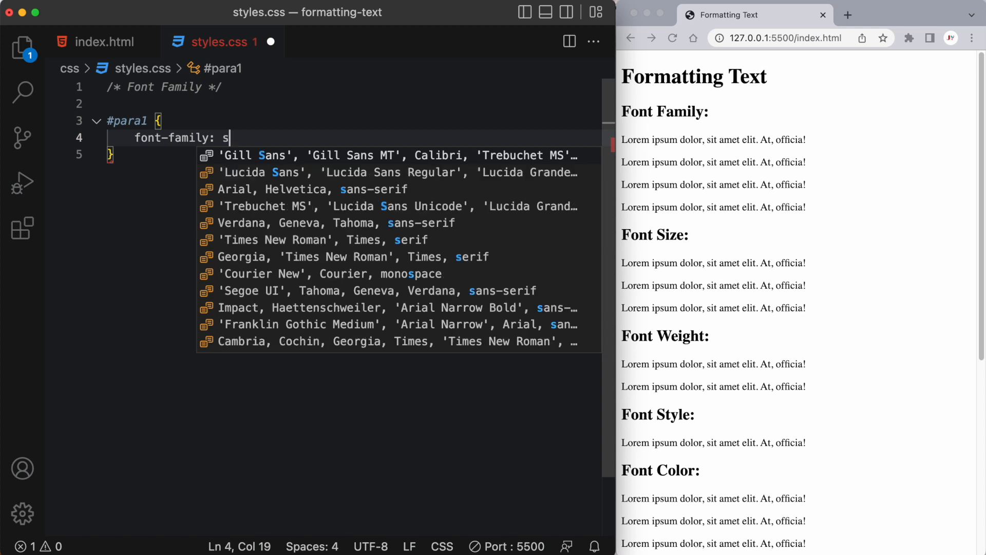
type("ans-serif")
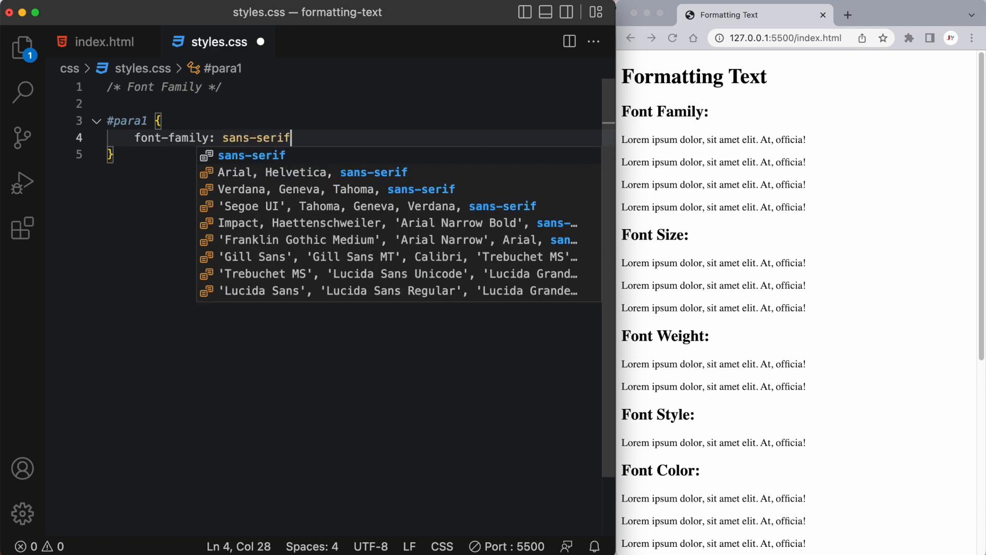
type(";")
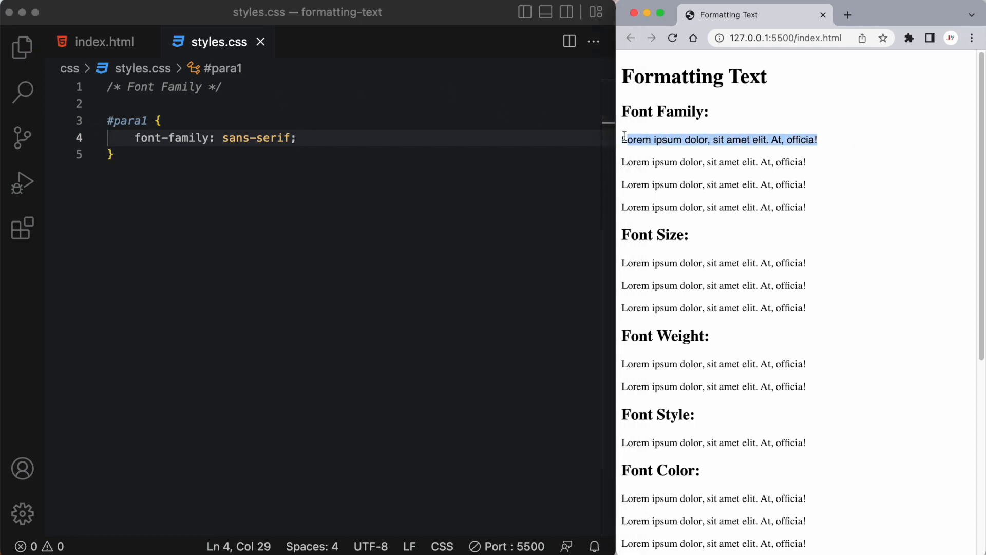
- Prepend 'Arial Black' so para1 uses 'Arial Black', sans-serif
double_click(256, 138)
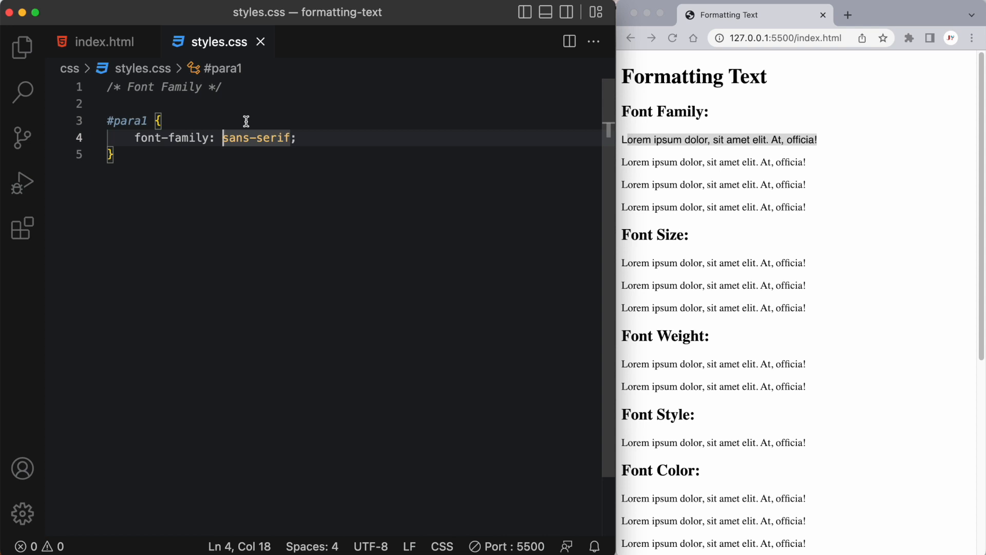
type("'A")
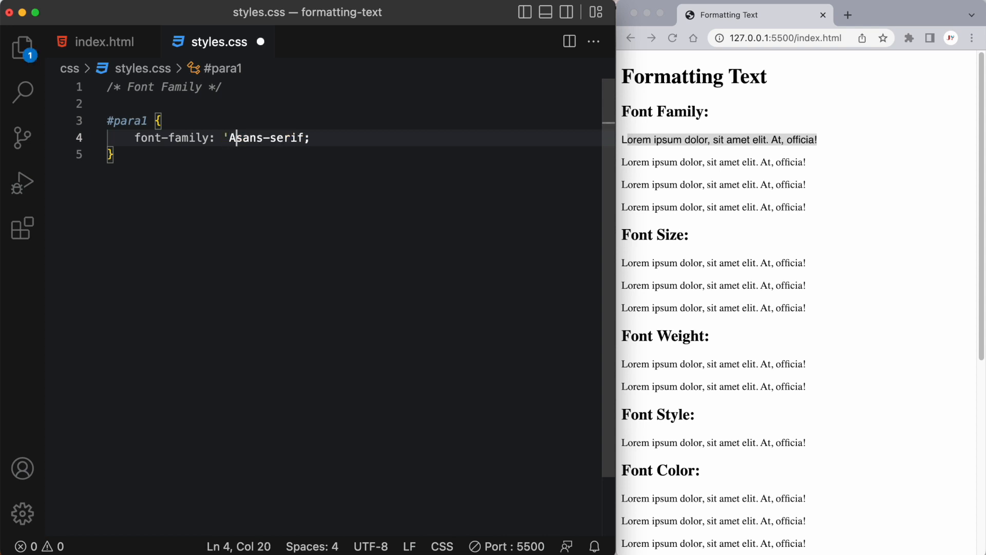
type("rial Blac")
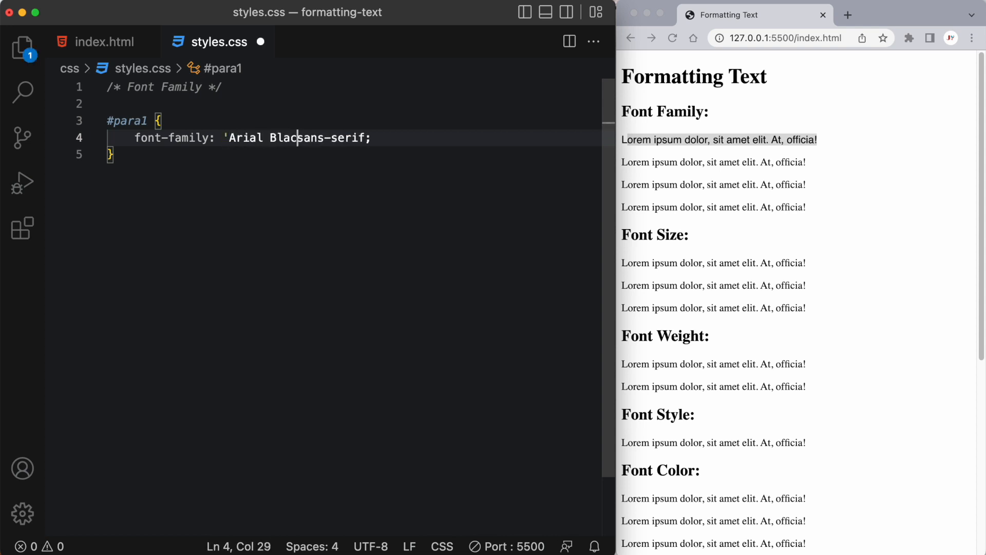
type("k',")
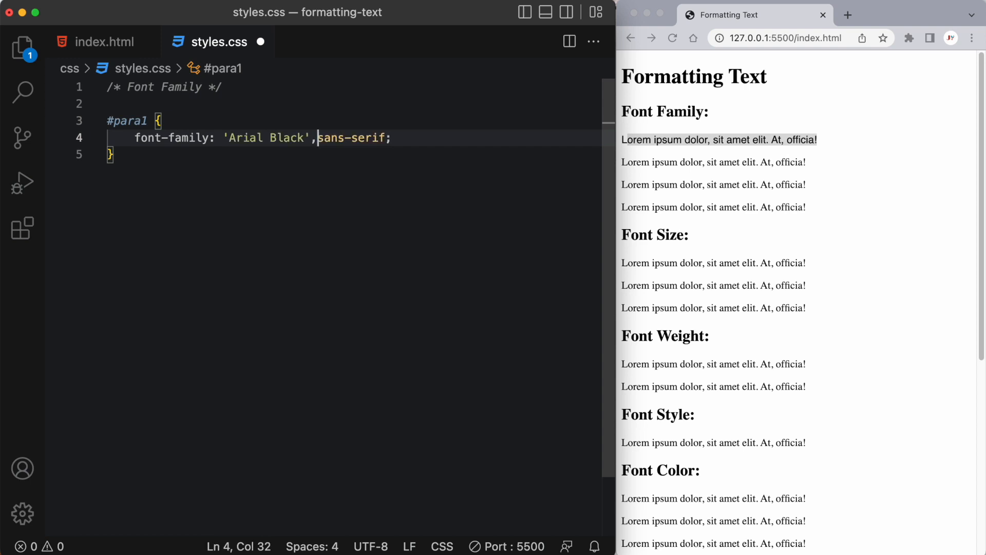
type("\" \"")
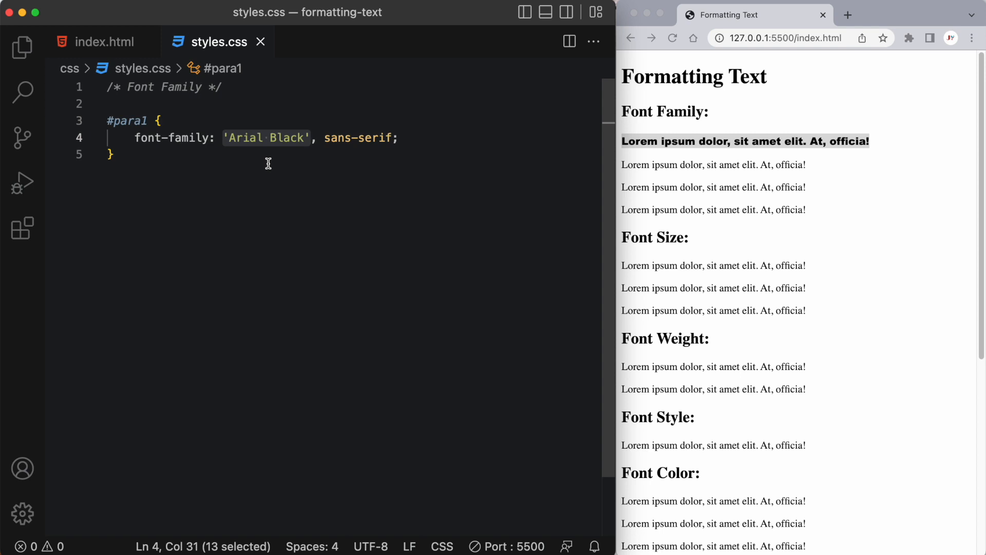
mouse_move(257, 159)
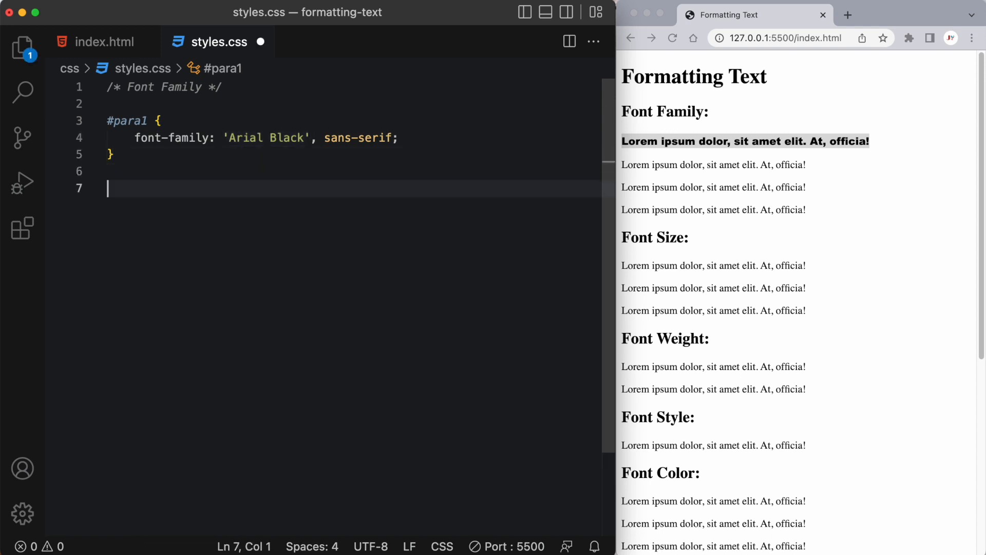
- Add a #para2 rule with font-family: Georgia, serif; and save it
type("#para2")
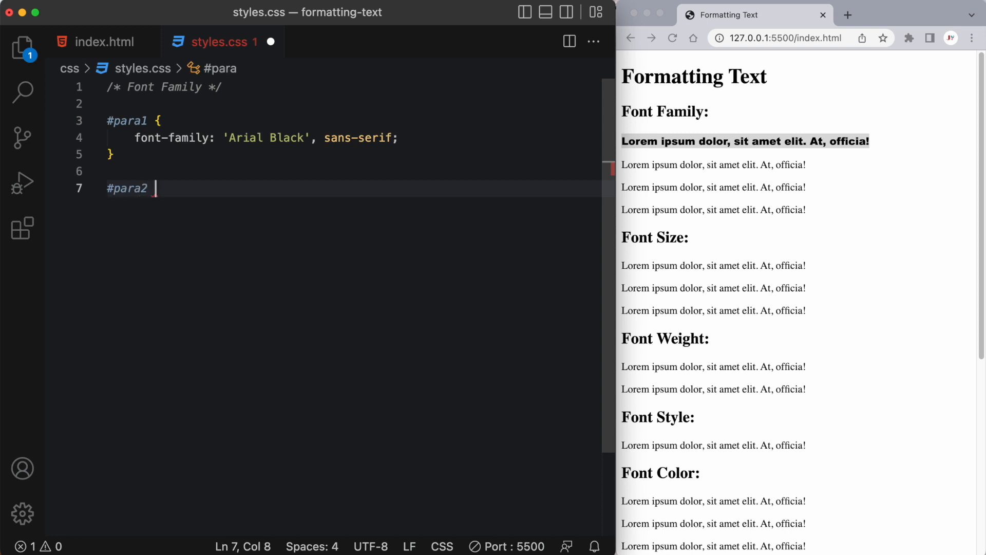
type("{")
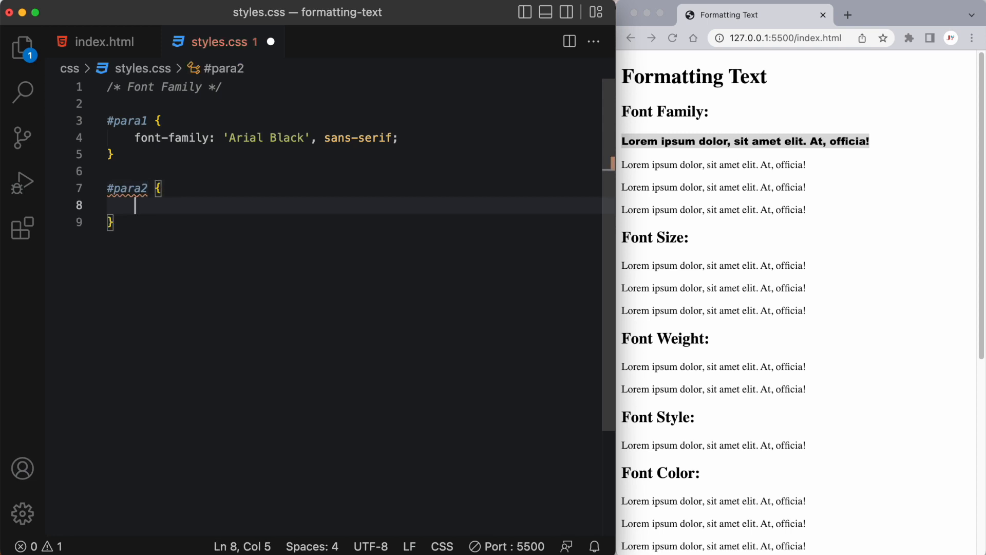
type("font-fami")
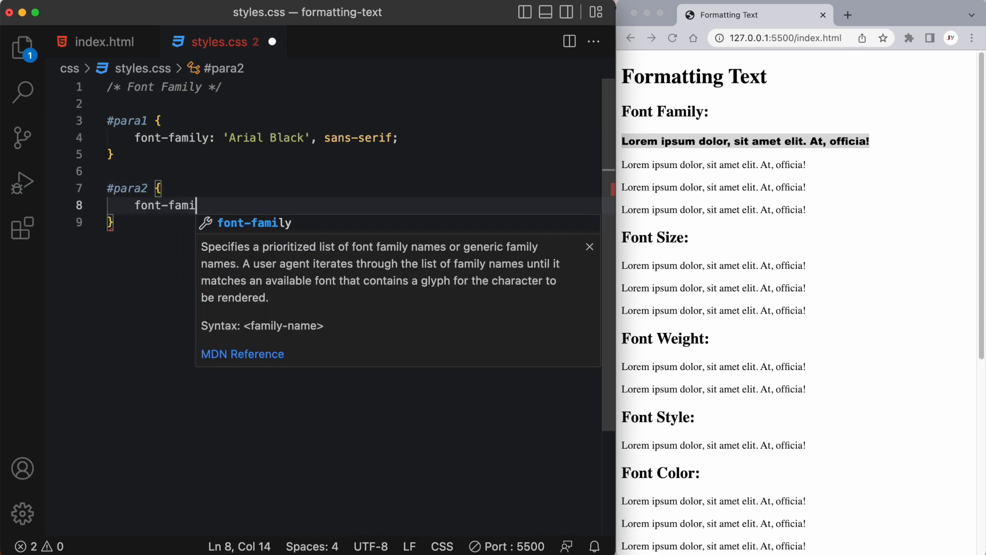
type("ly:")
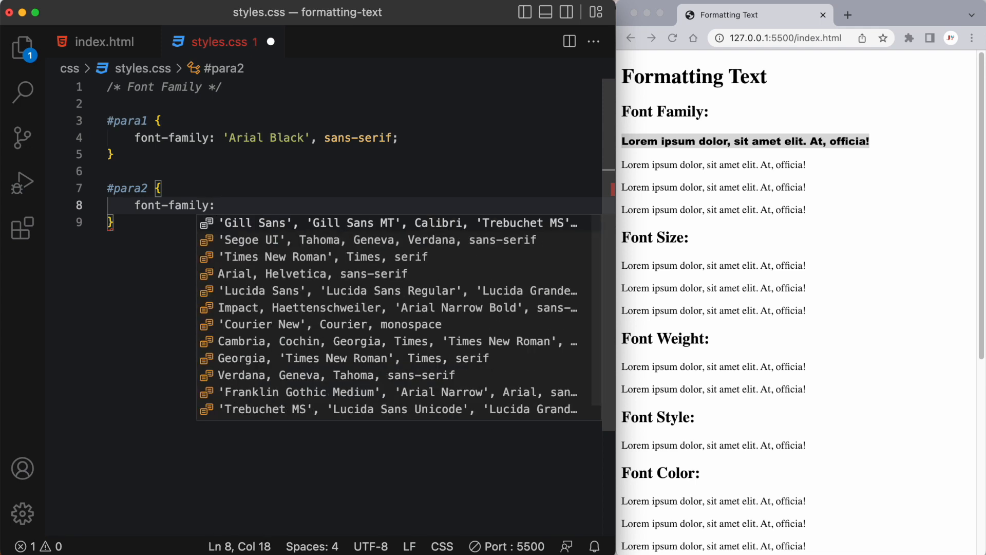
type("Georgia")
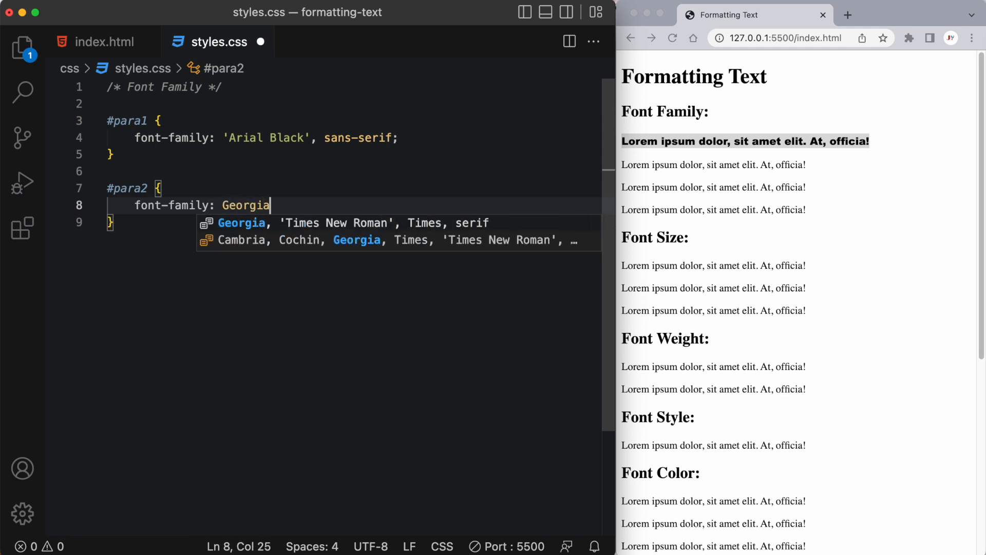
type(", serif;")
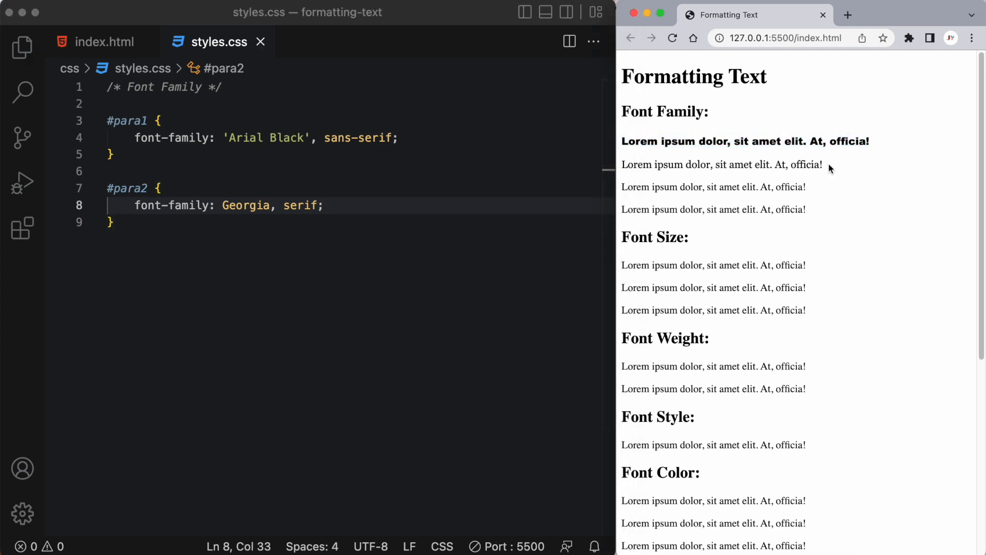
left_click_drag(741, 187, 807, 187)
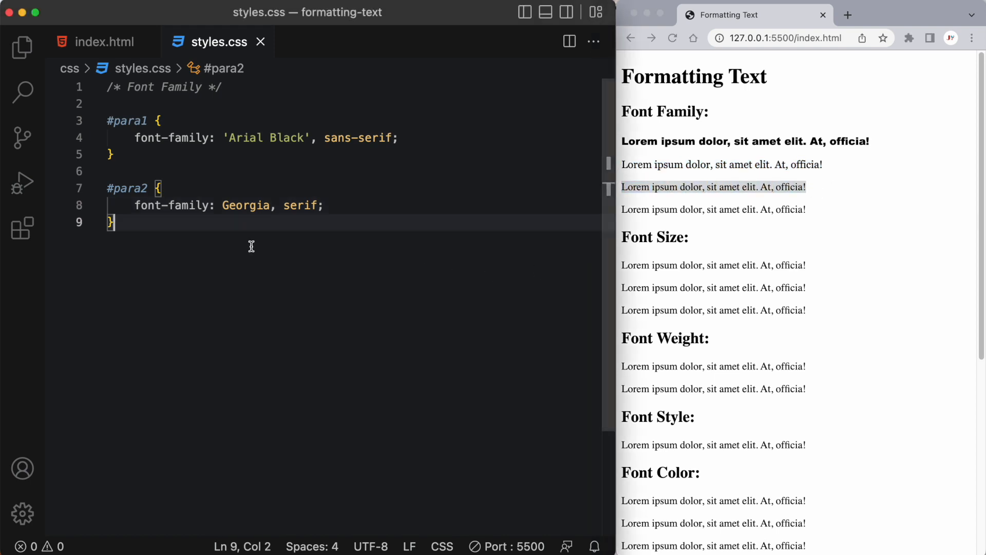
key("enter")
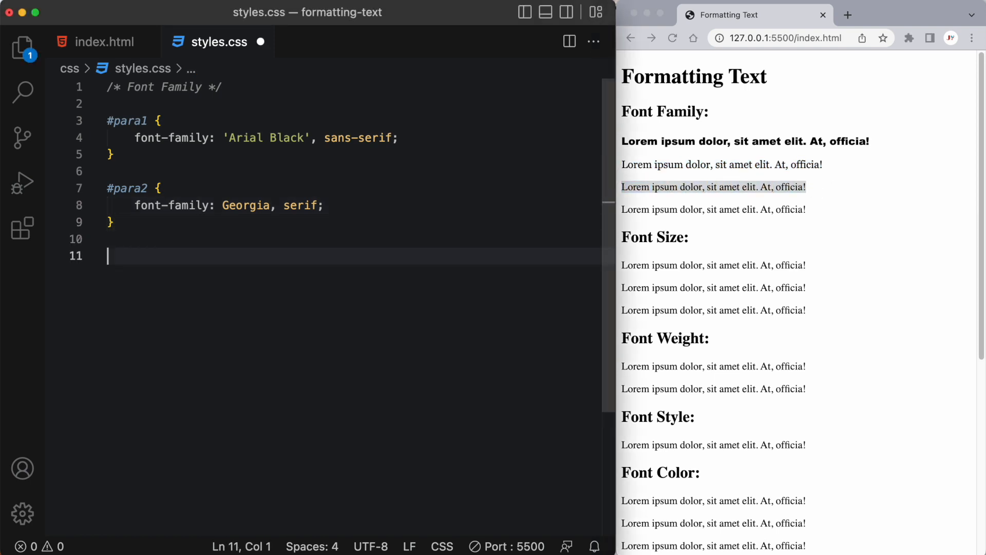
- Add a #para3 rule with font-family: fantasy; and save
type("#para")
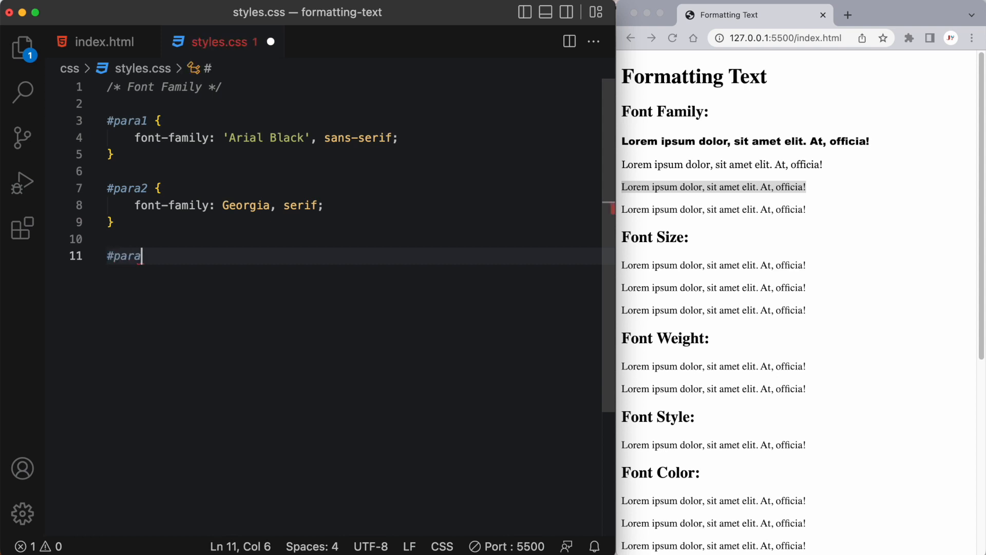
type("3 {")
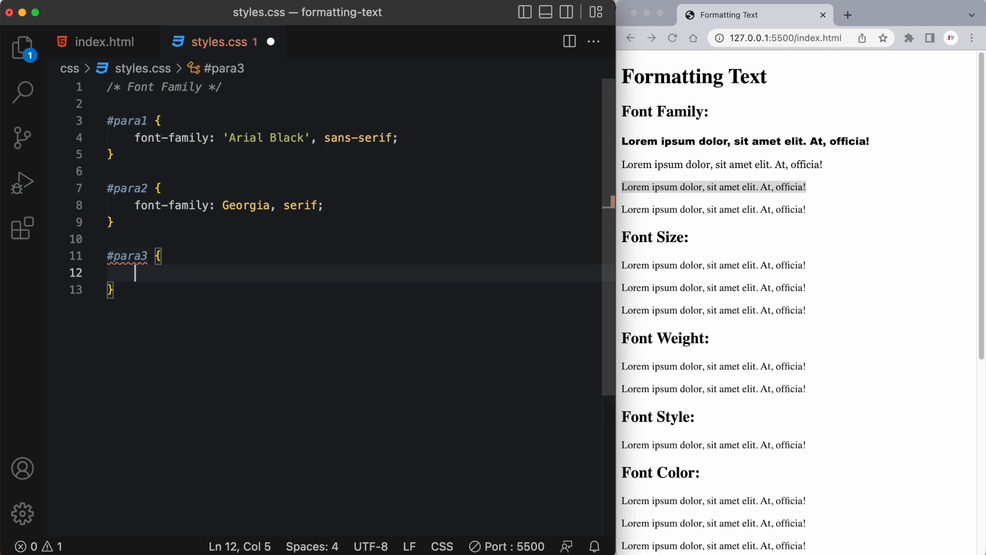
type("font-family:")
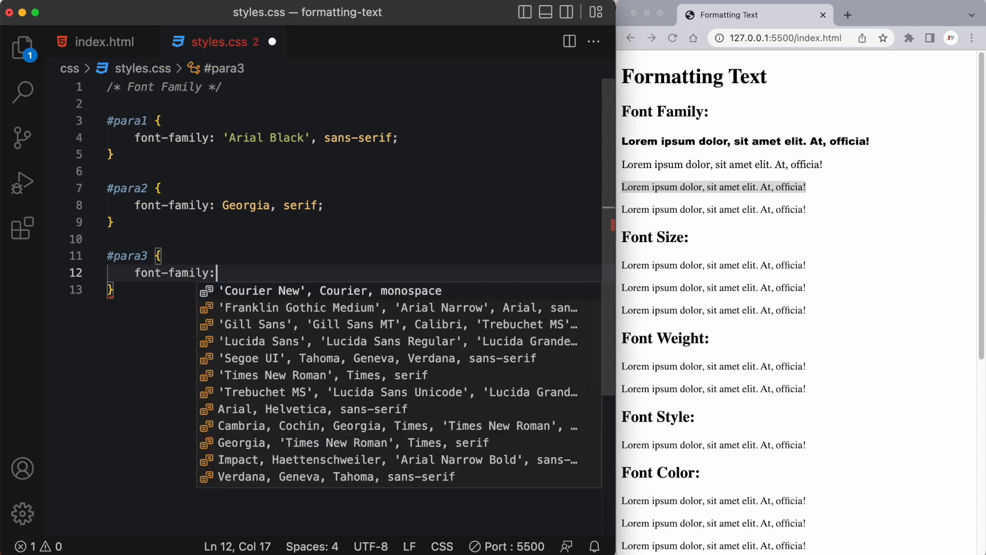
type("fan")
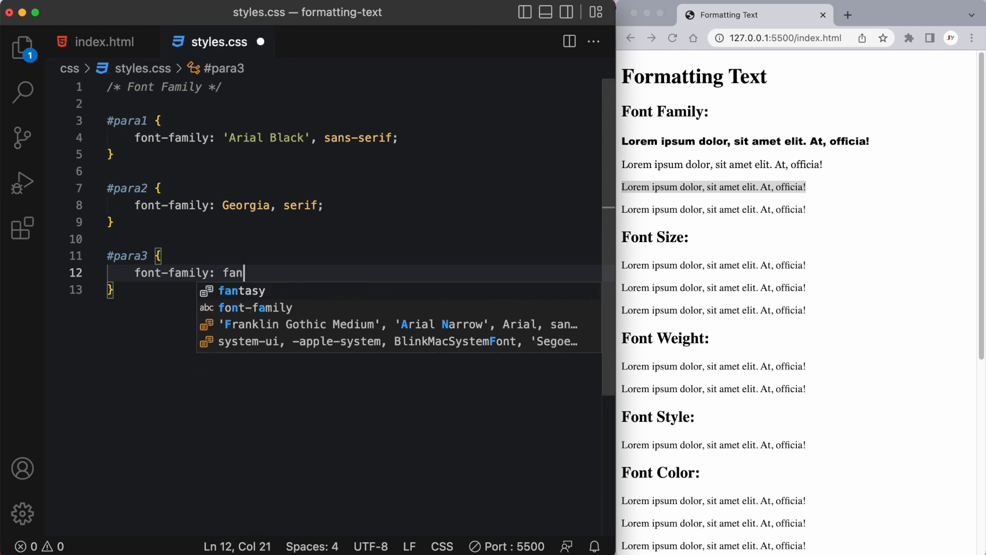
key("Tab")
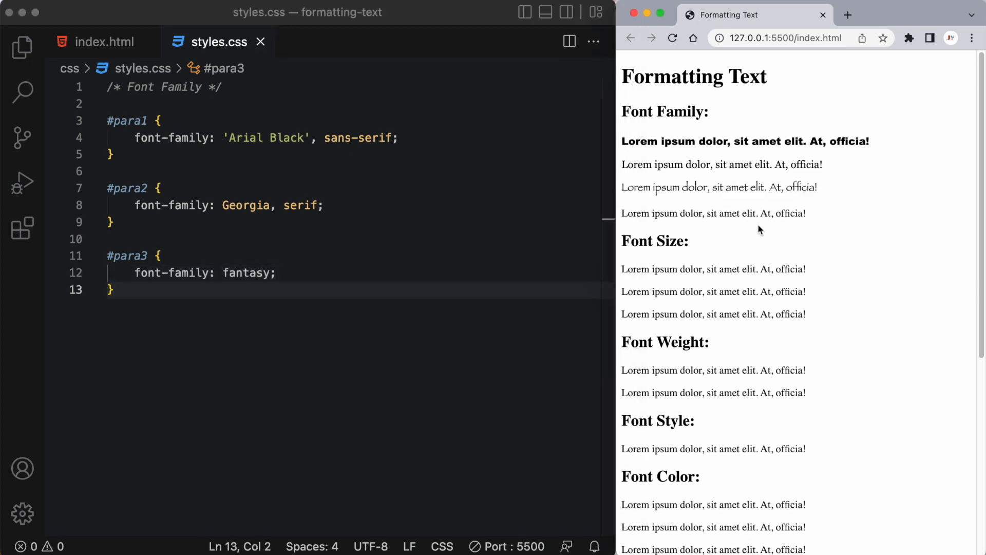
triple_click(719, 187)
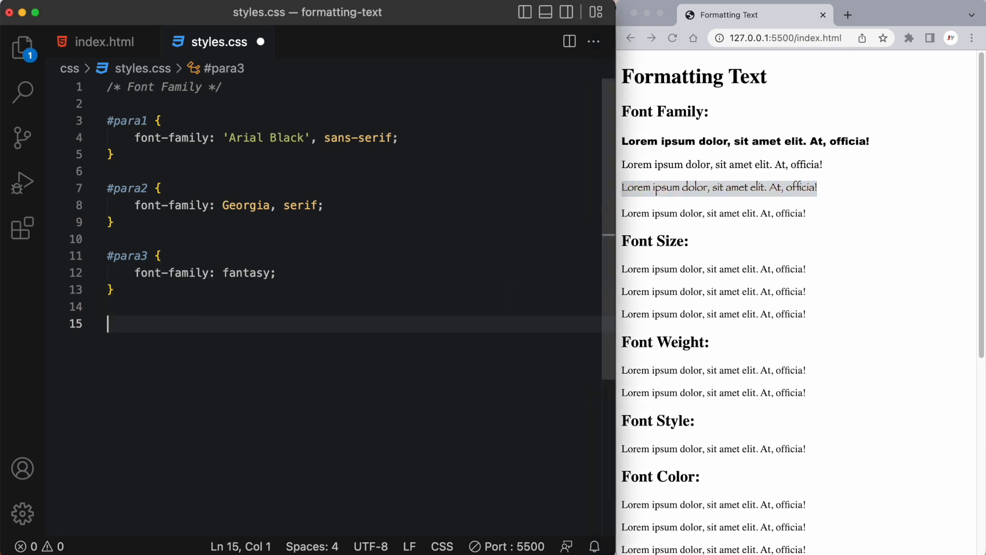
- Add a #para4 rule with font-family: cursive; and check it in the preview
type("#para")
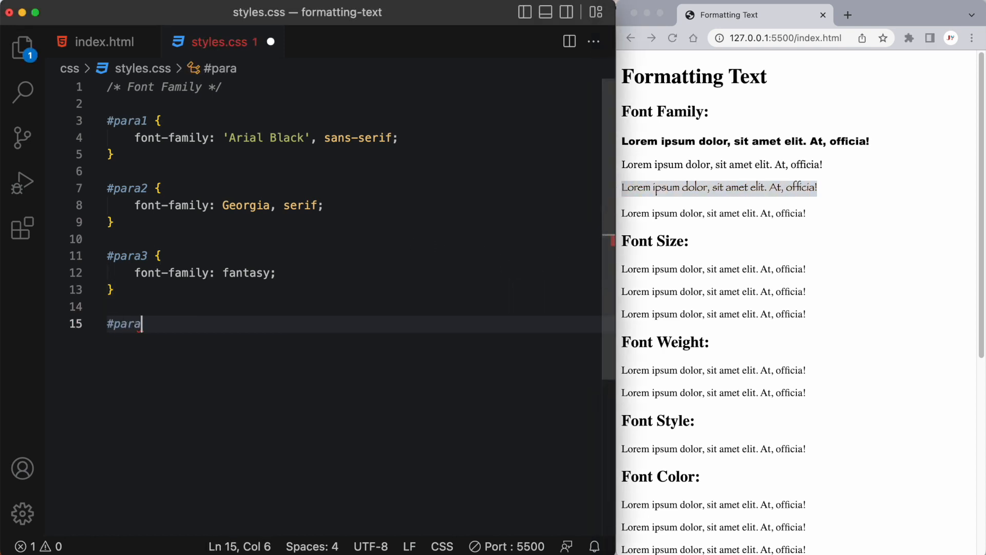
type("4 {")
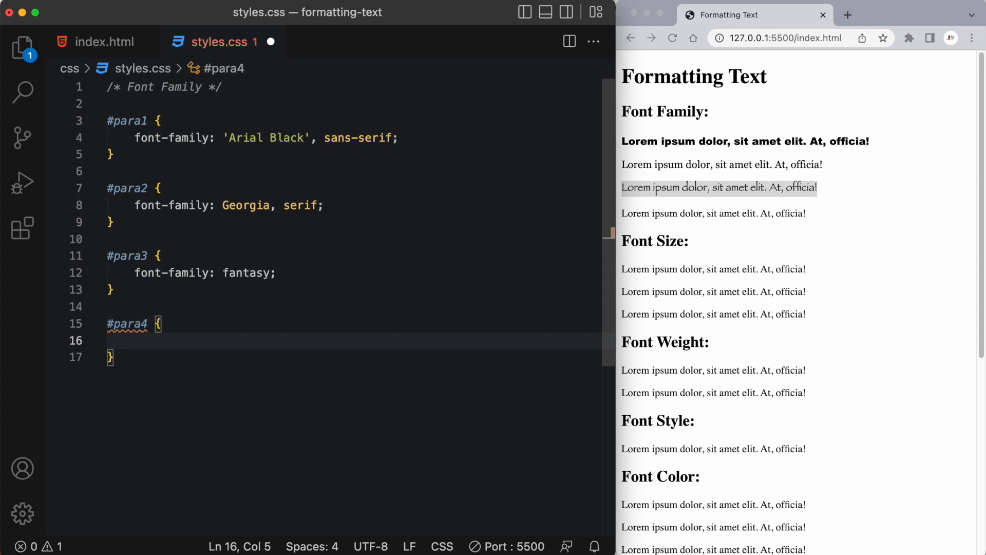
type("font-")
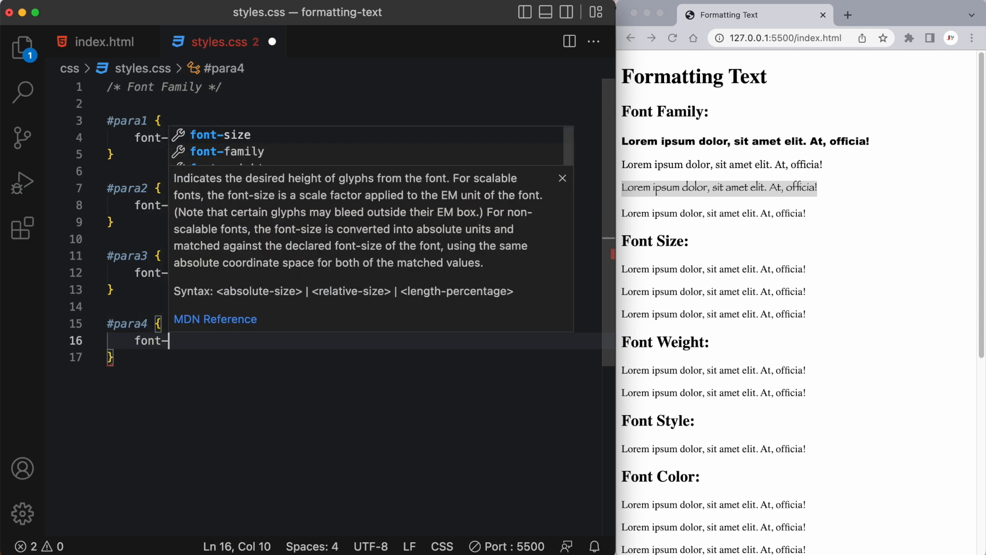
type("family")
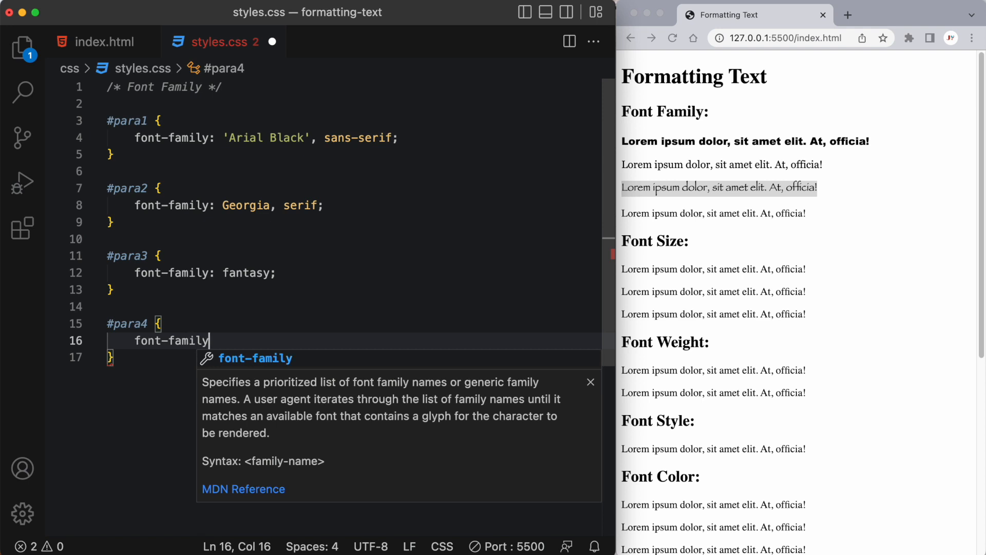
type(": cursive;")
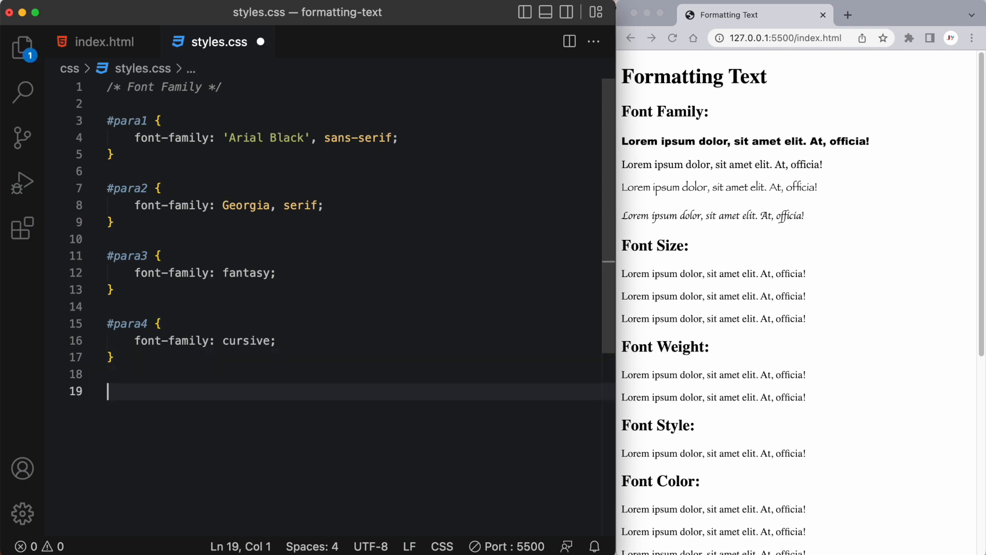
scroll("down", 3)
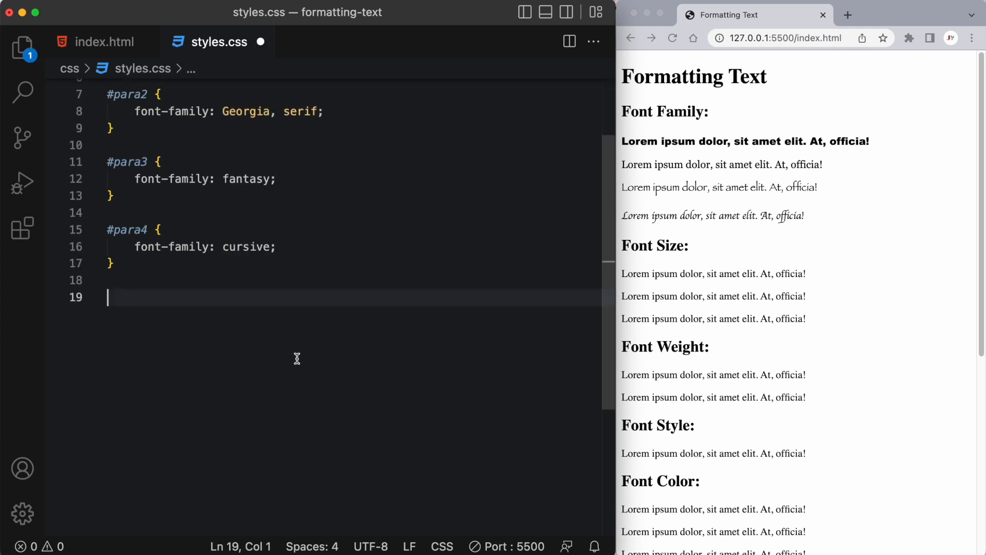
- Start a /* Font Size */ section with #para5 at font-size: 10px
type("/* Font Size */")
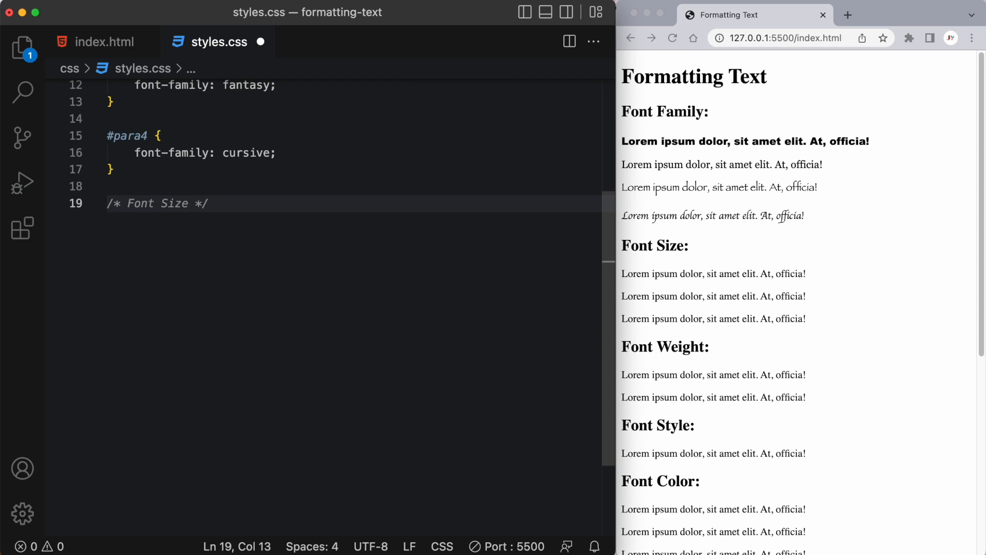
type("#para5 {")
type("font-size:")
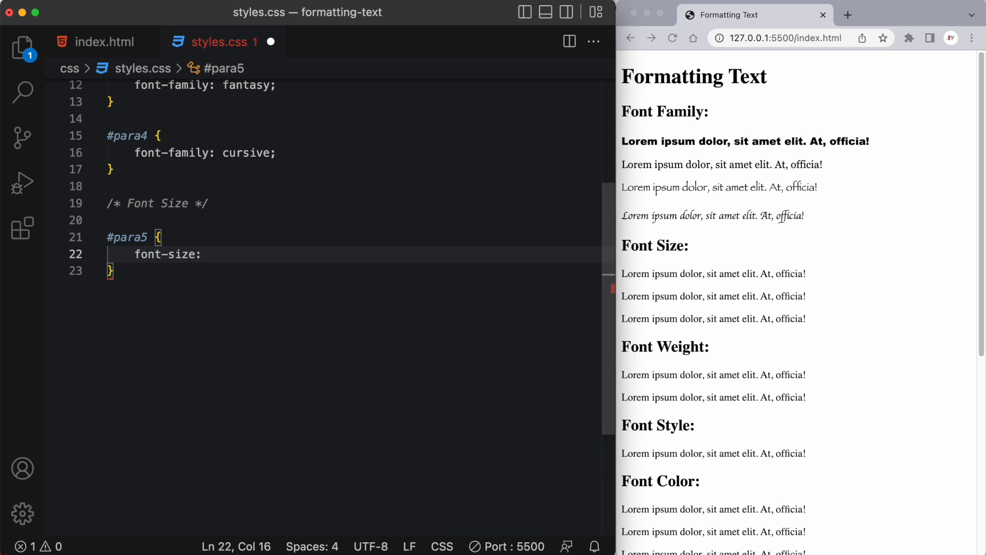
type("10p")
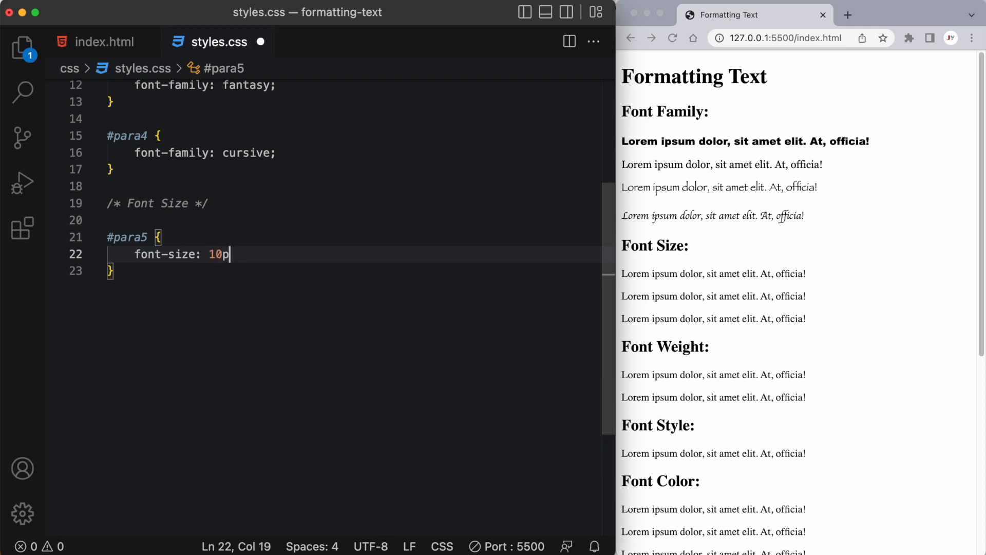
type("x;")
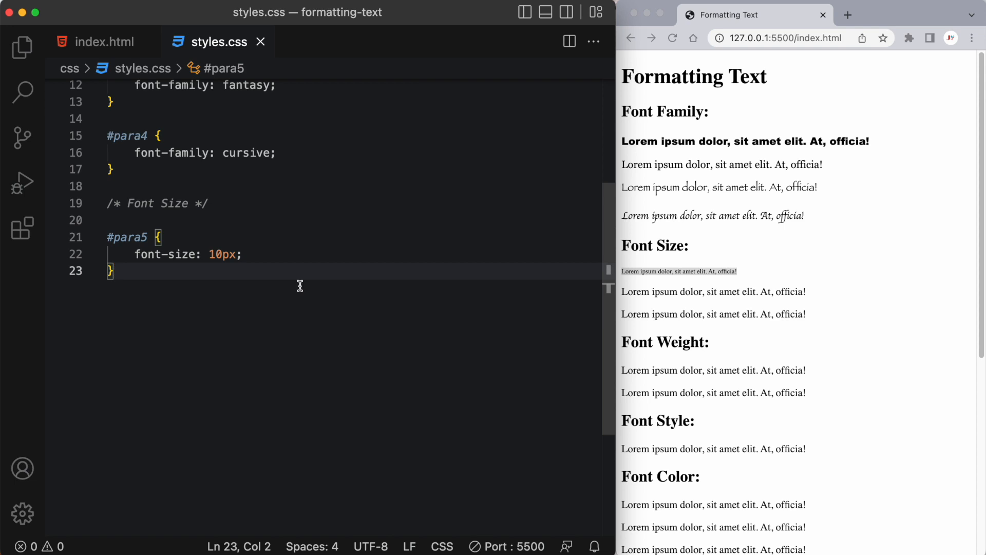
- Set #para6 to font-size: 1.2rem with a comment noting 1rem is 16px by default
type("#para6 {")
type("font-size:")
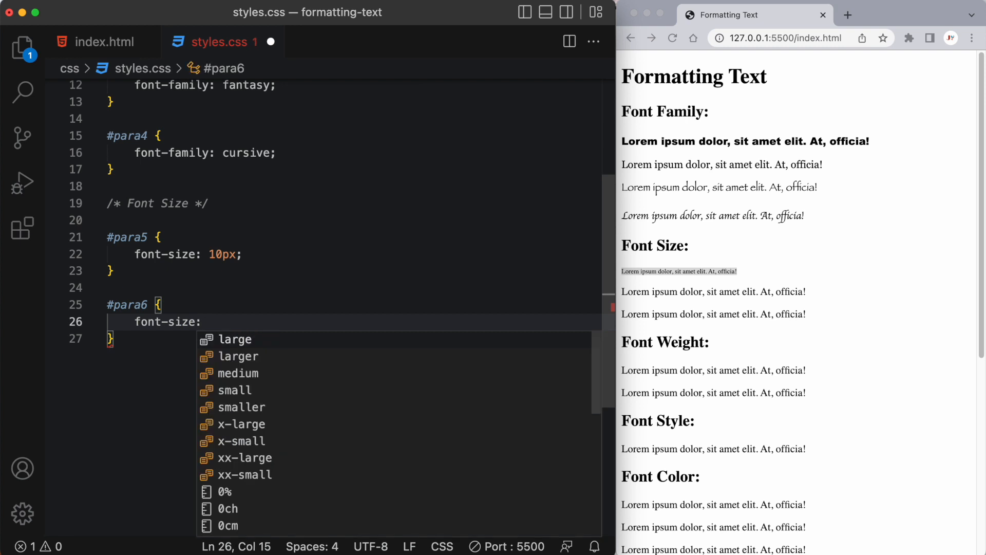
type("1.")
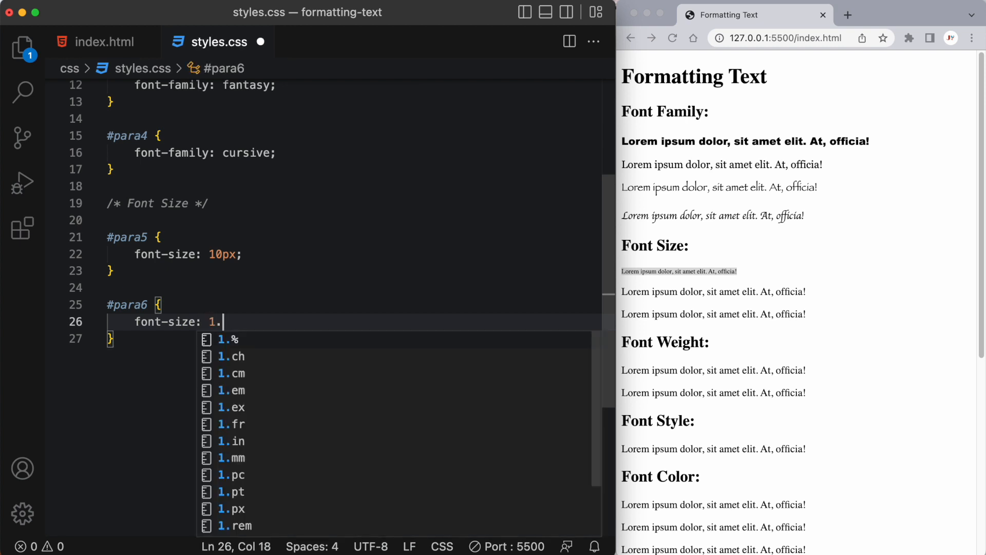
type("2rem")
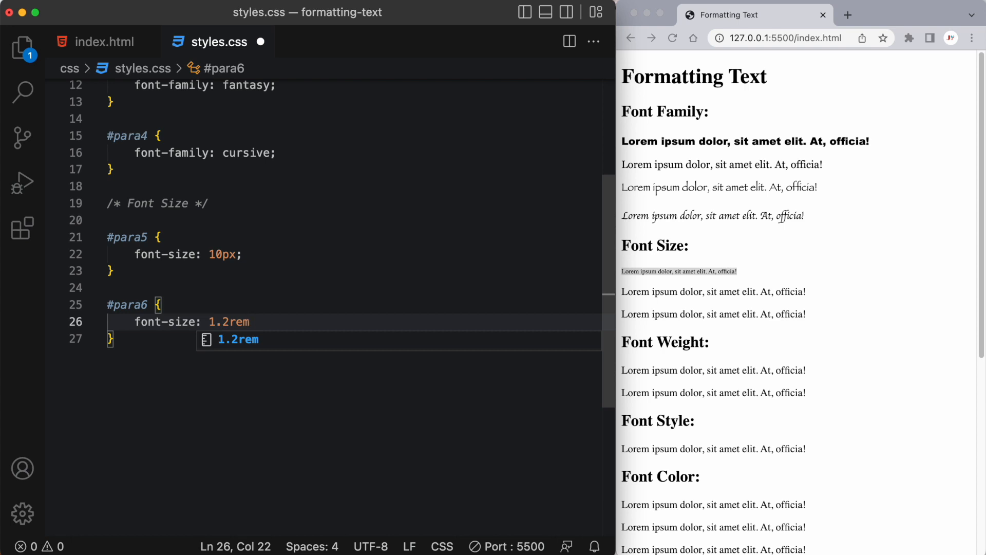
type(";")
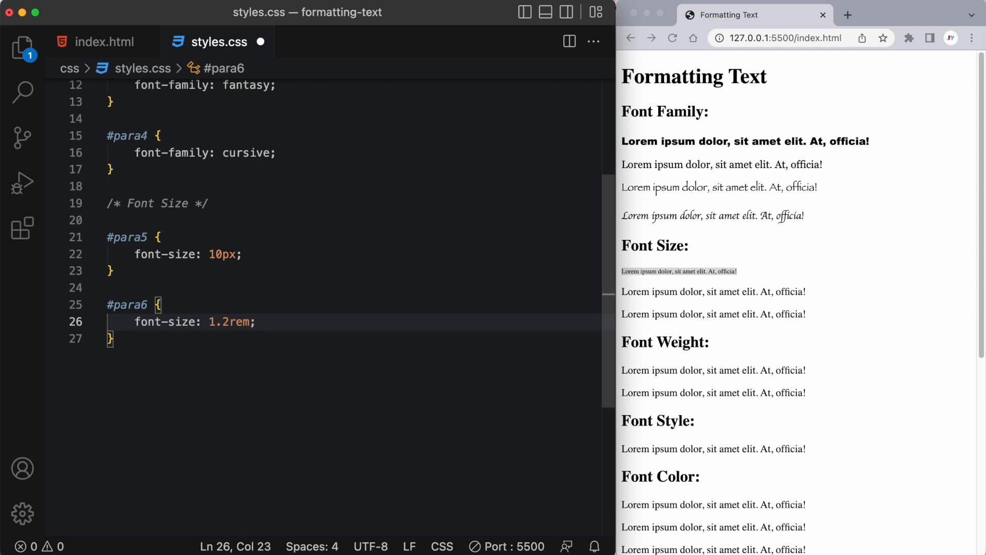
type("/*  */")
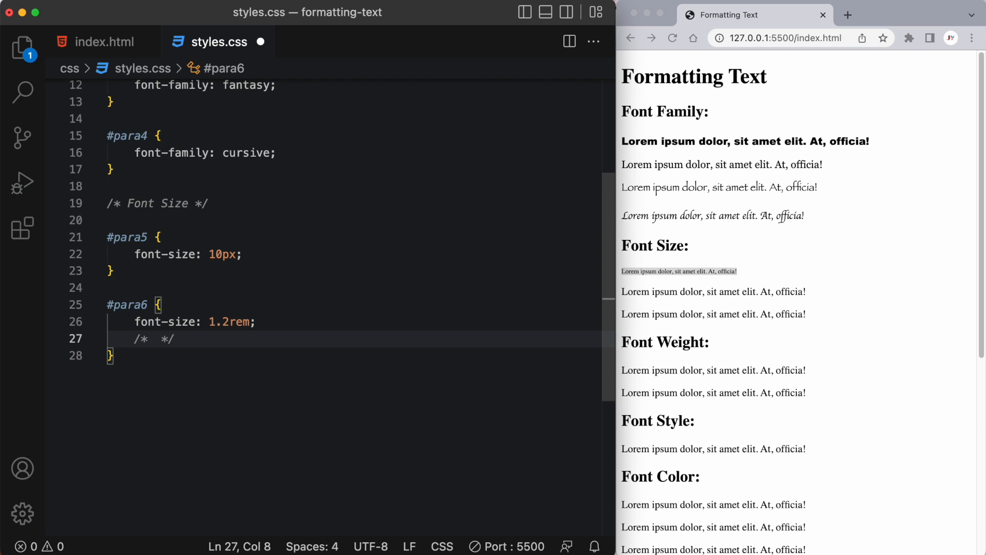
type("1 rem = 1")
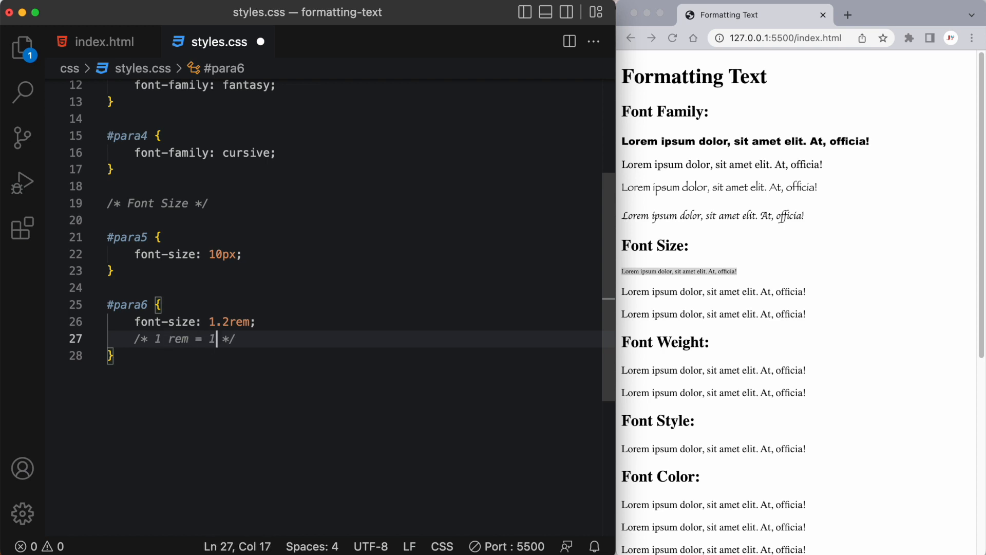
type("6px by default")
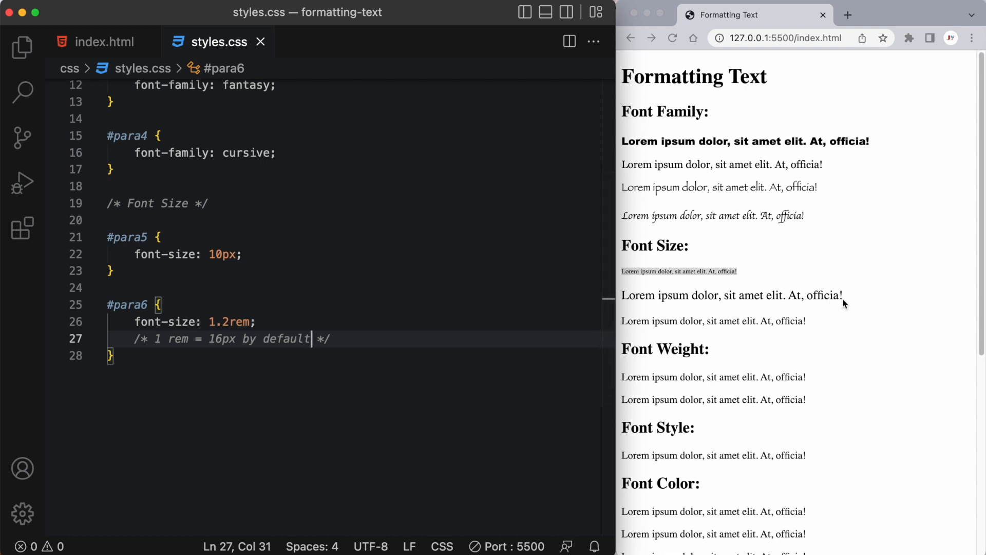
mouse_move(813, 315)
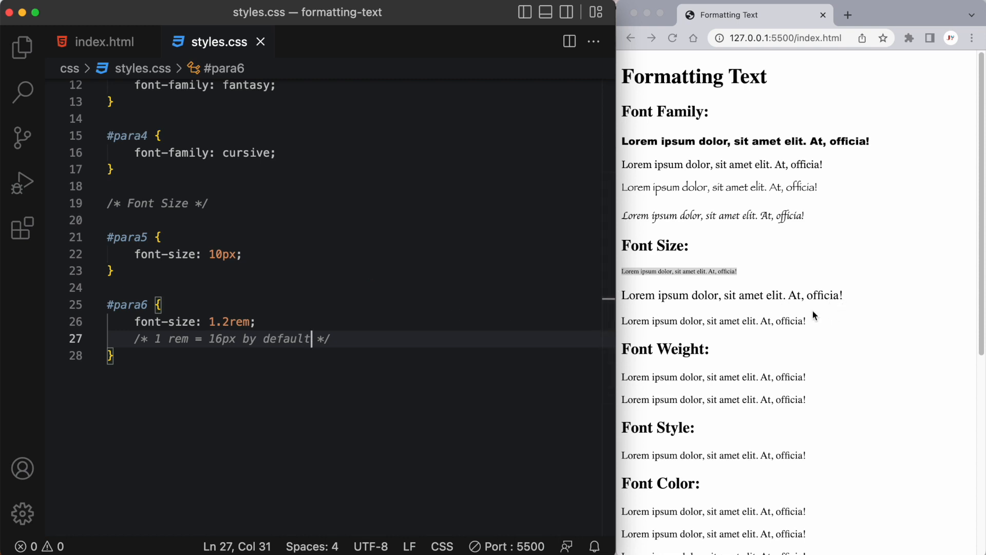
- Add a #para7 rule with font-size: 150%
double_click(679, 270)
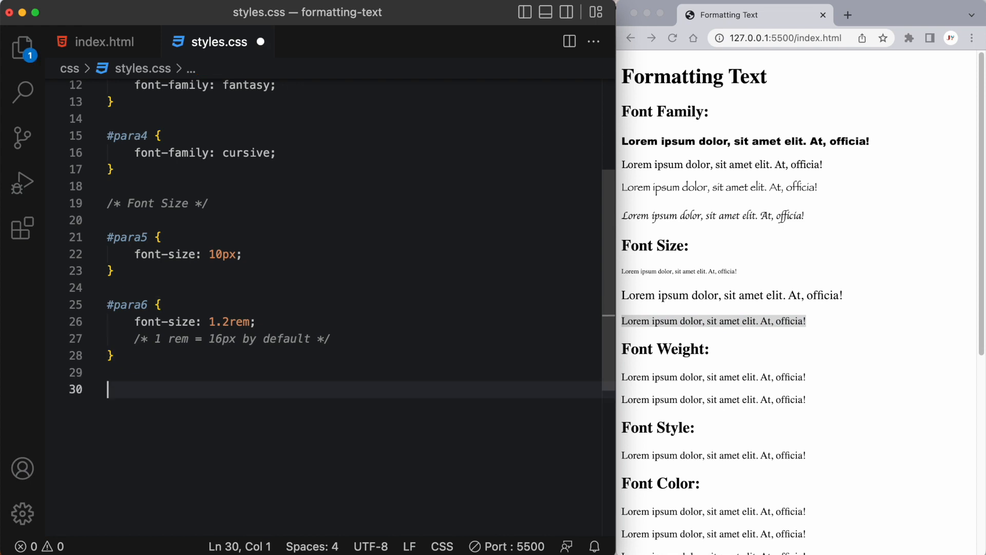
type("#para7")
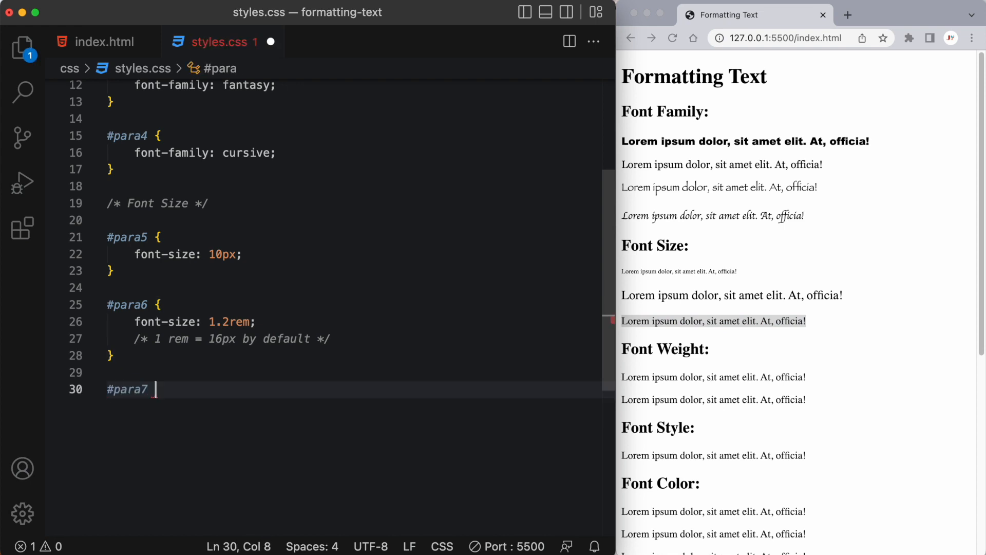
type("font-size: 150")
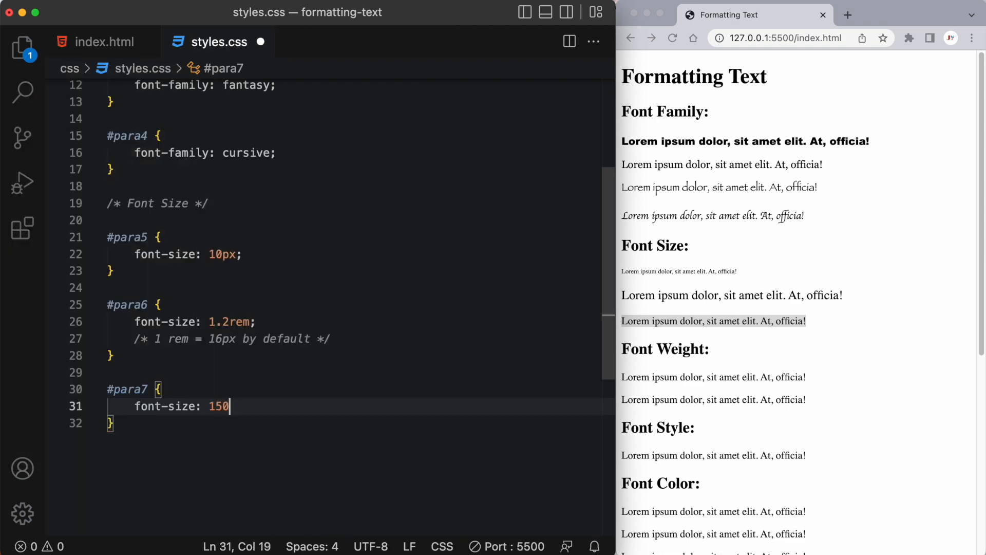
type("%;")
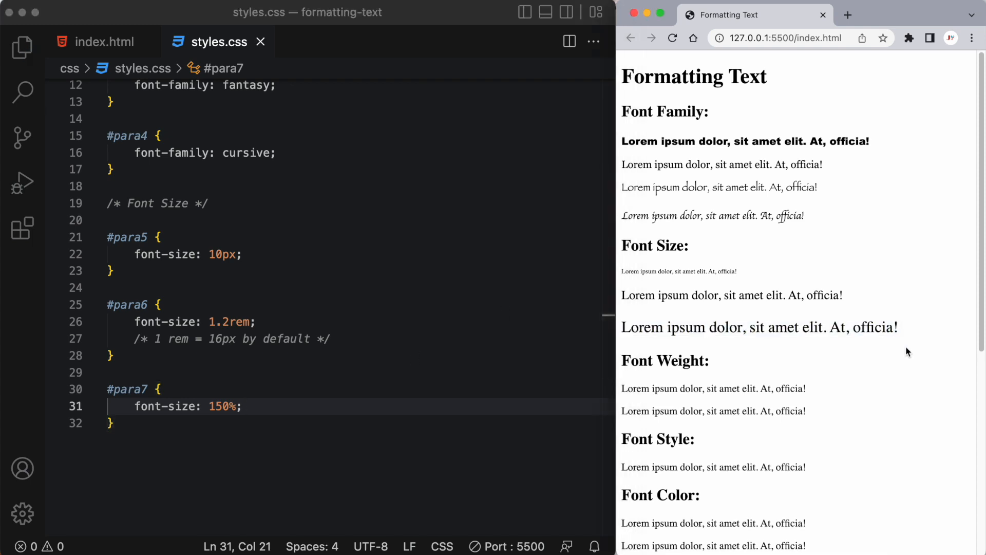
mouse_move(632, 405)
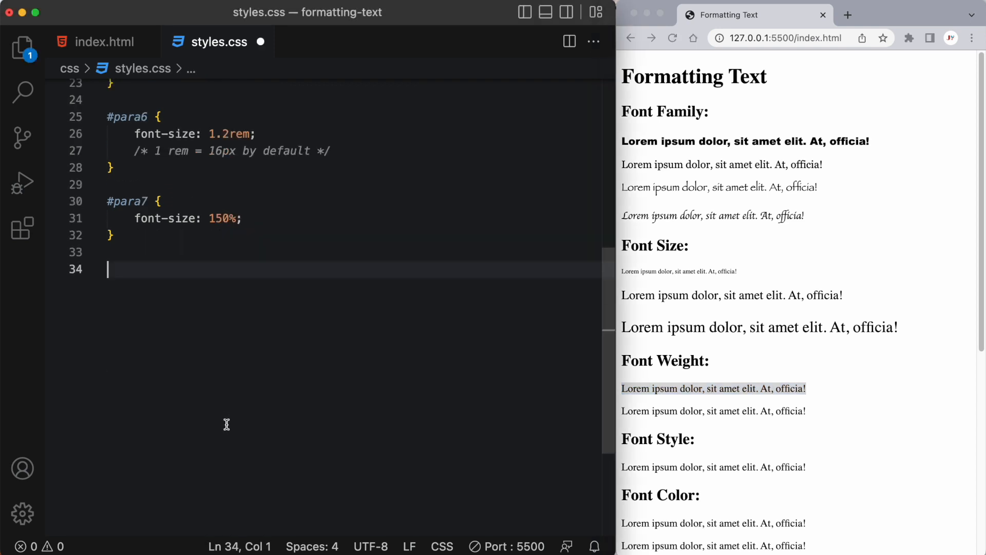
- Start a /* Font Weight */ section with #para8 set to font-weight: bold
type("/* Fo */")
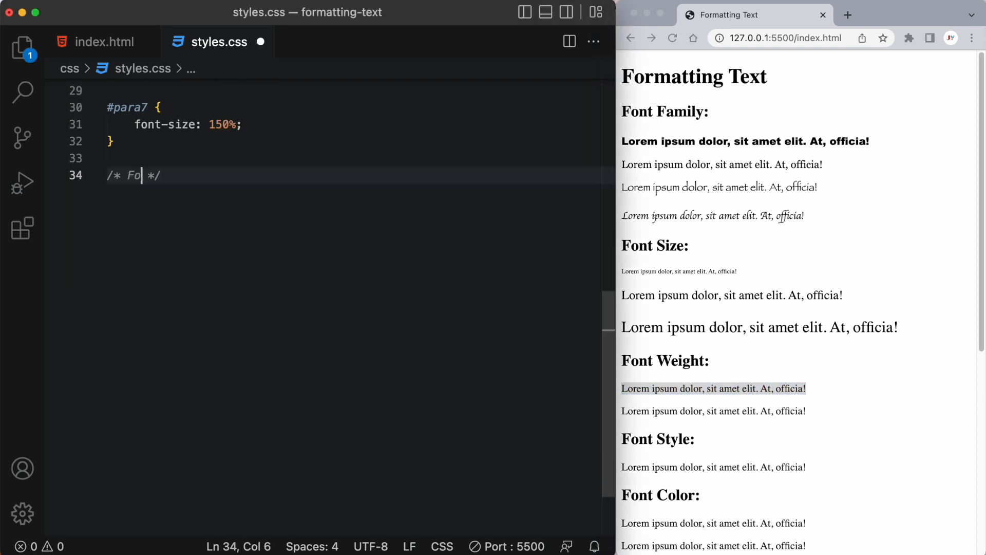
type("nt Weigh")
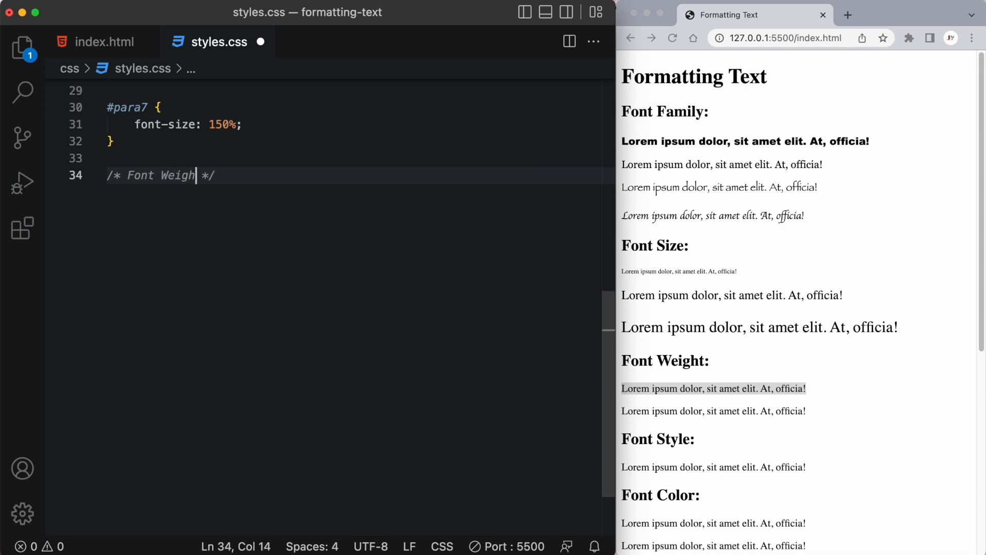
type("#para8 {")
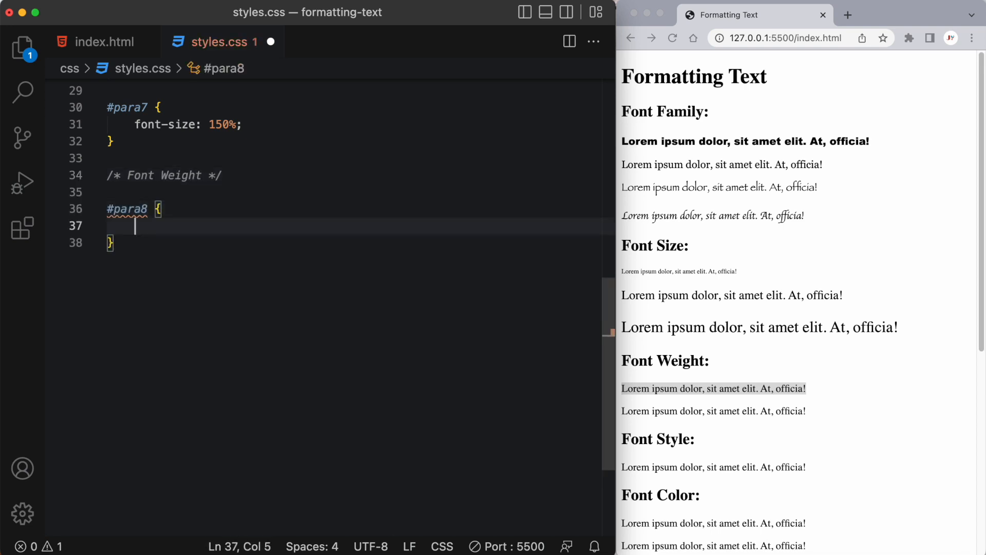
type("font-weight")
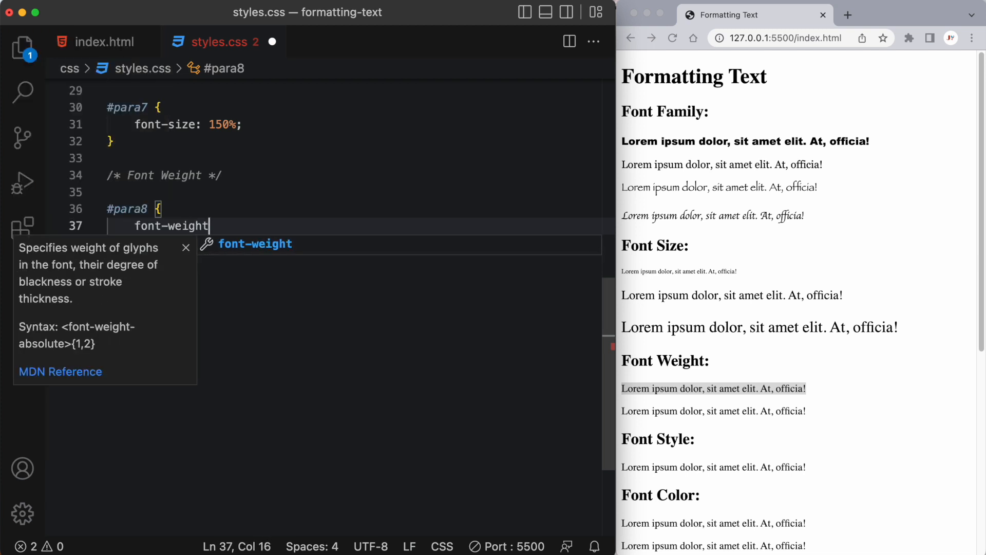
type(":")
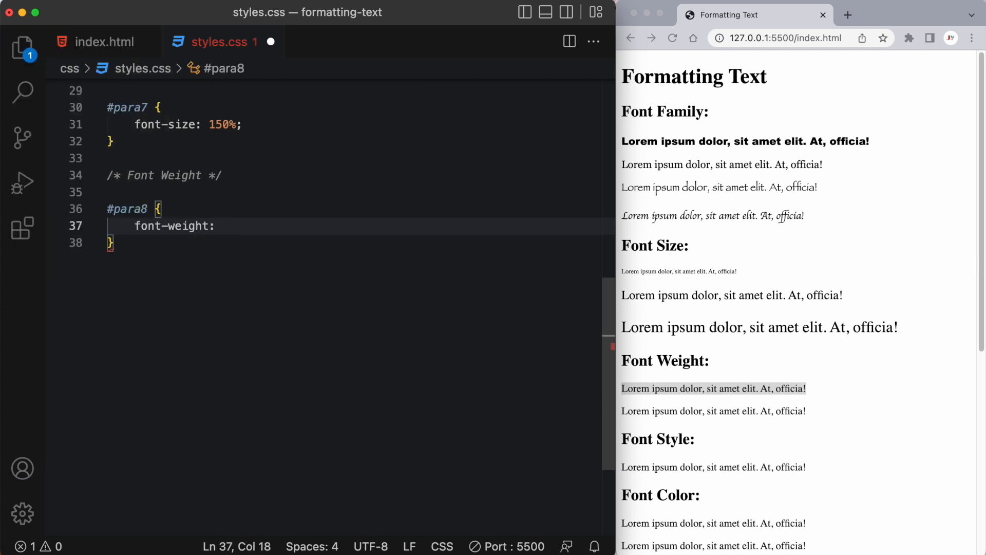
type("bold;")
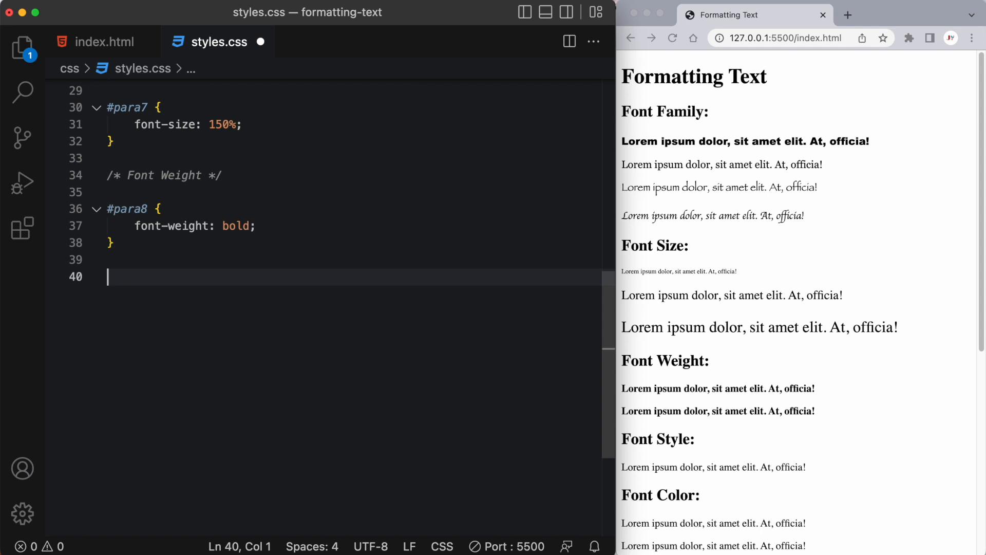
- Add a #para9 rule with font-weight: 900
type("#para")
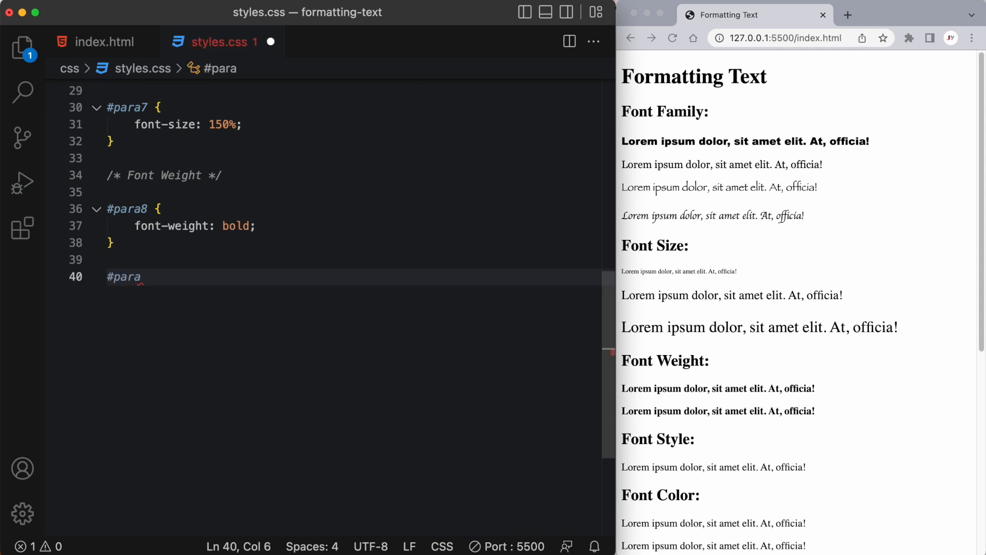
type("9 {")
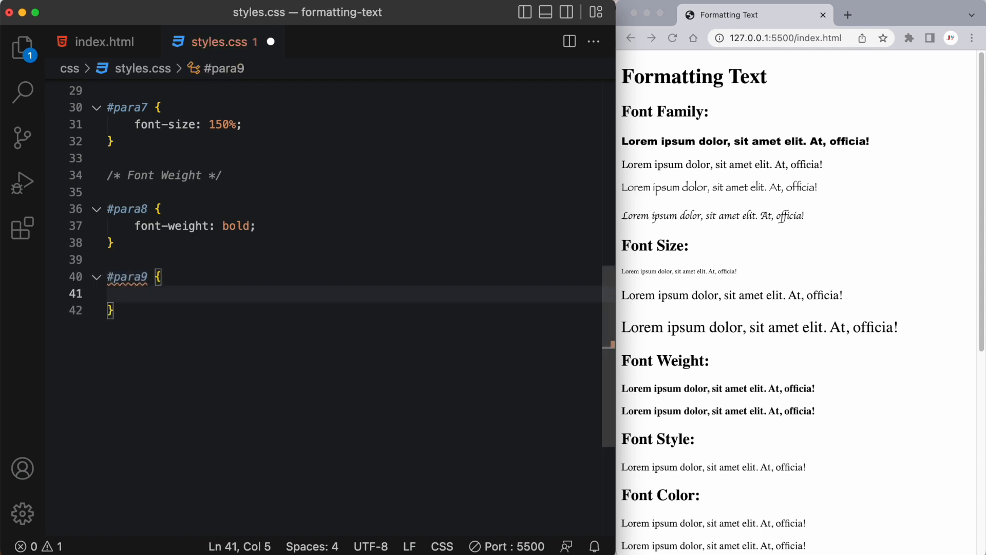
type("font-weig")
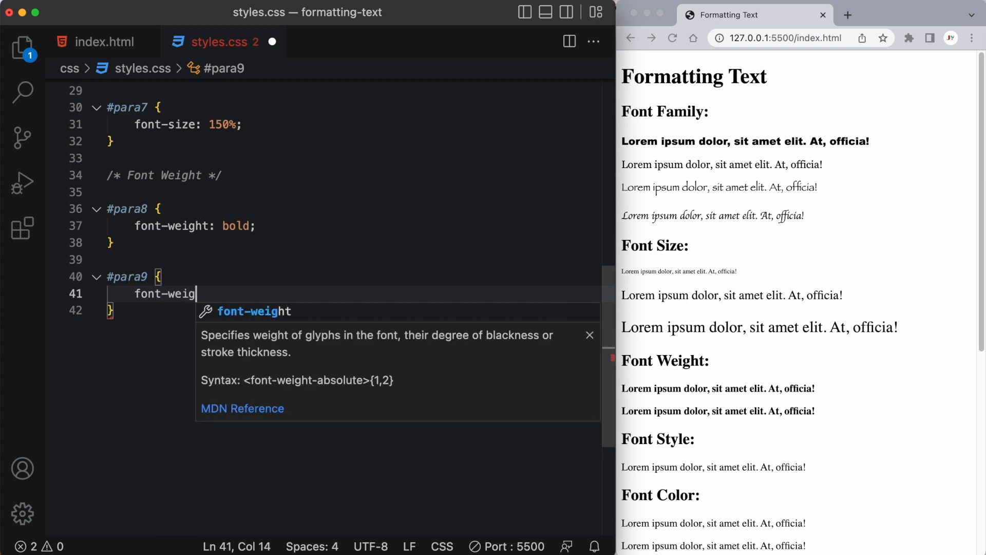
type("ht: 900;")
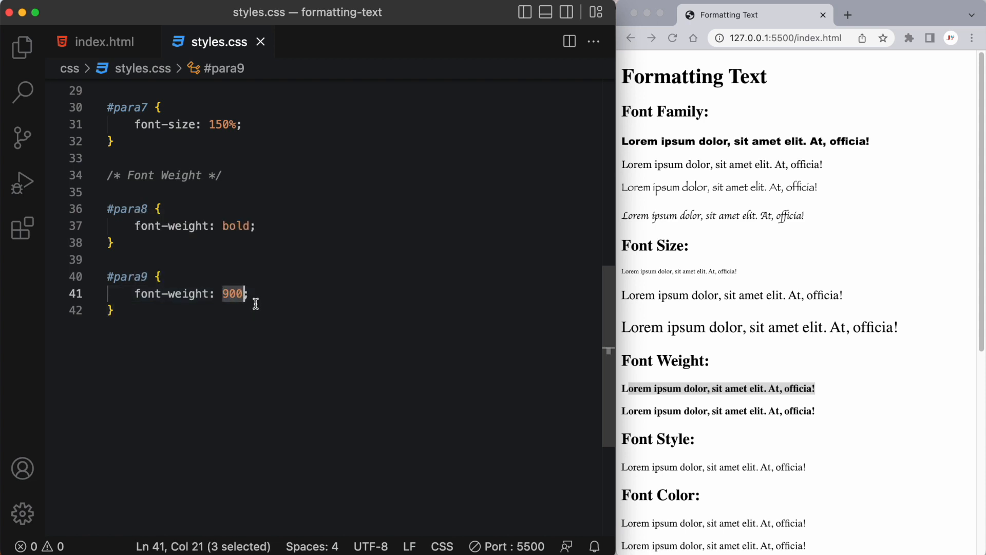
mouse_move(237, 318)
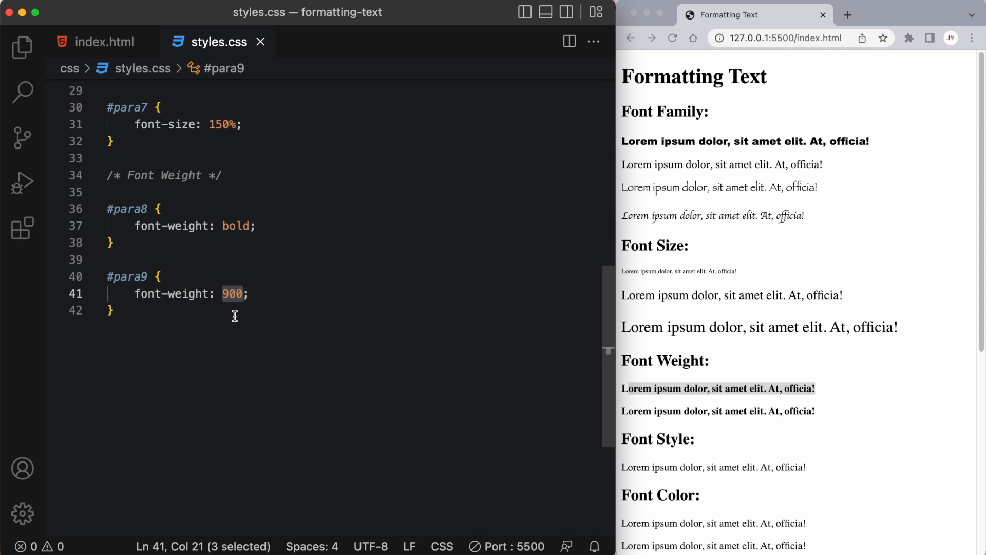
key("enter")
type("#para")
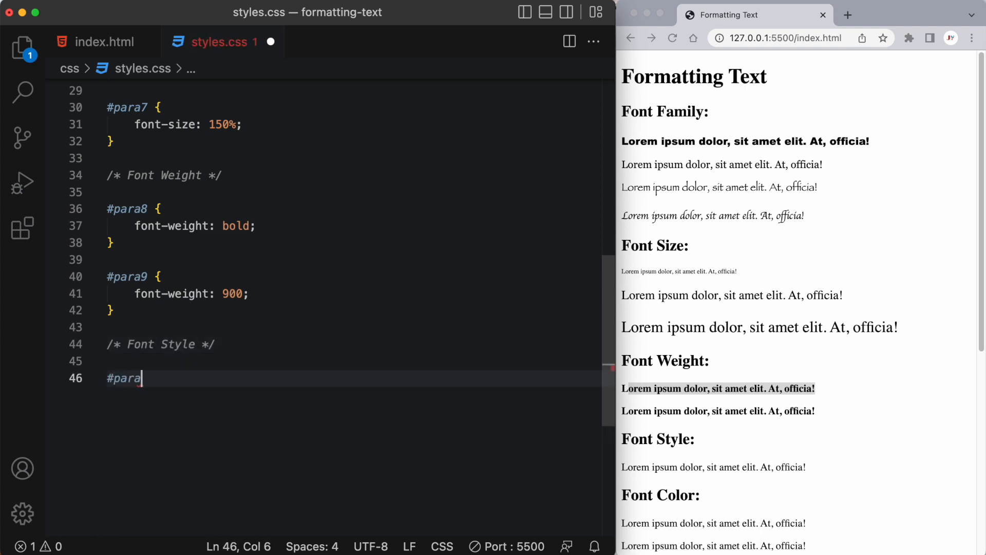
- Make #para10 font-style: italic, then add a font-style: normal alternative line inside the rule
type("10 {")
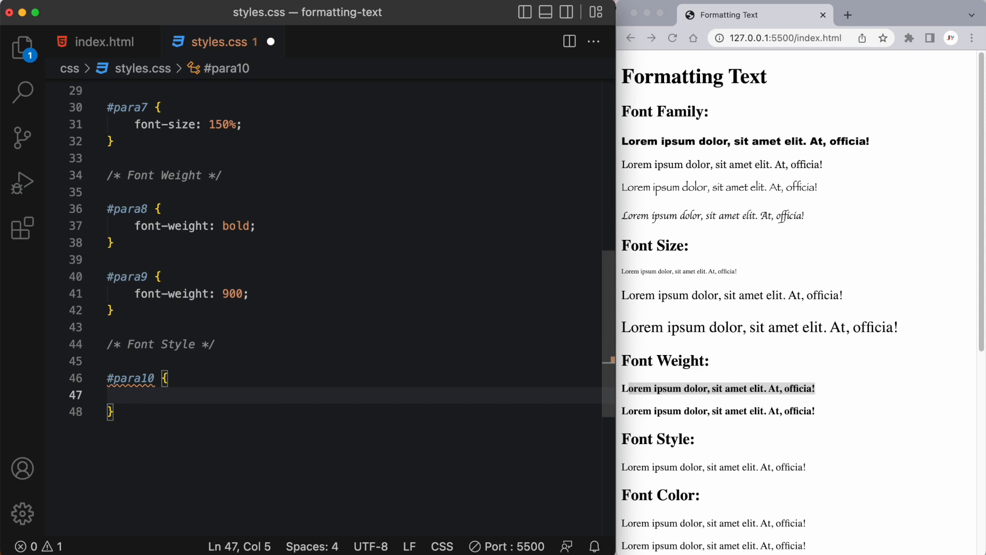
type("font-style")
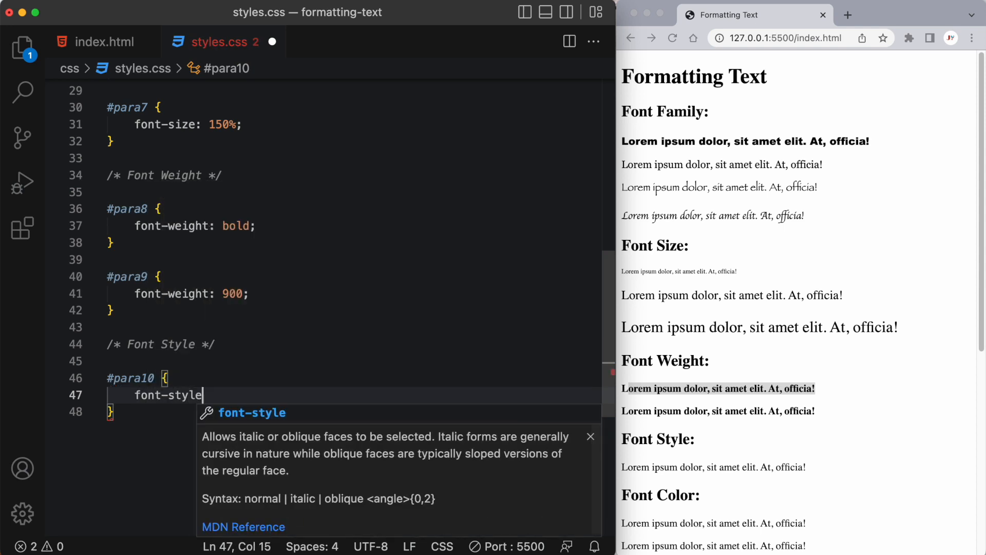
type(": itl")
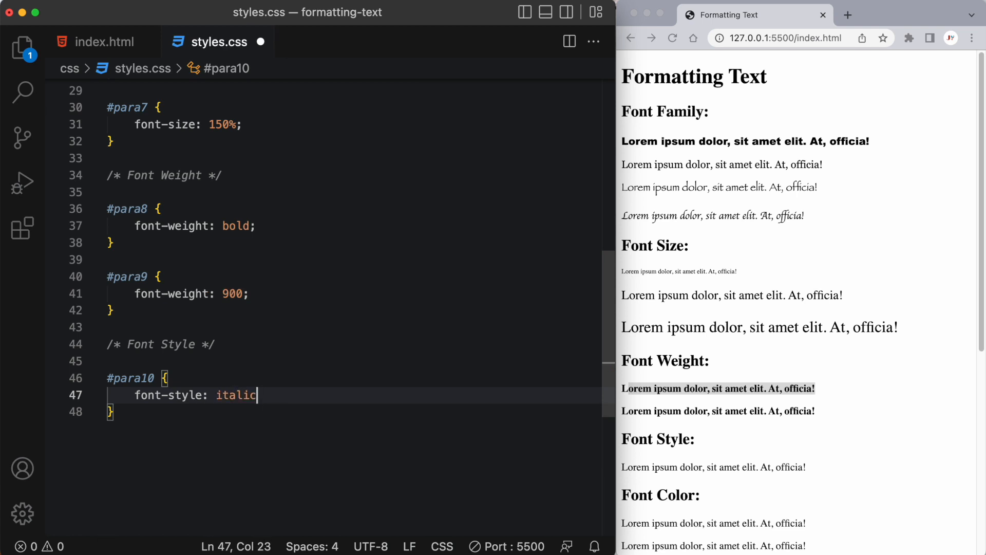
type(";")
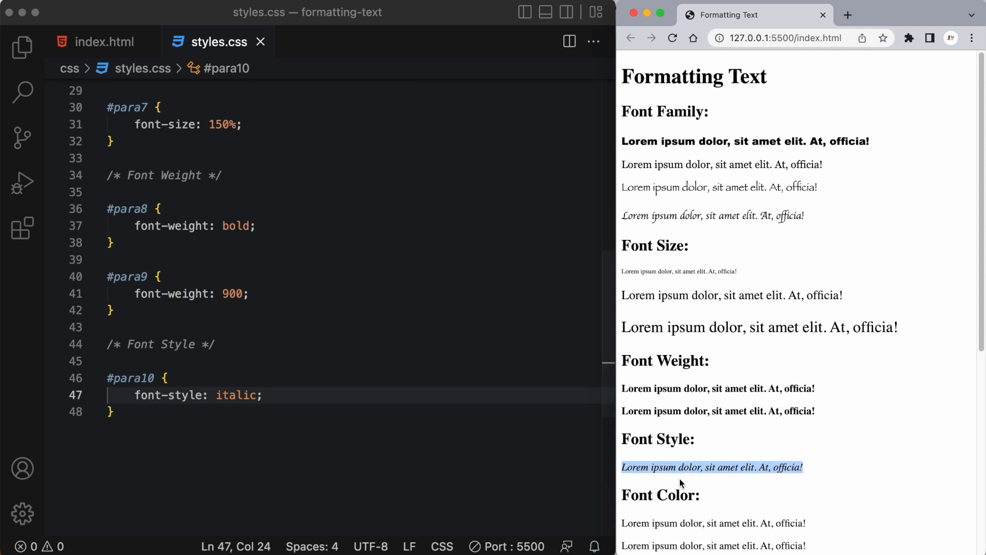
scroll("down", 3)
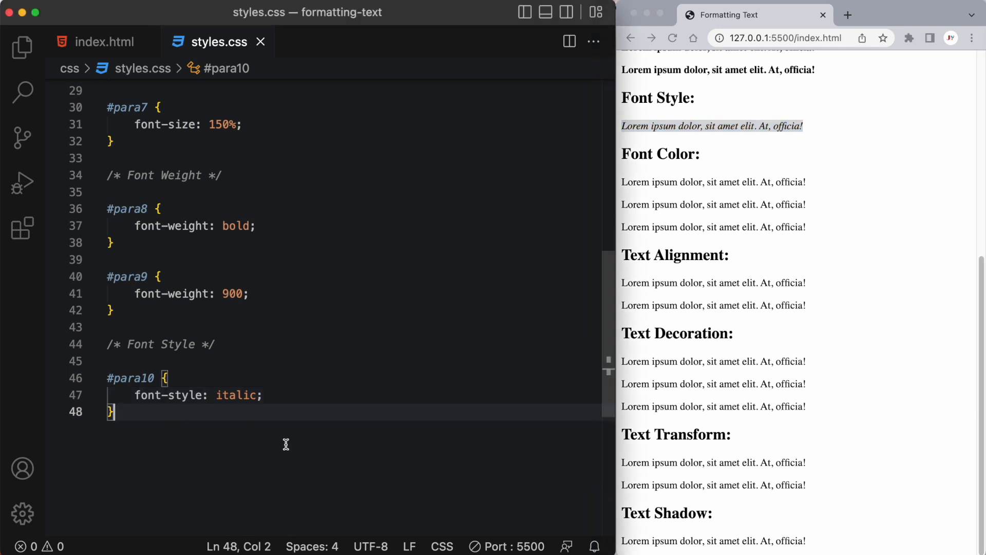
mouse_move(283, 433)
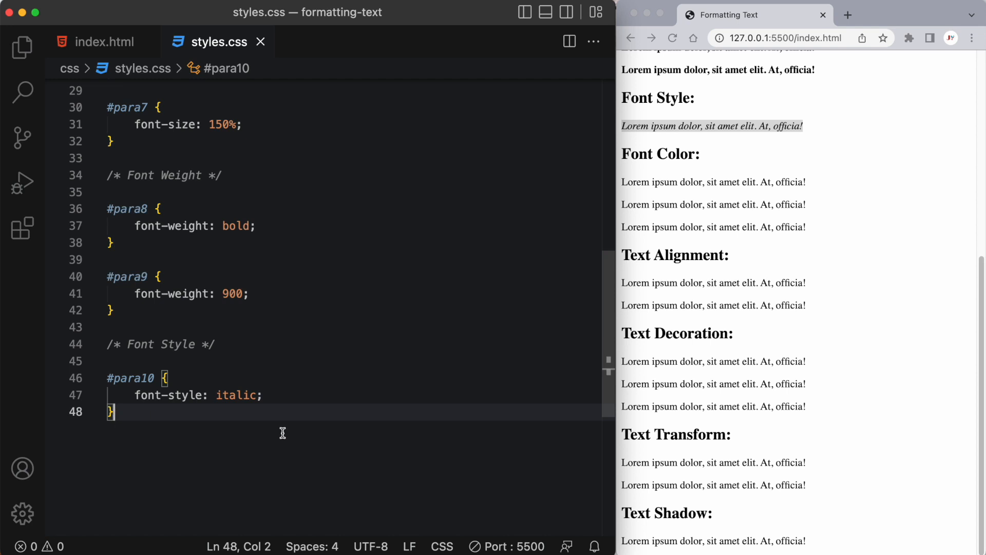
key("enter")
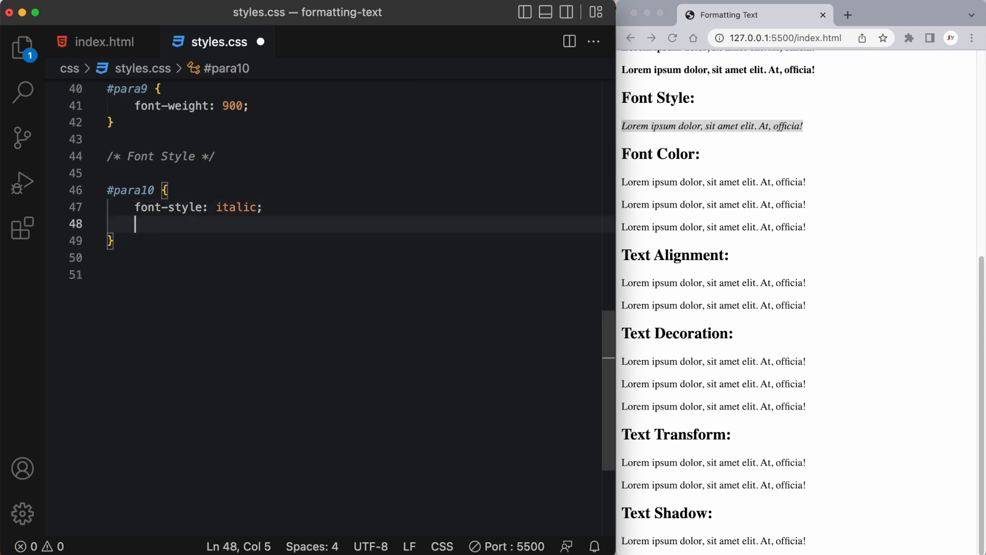
type("font-sty")
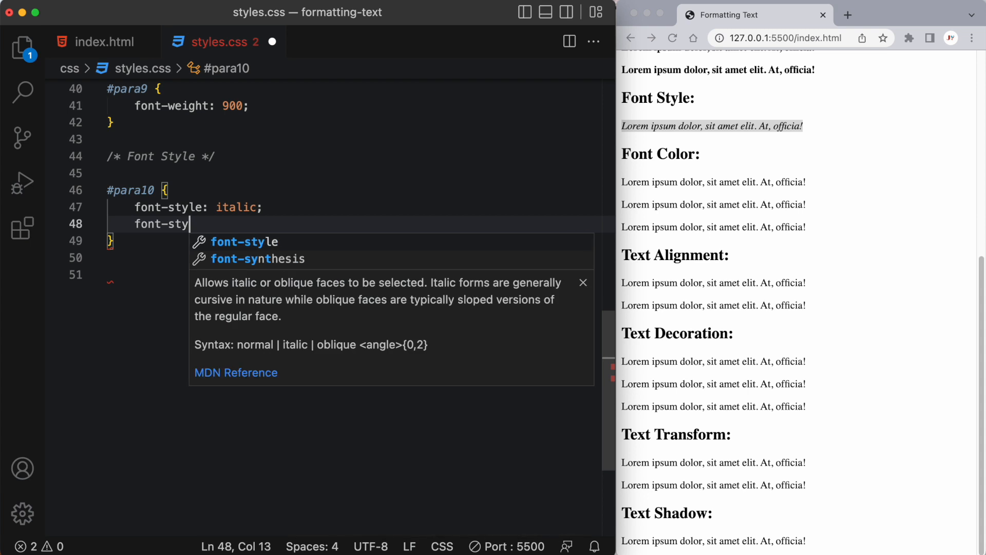
type("le: normal; */")
left_click(358, 274)
type("/* Font Color */")
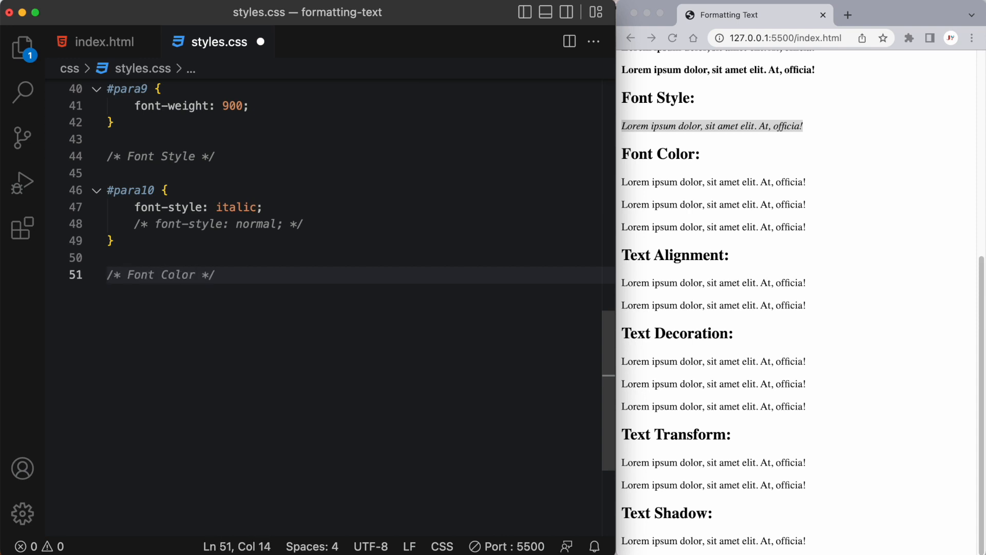
- Colour #para11 red and #para12 gray
type("#pa")
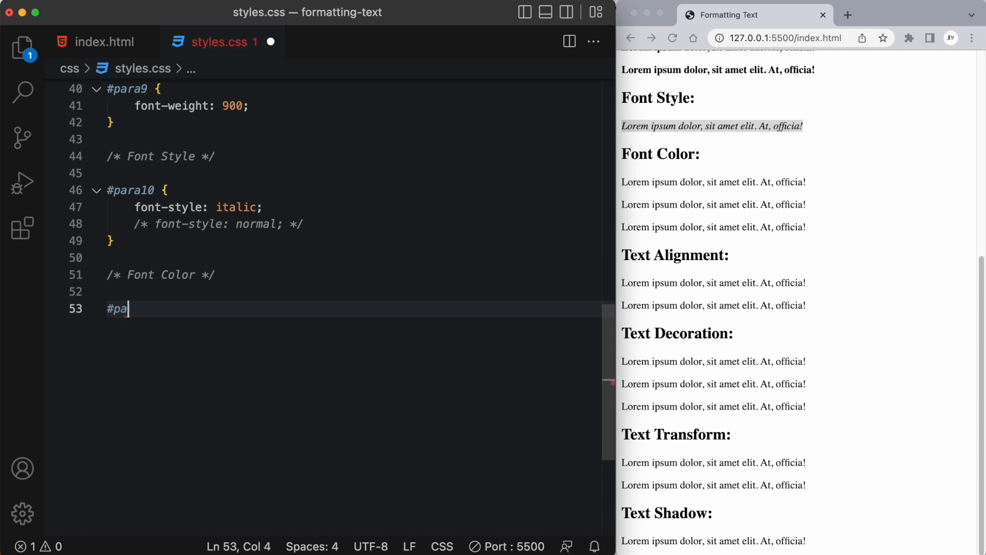
type("ra11 {")
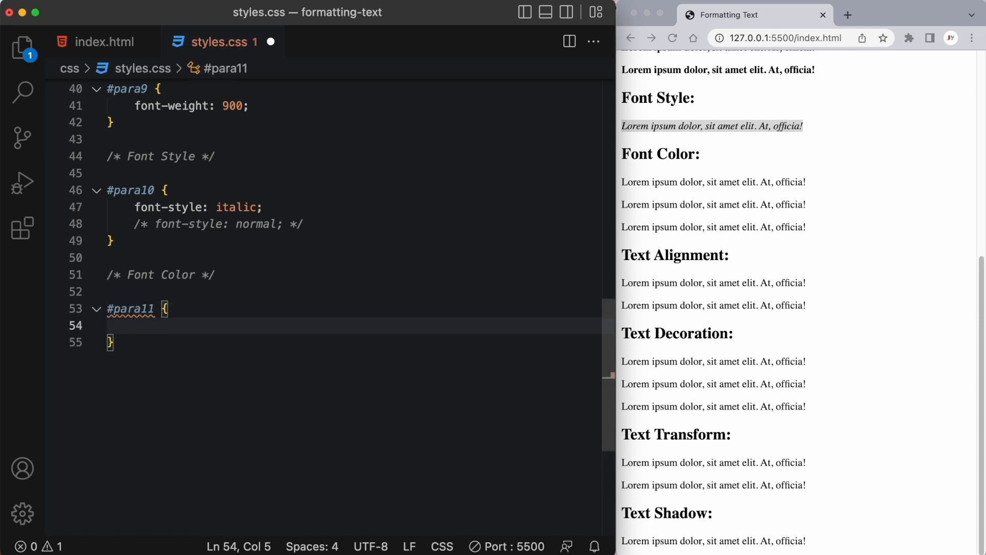
type("color:")
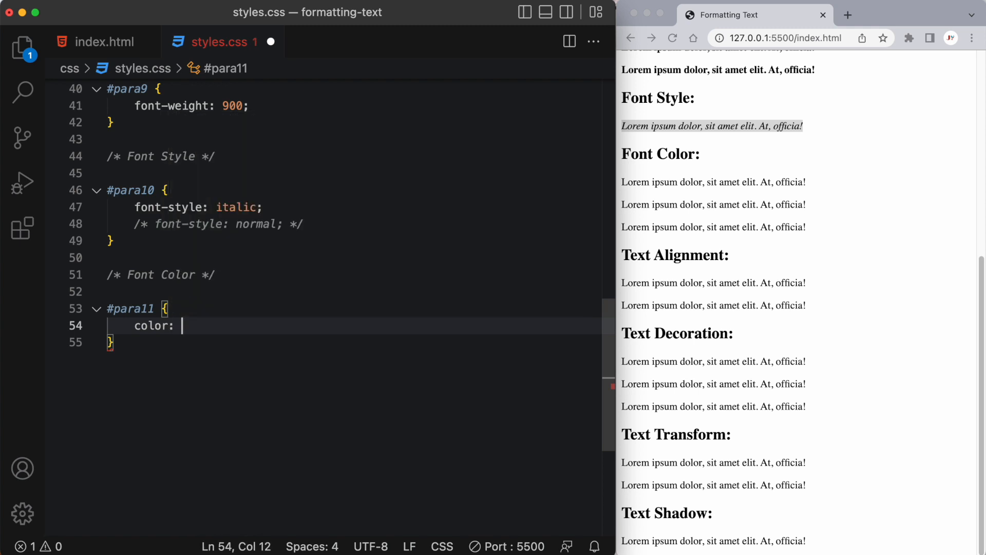
type("red;")
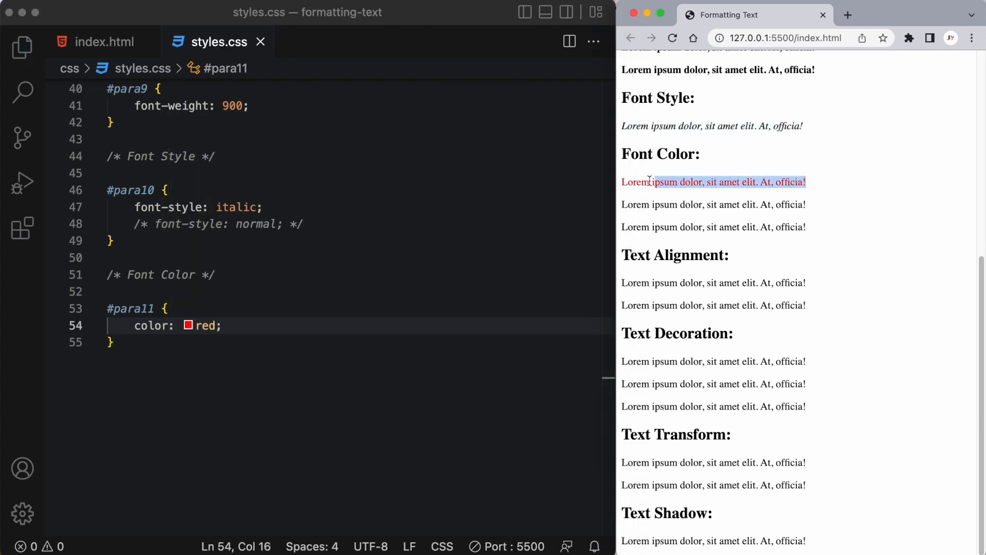
type("#para1")
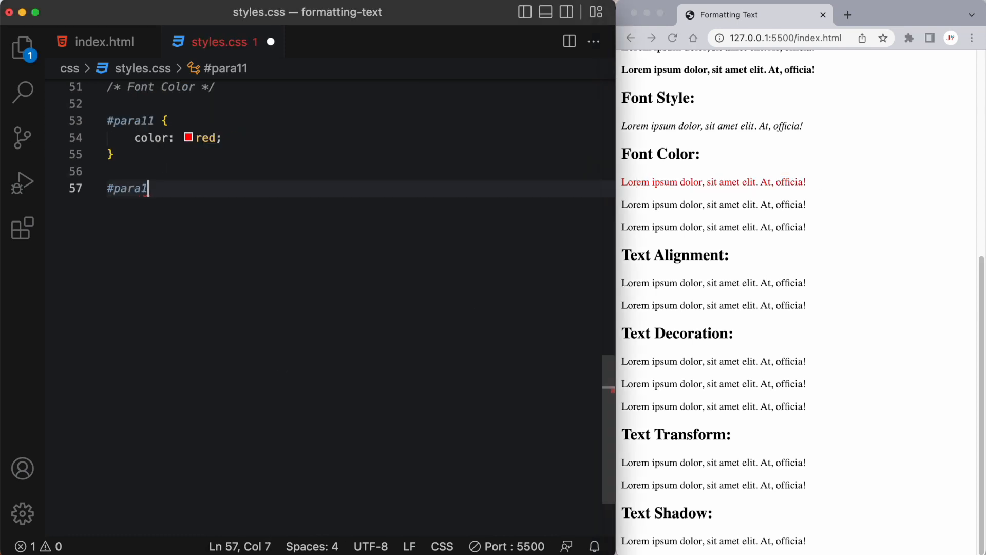
type("2 {")
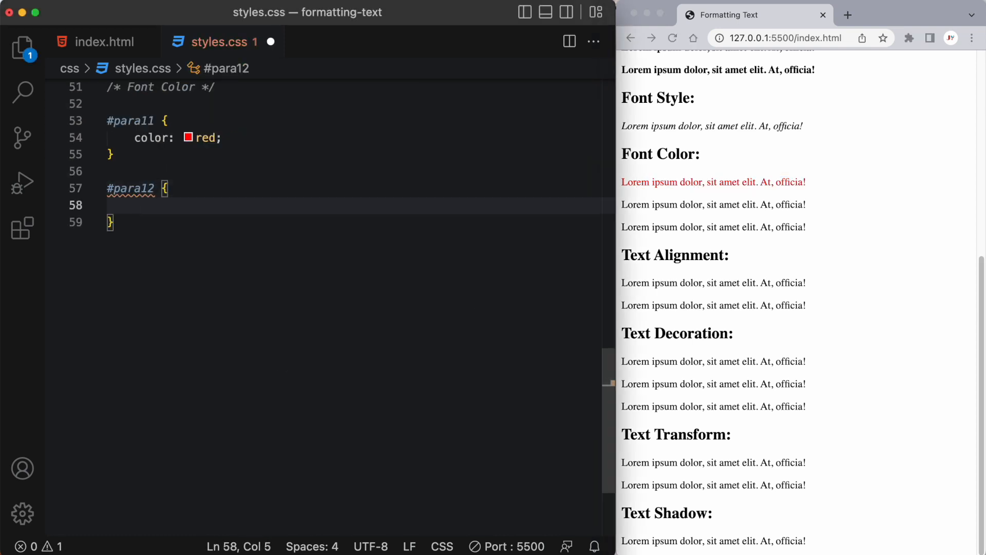
type("color:")
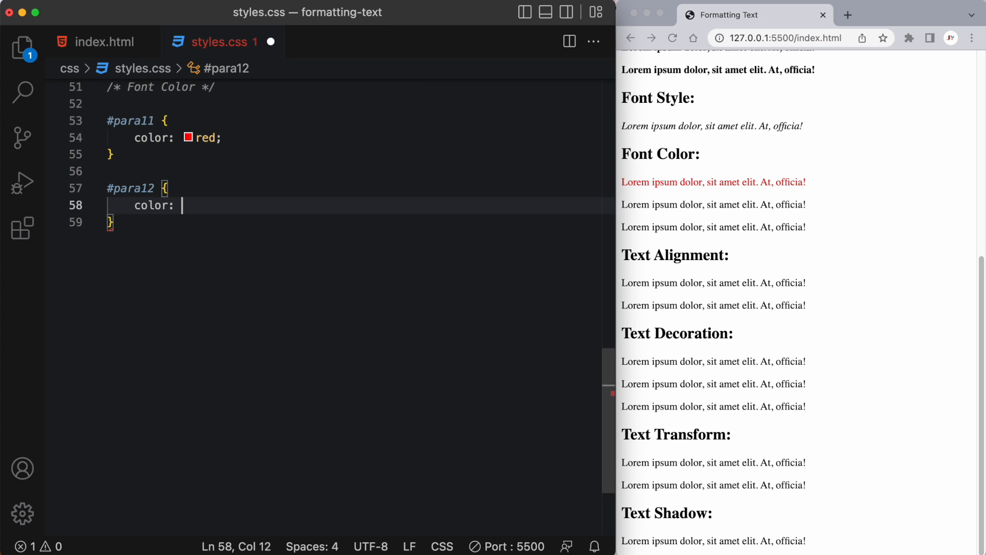
type("gray;")
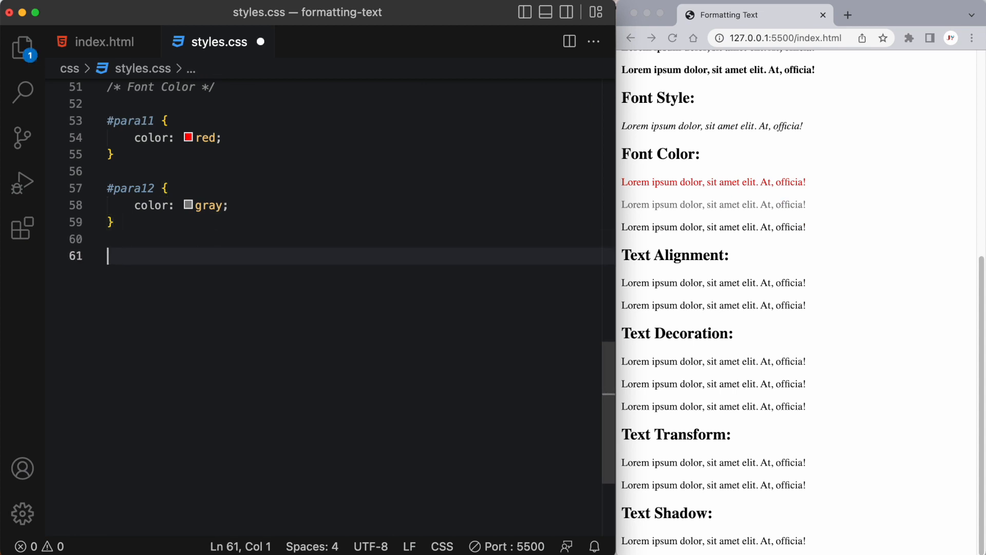
- Colour #para13 with the hex value #F49208
type("#para13 {")
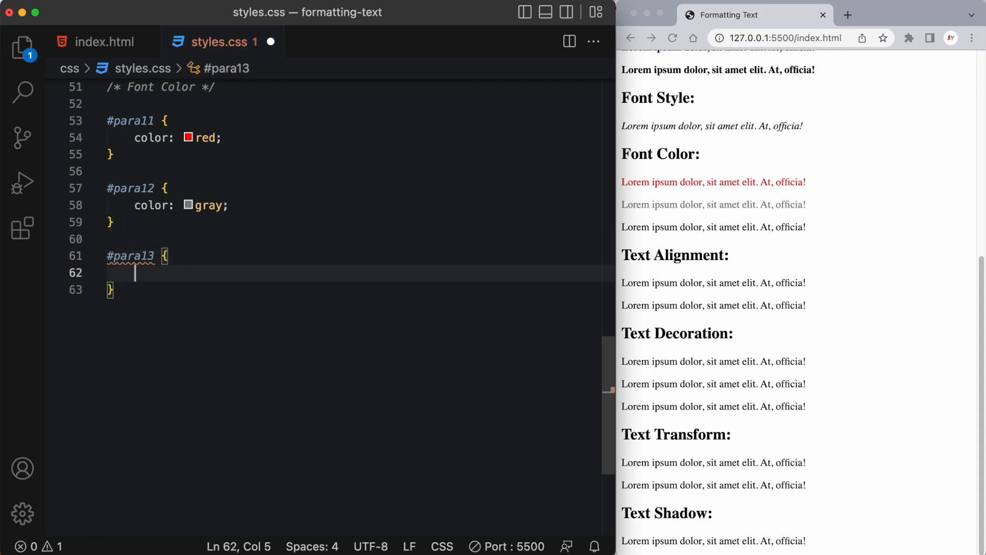
type("color: #")
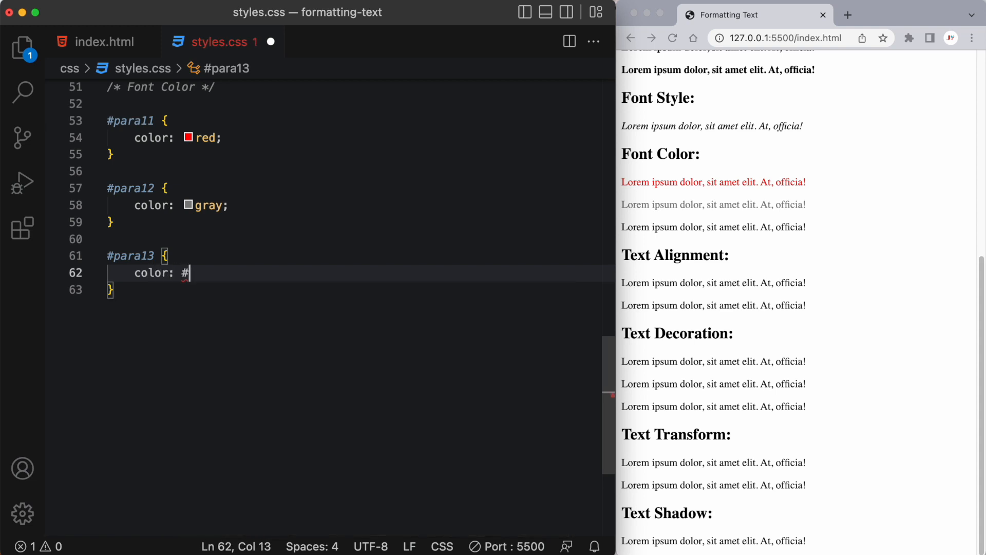
type("F4")
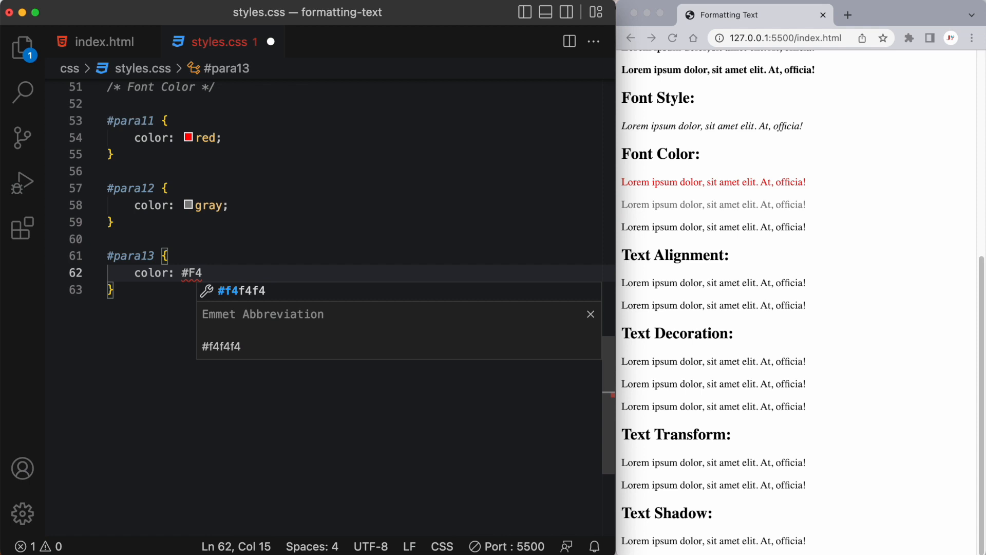
type("920")
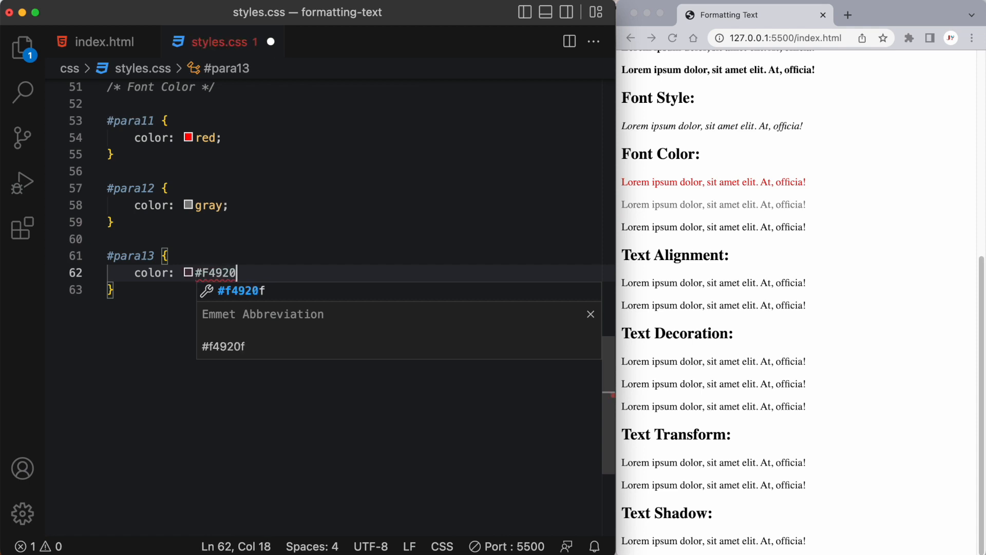
type("8;")
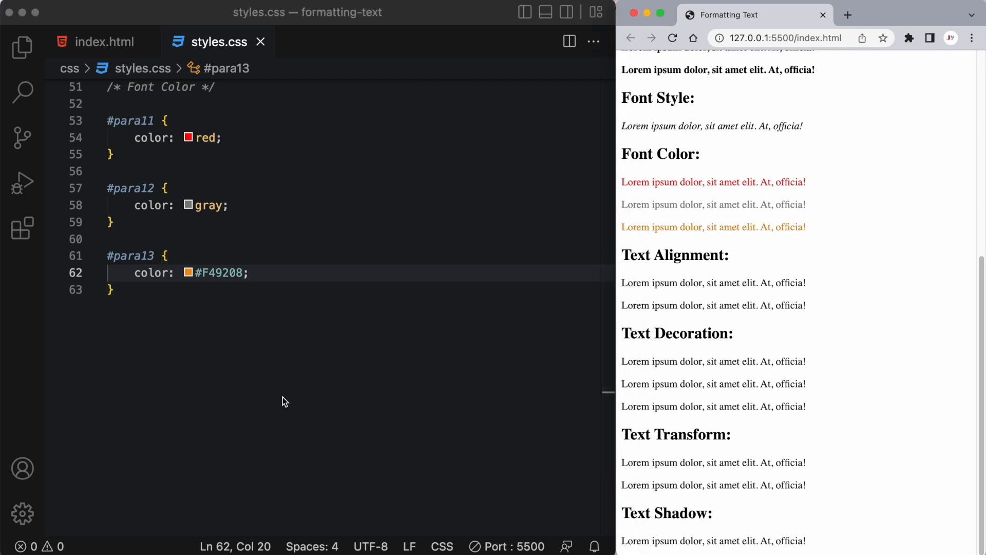
left_click(113, 289)
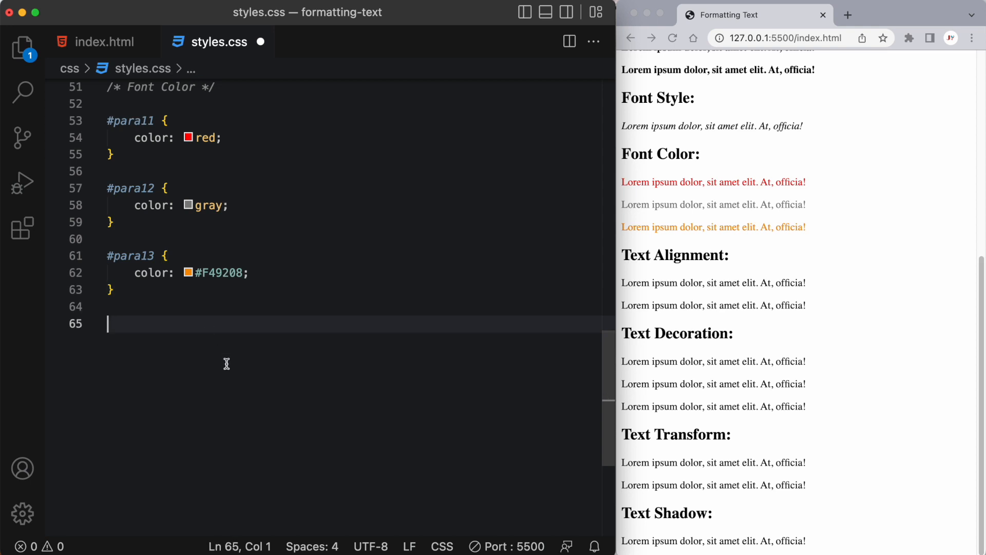
- Add a /* Text Alignment */ section with #para14 text-align: center and #para15 text-align: right
type("/* Text Al */")
type("#para")
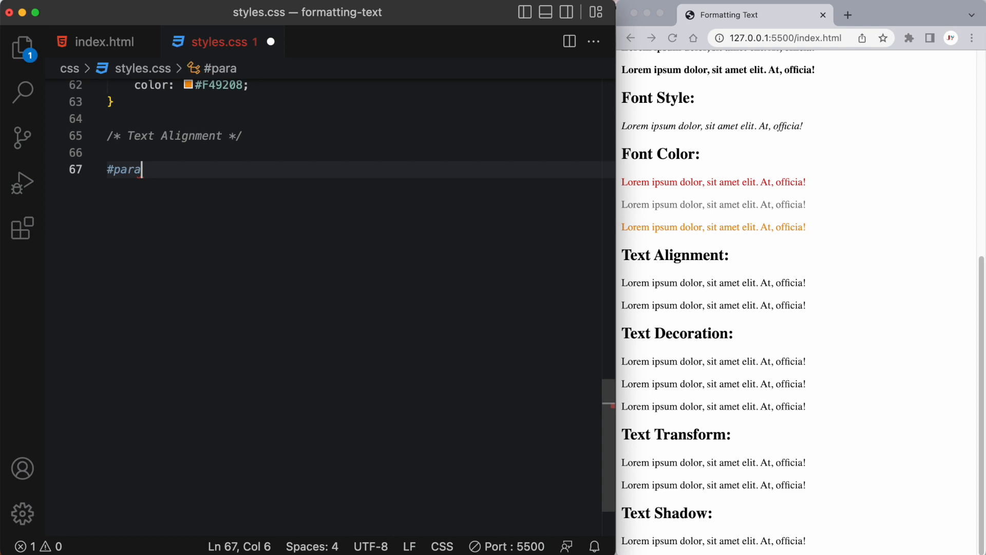
type("14 {")
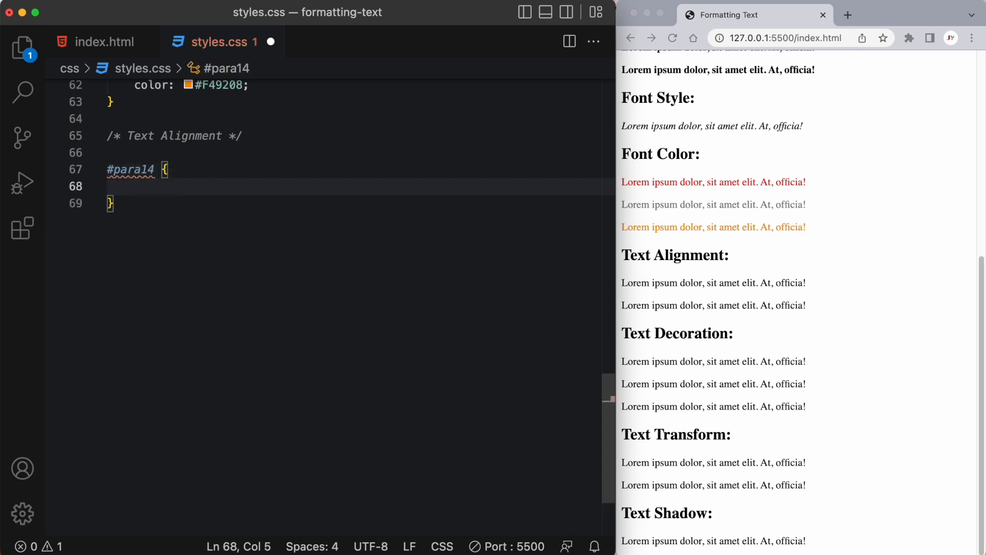
type("text-alig")
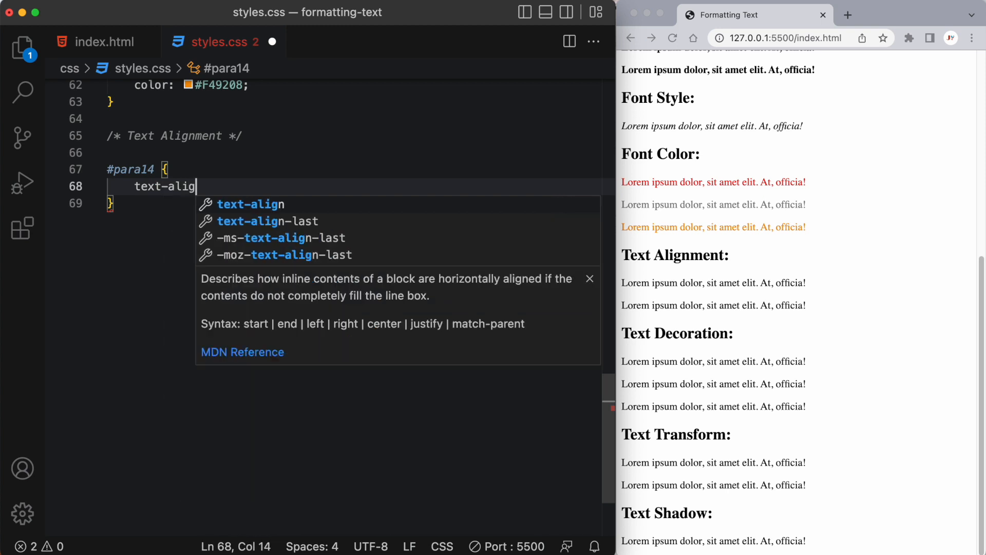
type("n: center;")
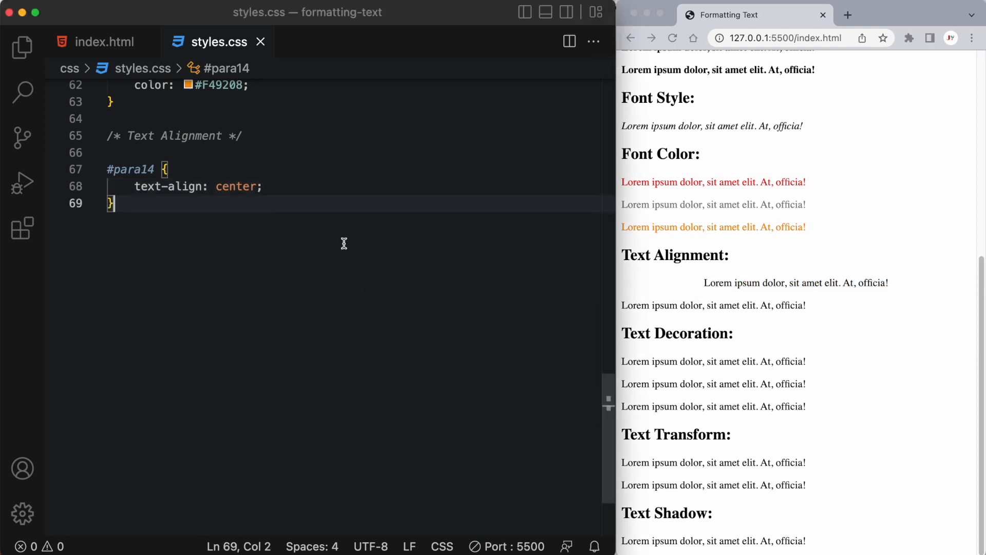
type("#para")
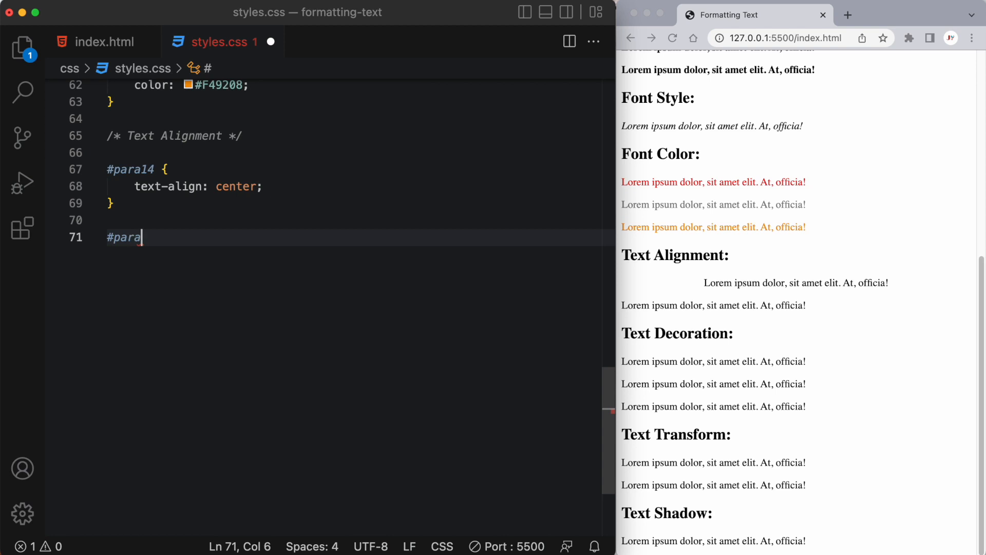
type("15 {")
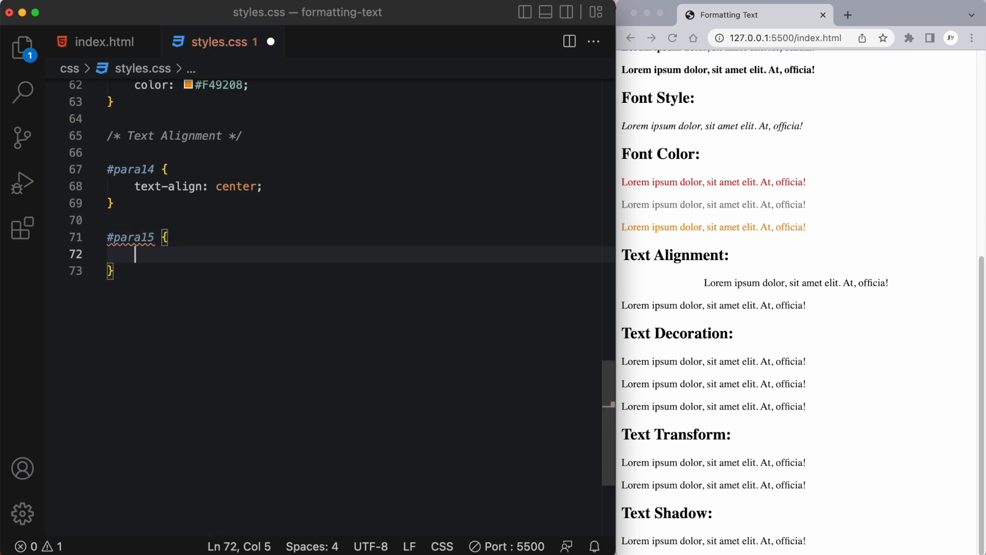
type("text-align: righ")
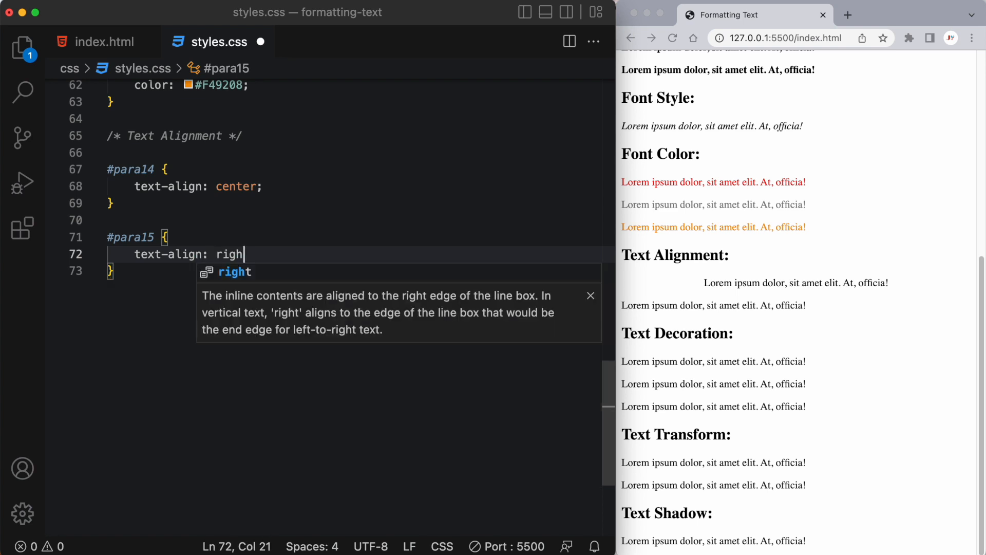
type("t;")
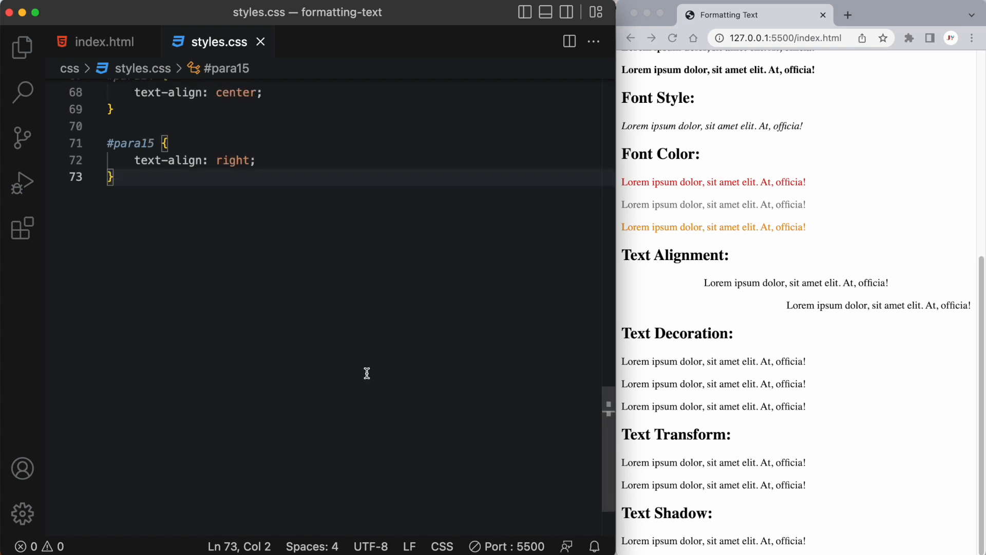
key("enter")
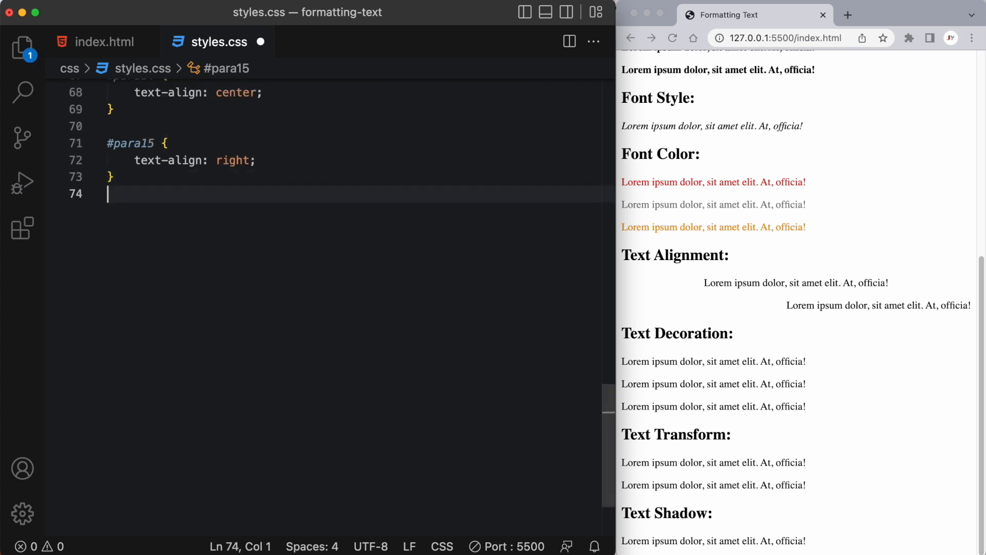
- Start a /* Text Decoration */ section with #para16 text-decoration-line: line-through
type("/* Text Decoration */")
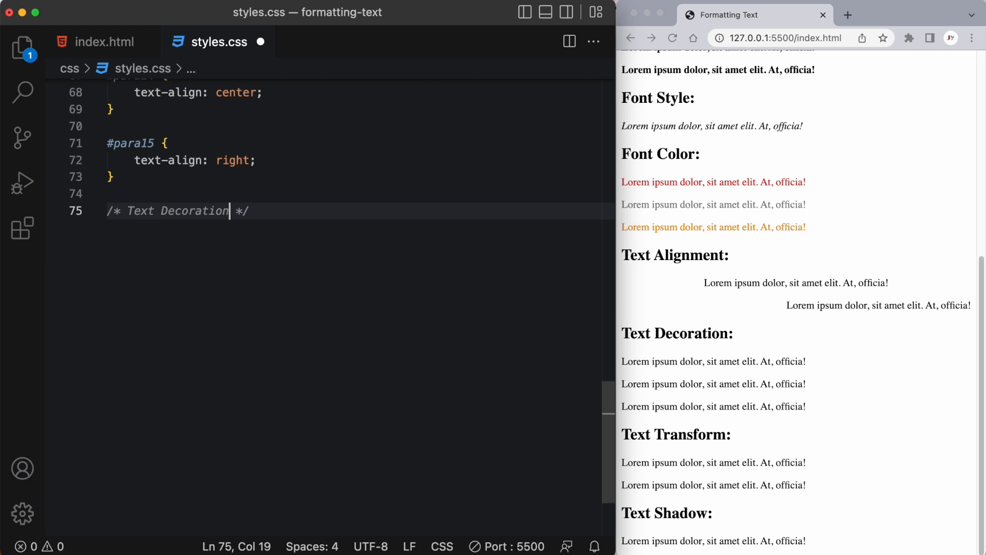
type("#para16{")
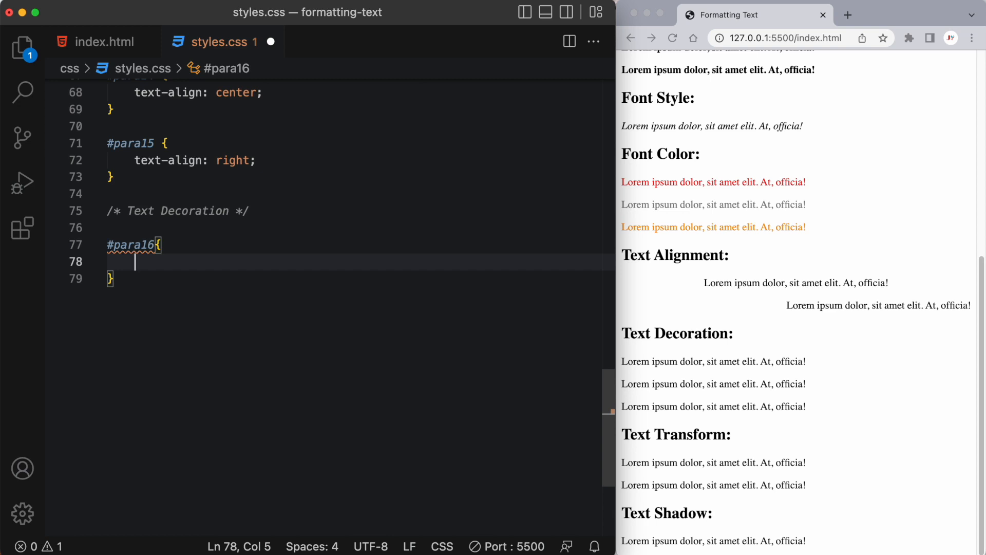
type("text-d")
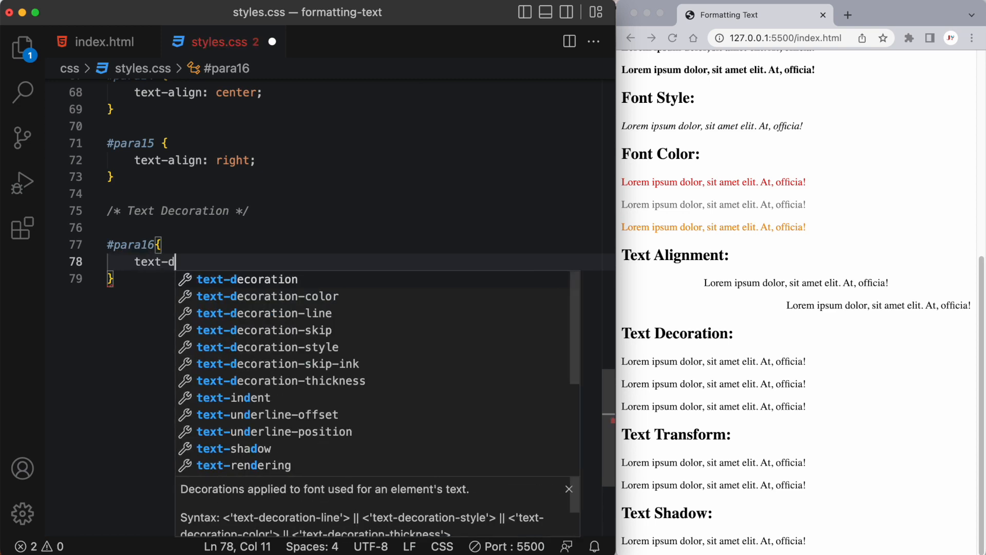
type("ecoration-line:")
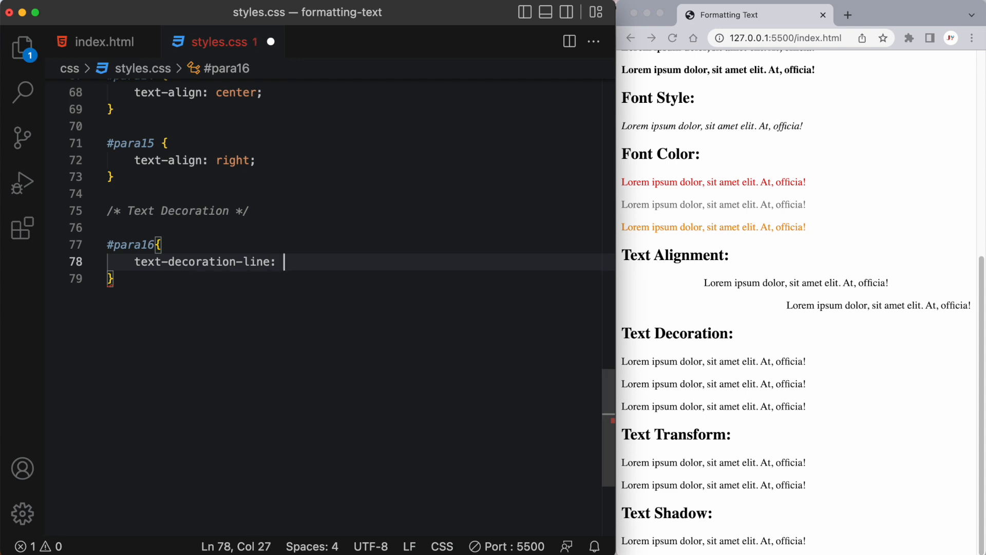
type("line-through")
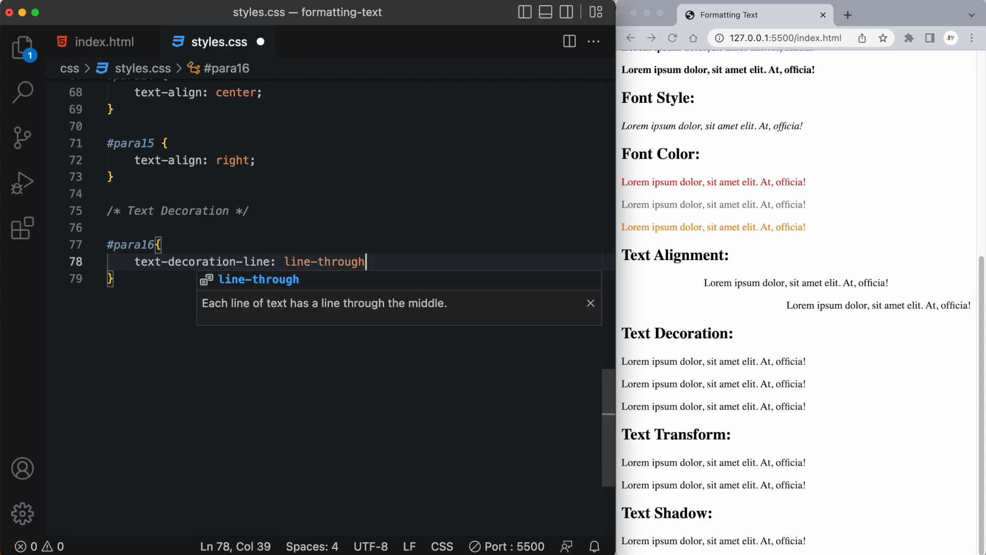
type(";")
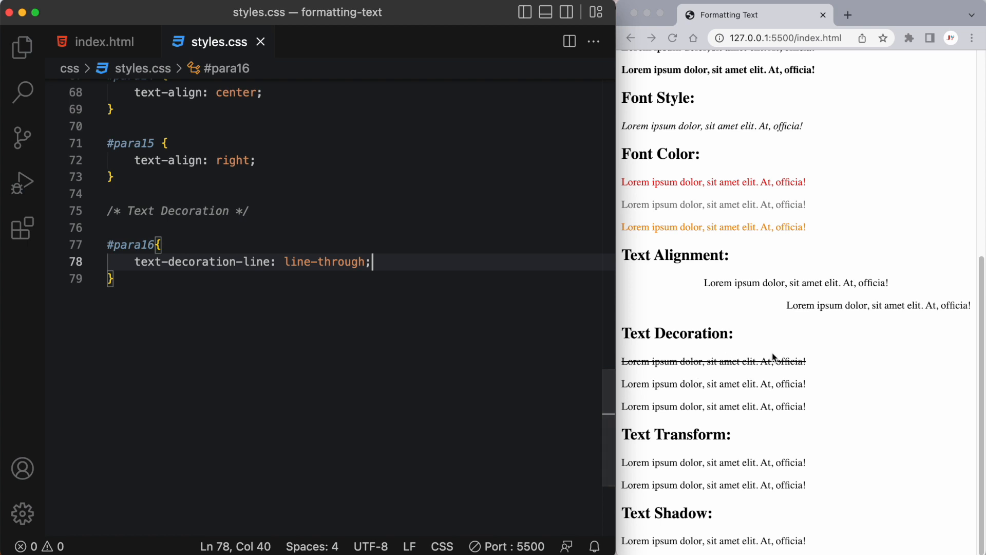
mouse_move(278, 283)
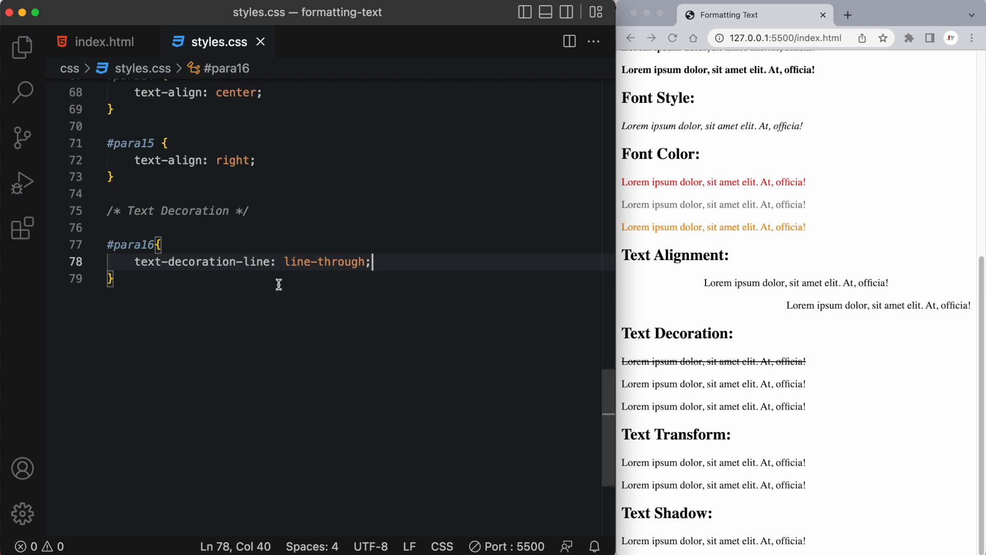
- Give #para17 text-decoration-line: underline
type("#para17{")
type("te")
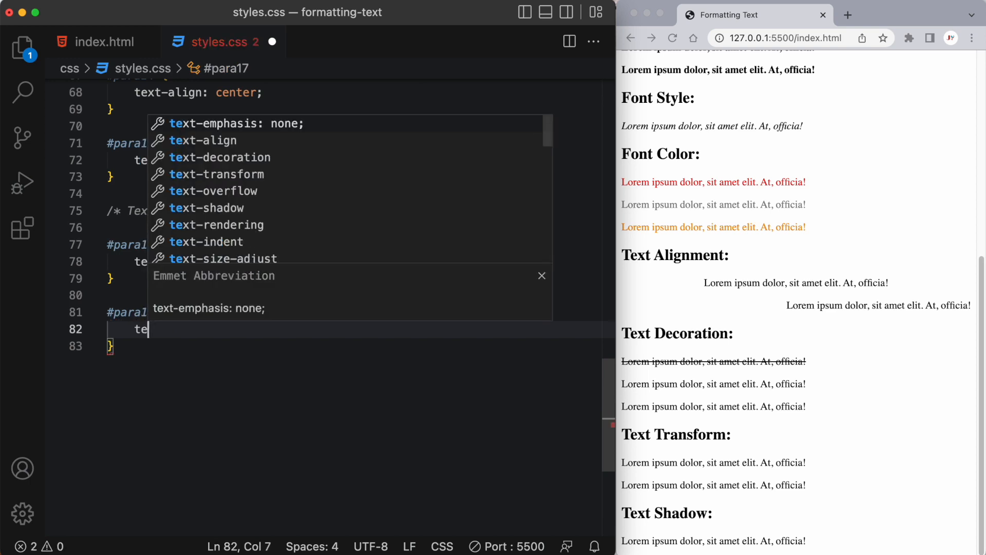
type("decoration-line")
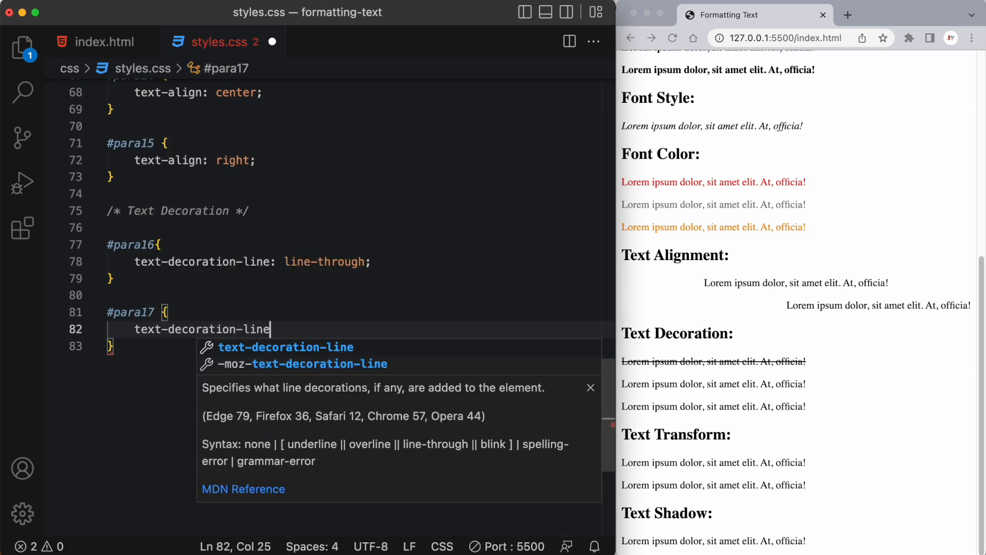
type(": underi")
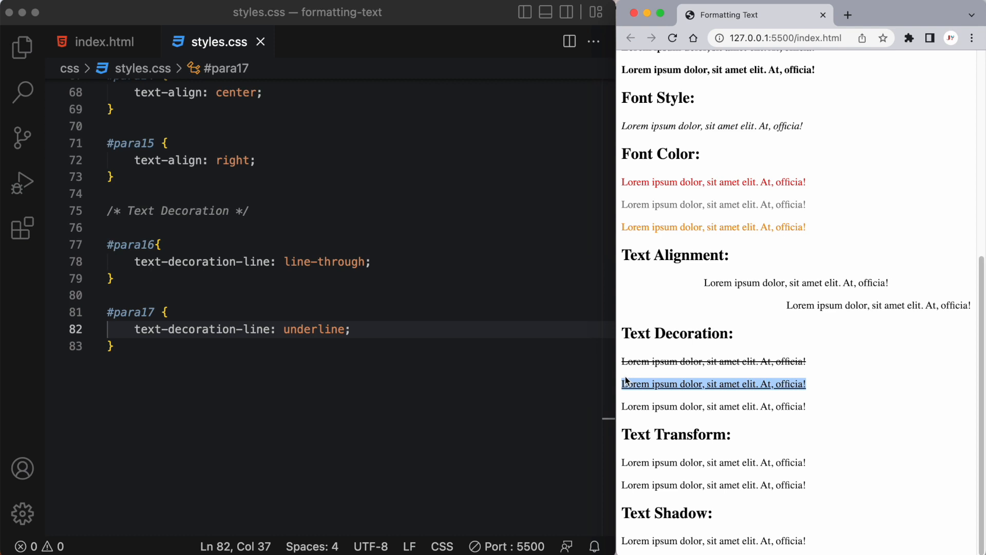
key("enter")
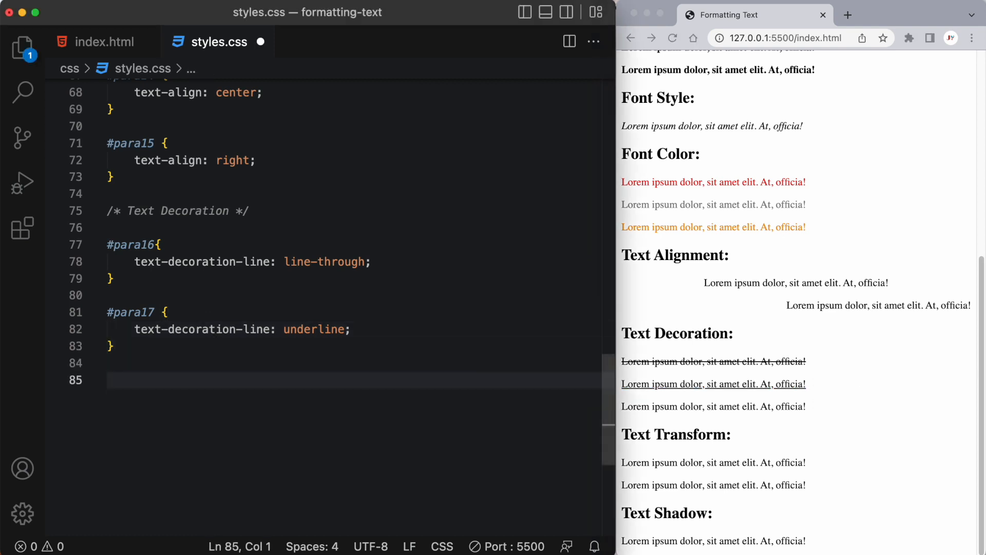
- Give #para18 text-decoration-line: overline underline
type("#para18 {")
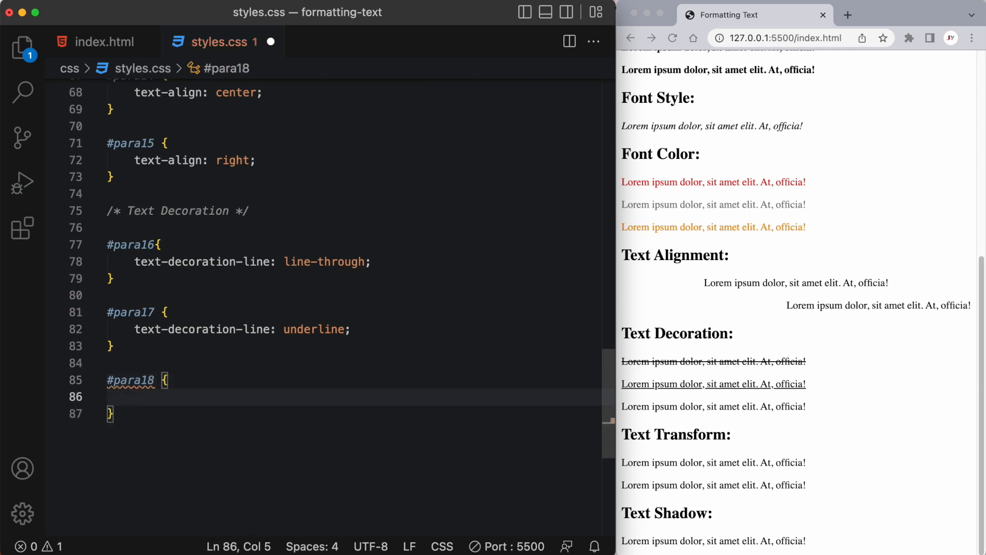
type("text-")
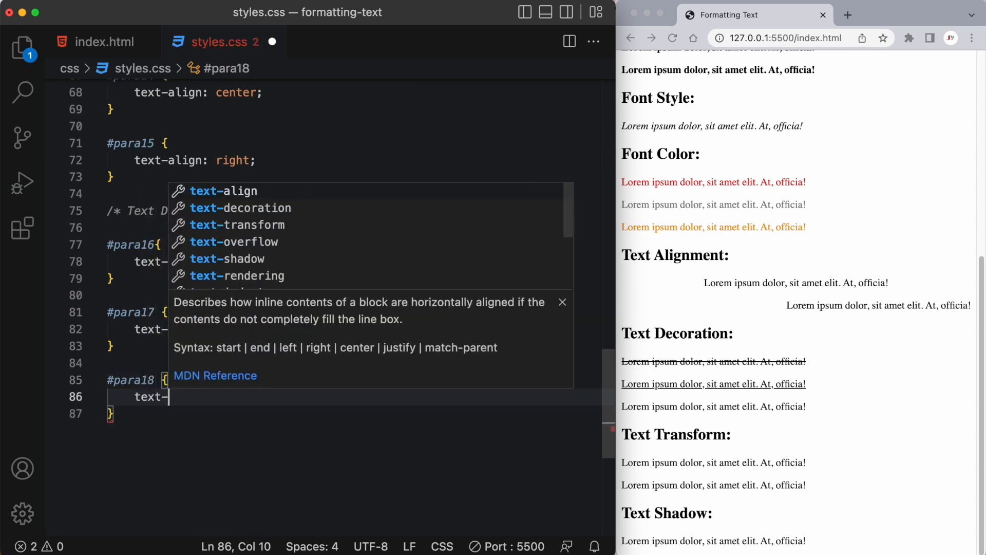
type("decoration-")
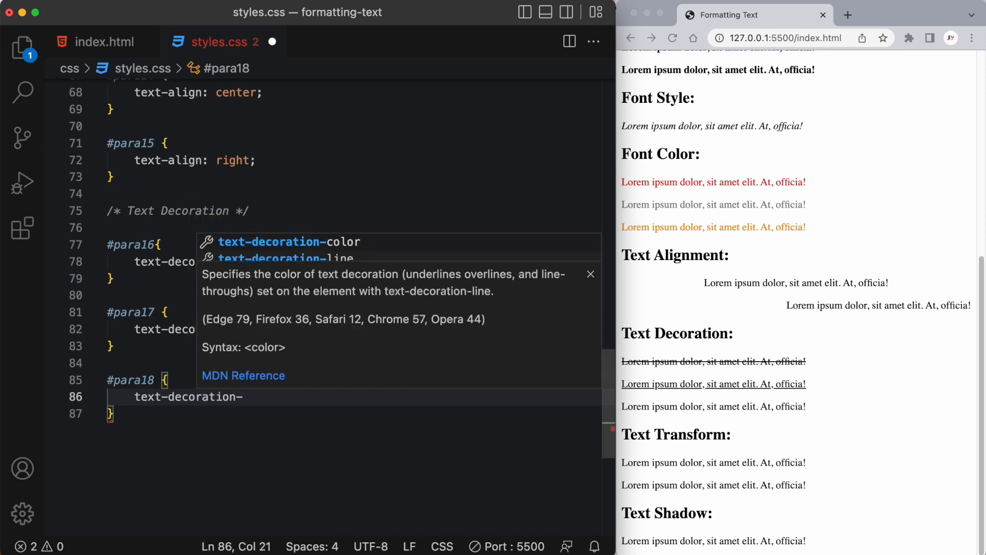
type("line: overline")
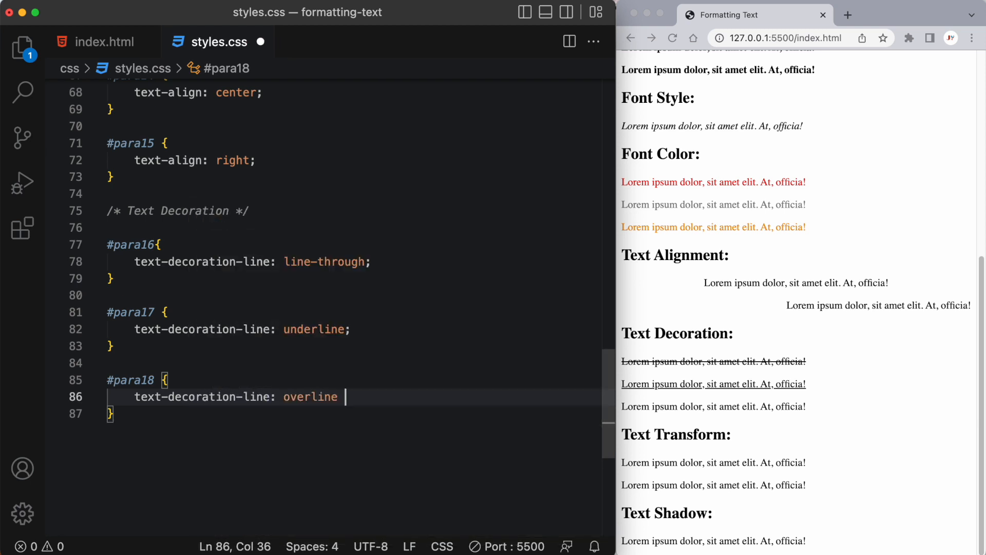
type("underline;")
type("#para")
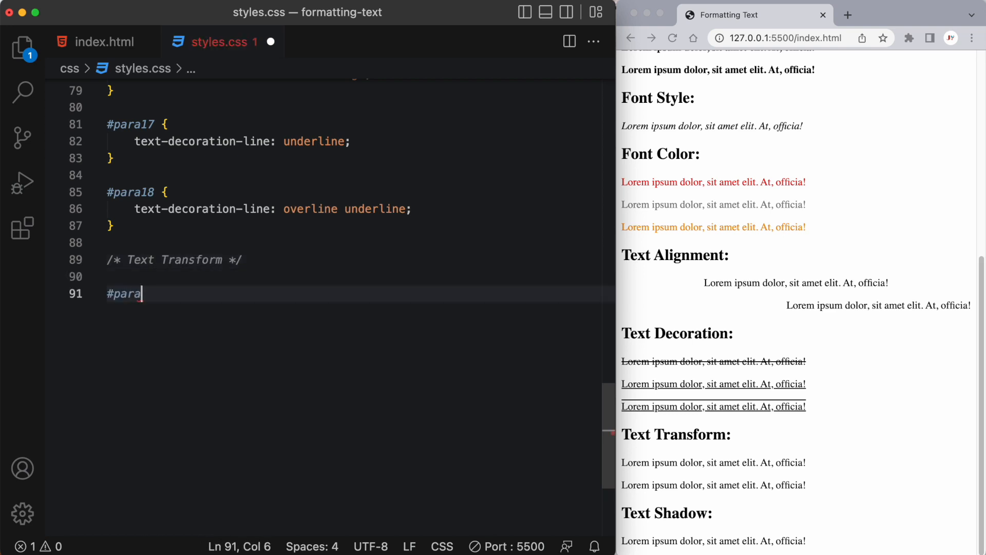
- Write #para19 { text-transform: capitalize; } and check the capitalized paragraph in the preview
type("19 {")
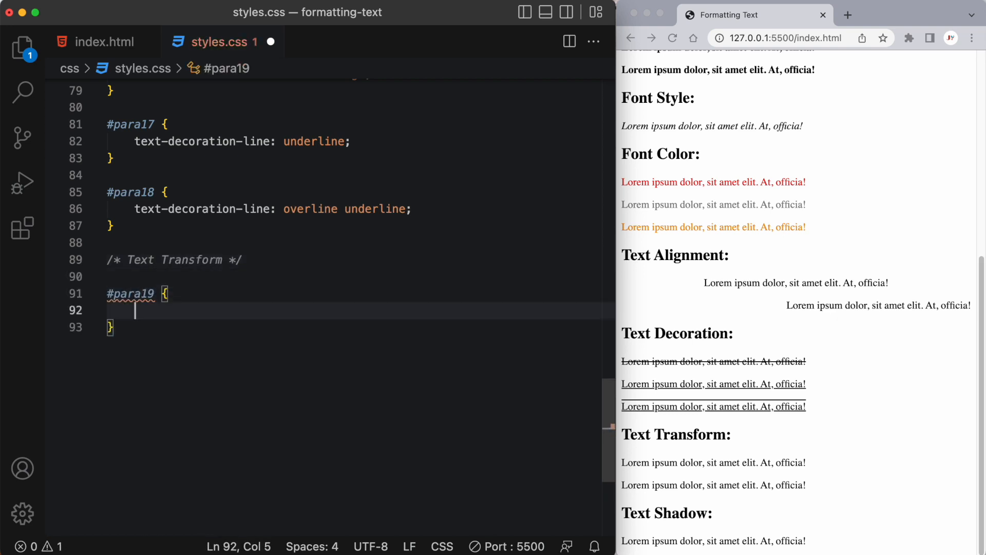
type("text-transform:")
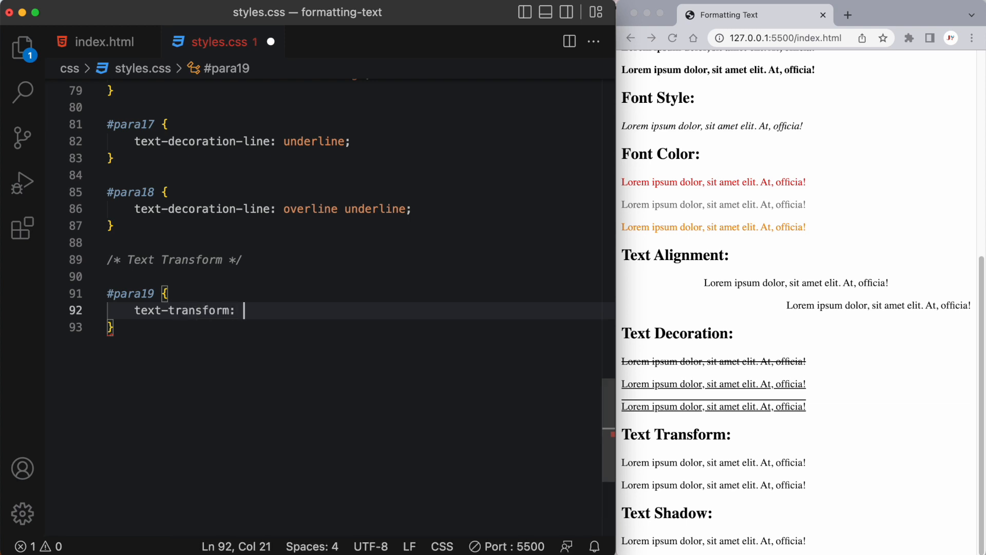
type("capitali")
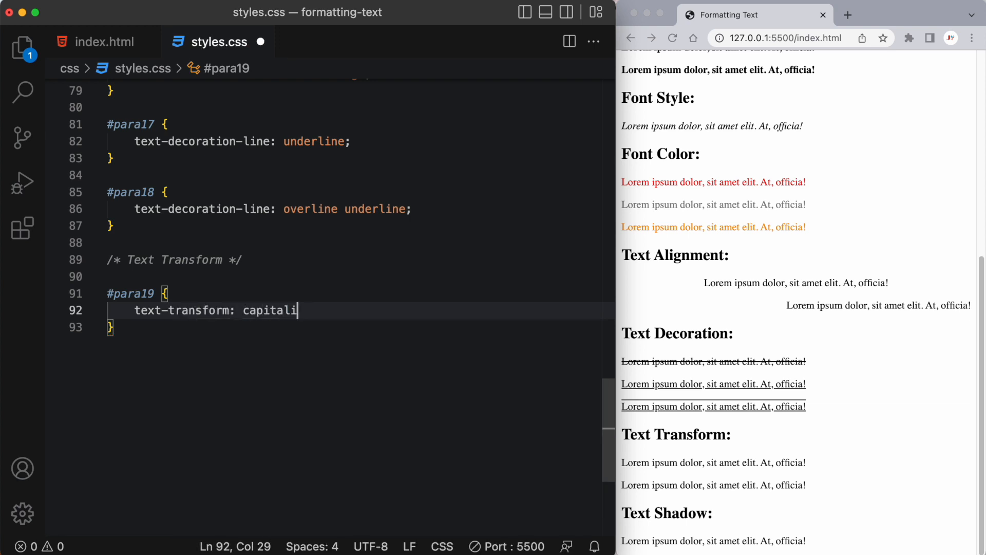
type("ze;")
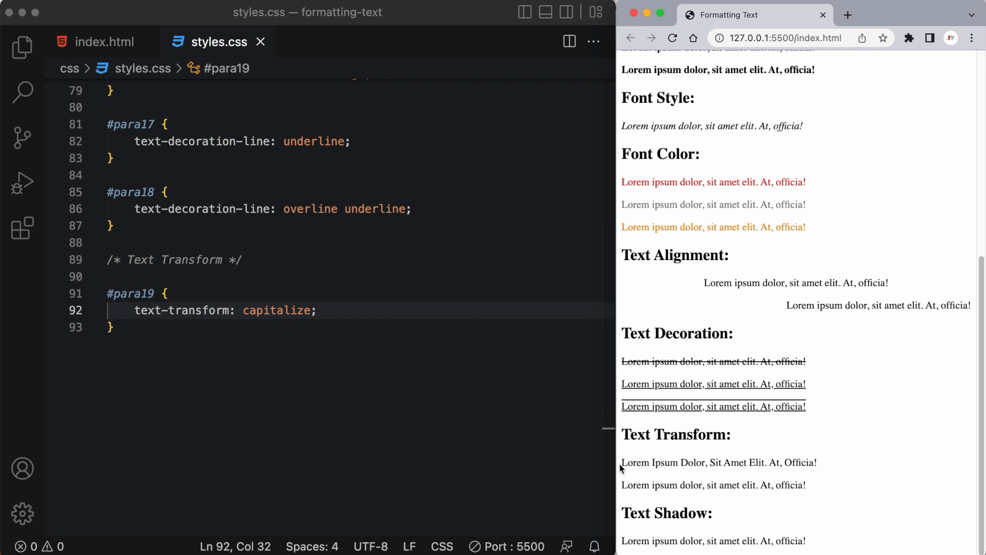
triple_click(719, 463)
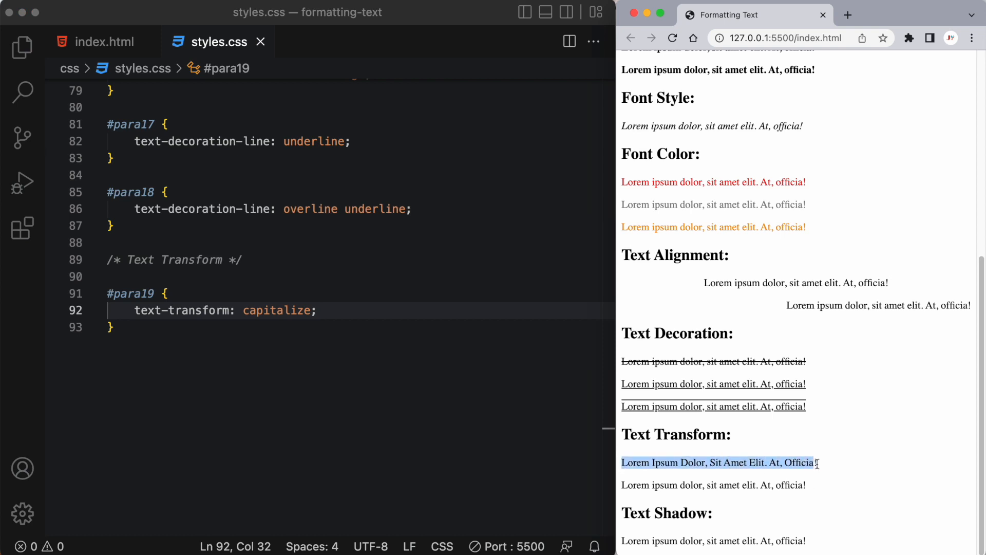
- Write #para20 { text-transform: uppercase; } so paragraph twenty renders fully uppercase
type("#")
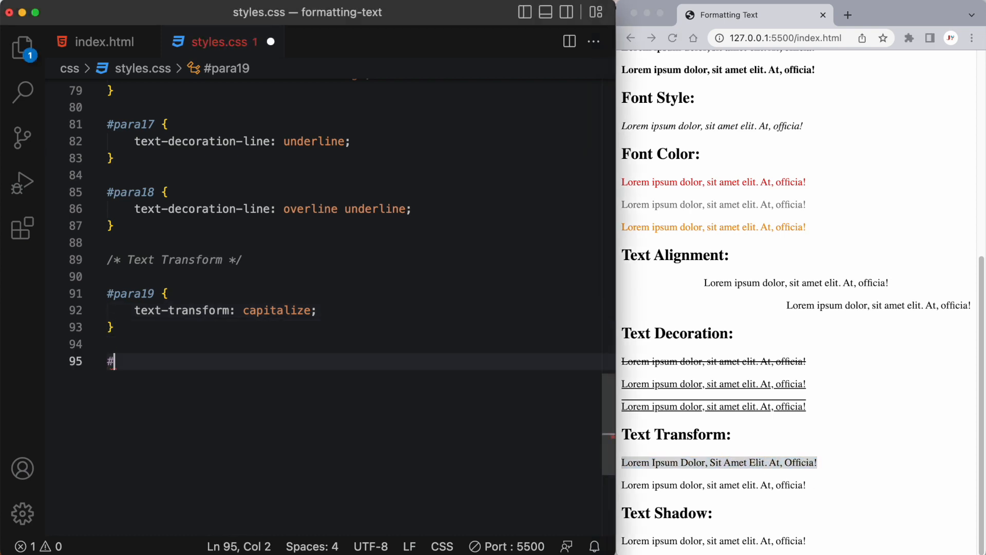
type("para20 {")
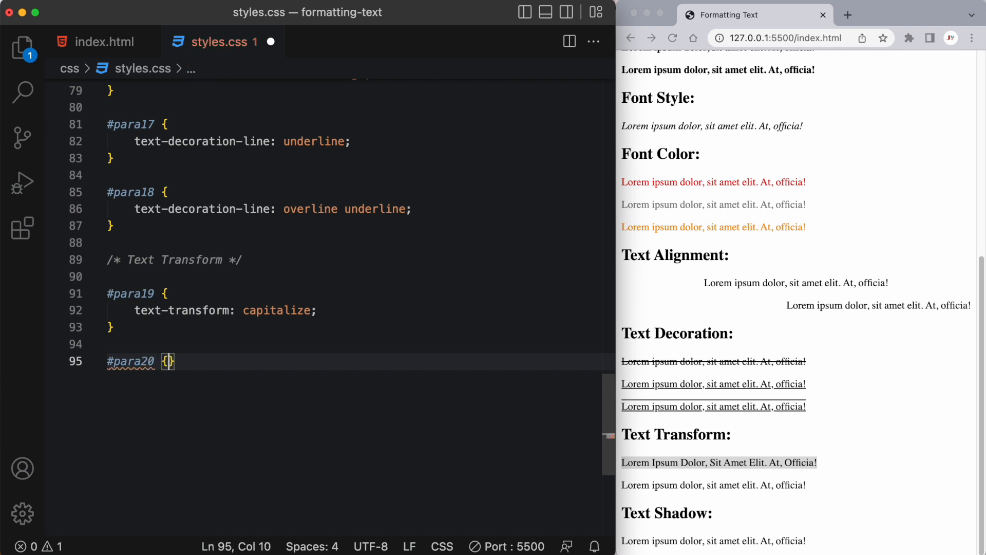
type("text-transform: uppercase;")
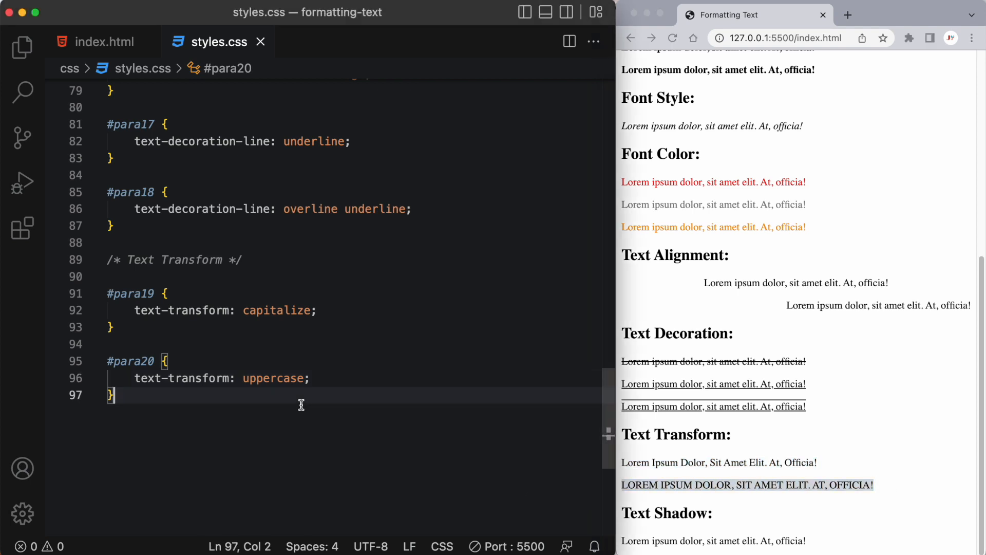
key("Enter")
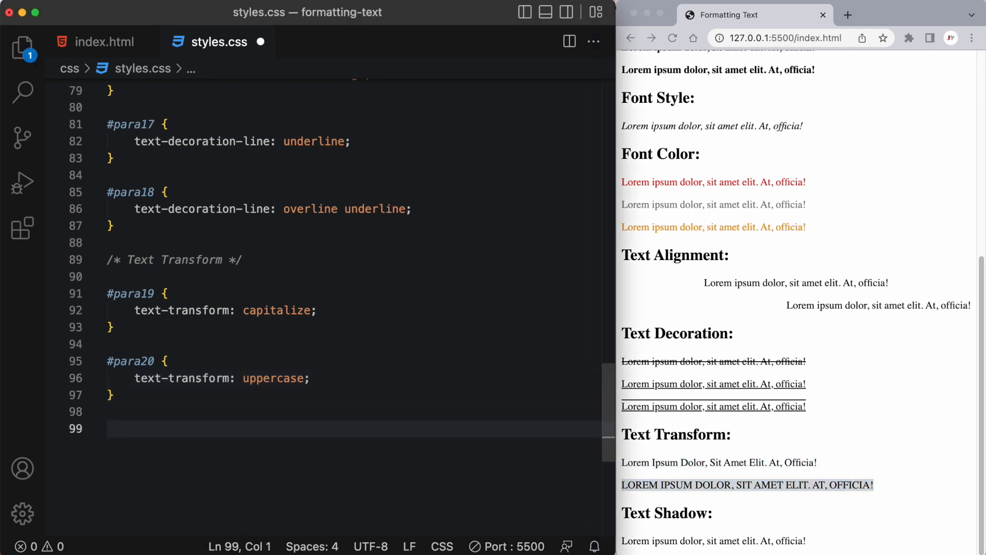
- Write a /* Text Shadow */ comment and #para21 { text-shadow: 4px 4px violet; }
type("/* Text */")
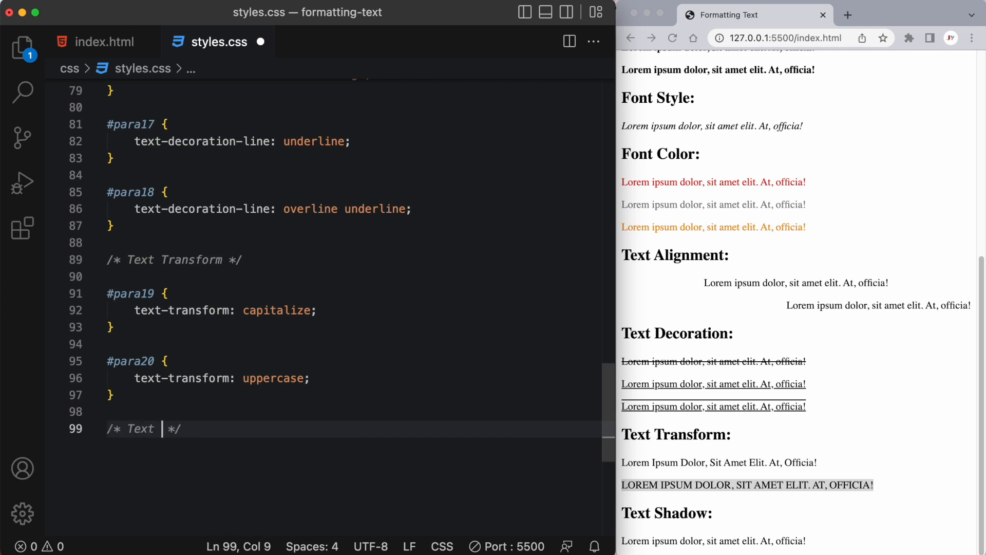
type("Shadow")
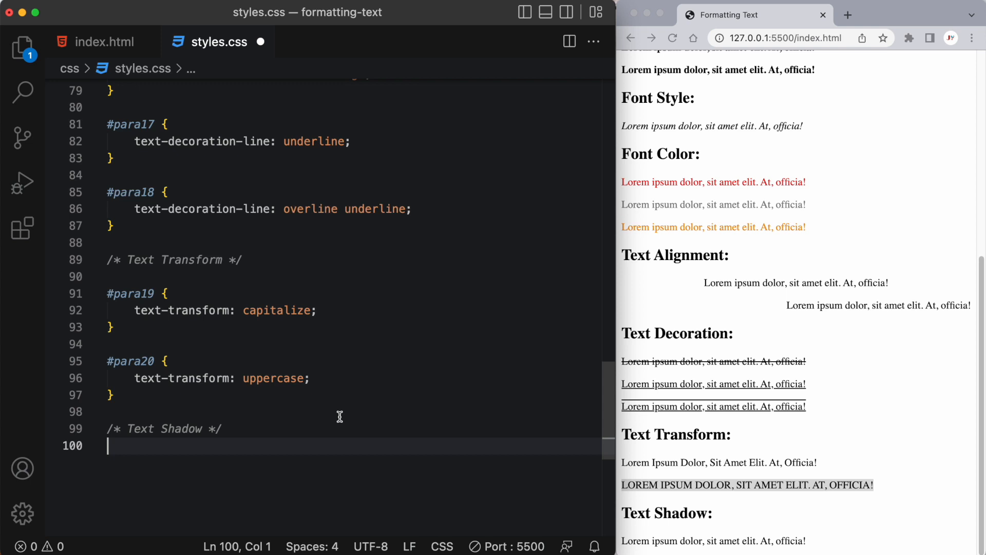
type("#para21 {")
type("text-shadow")
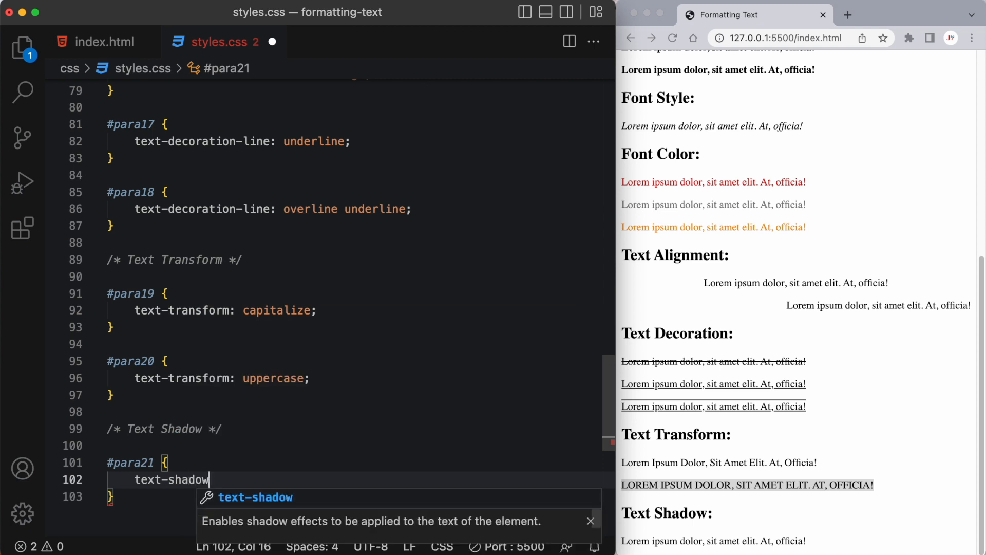
type(":")
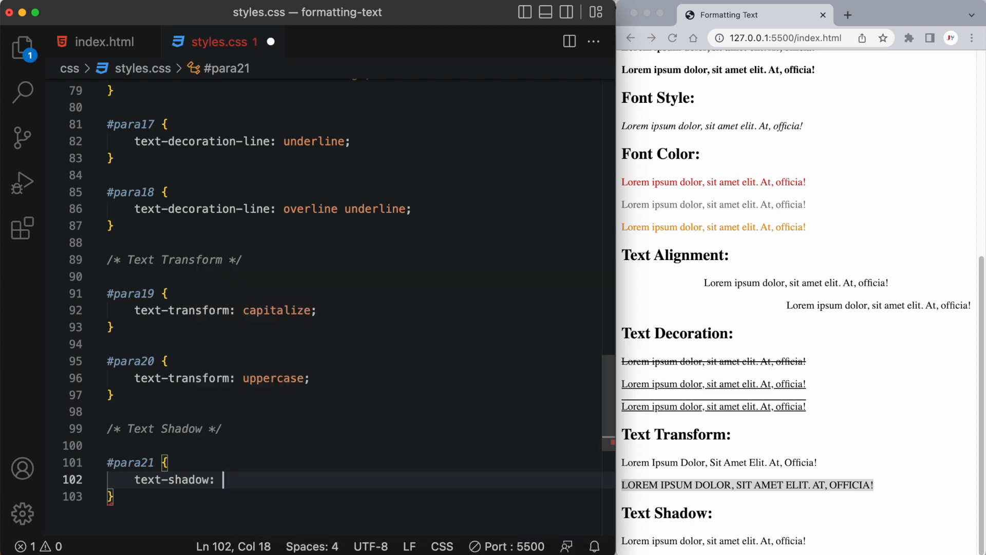
type("4p")
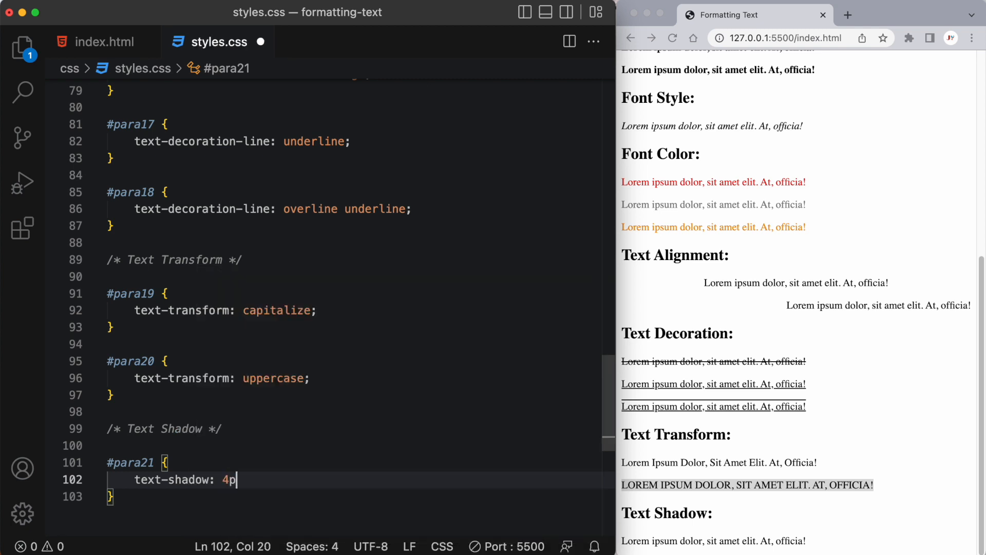
type("x 4px")
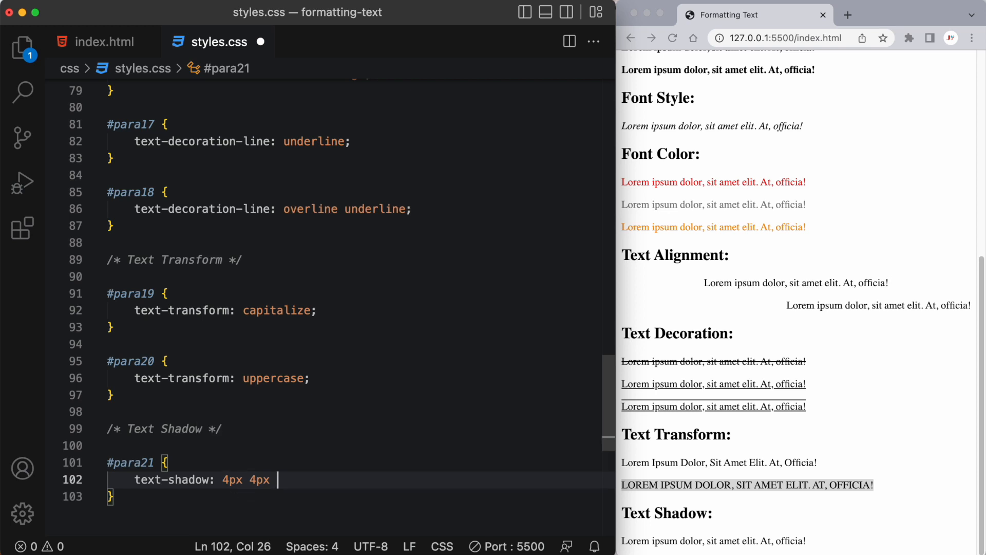
type("violet;")
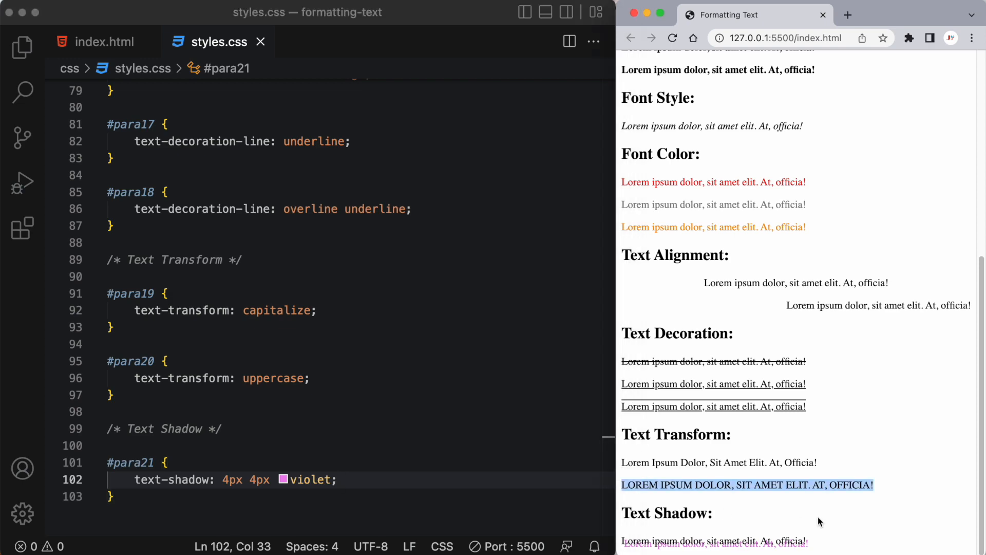
scroll("down", 3)
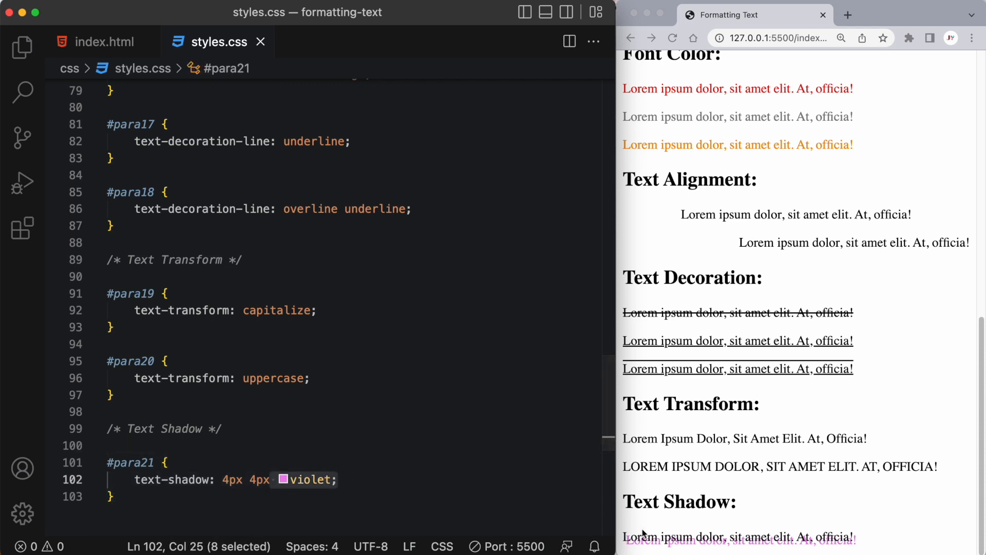
left_click(282, 479)
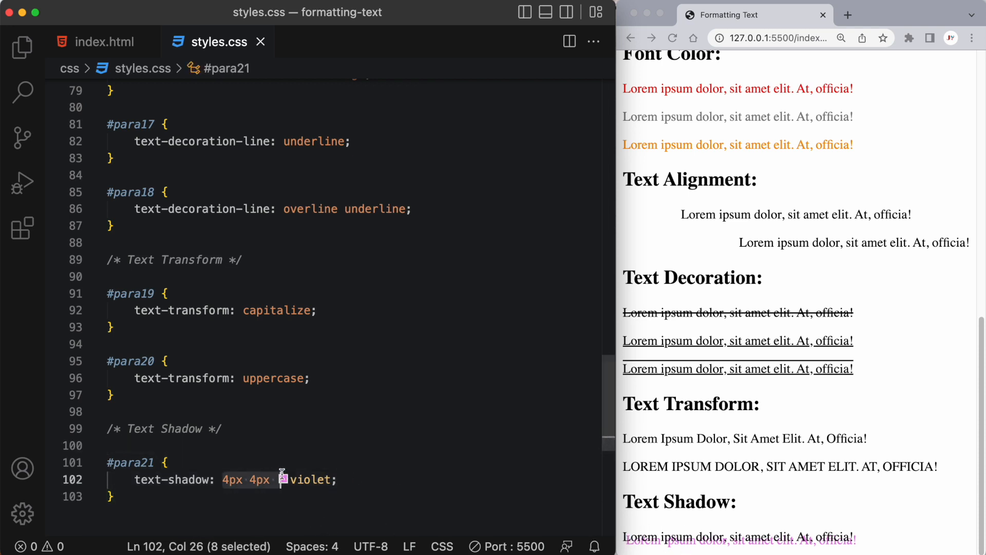